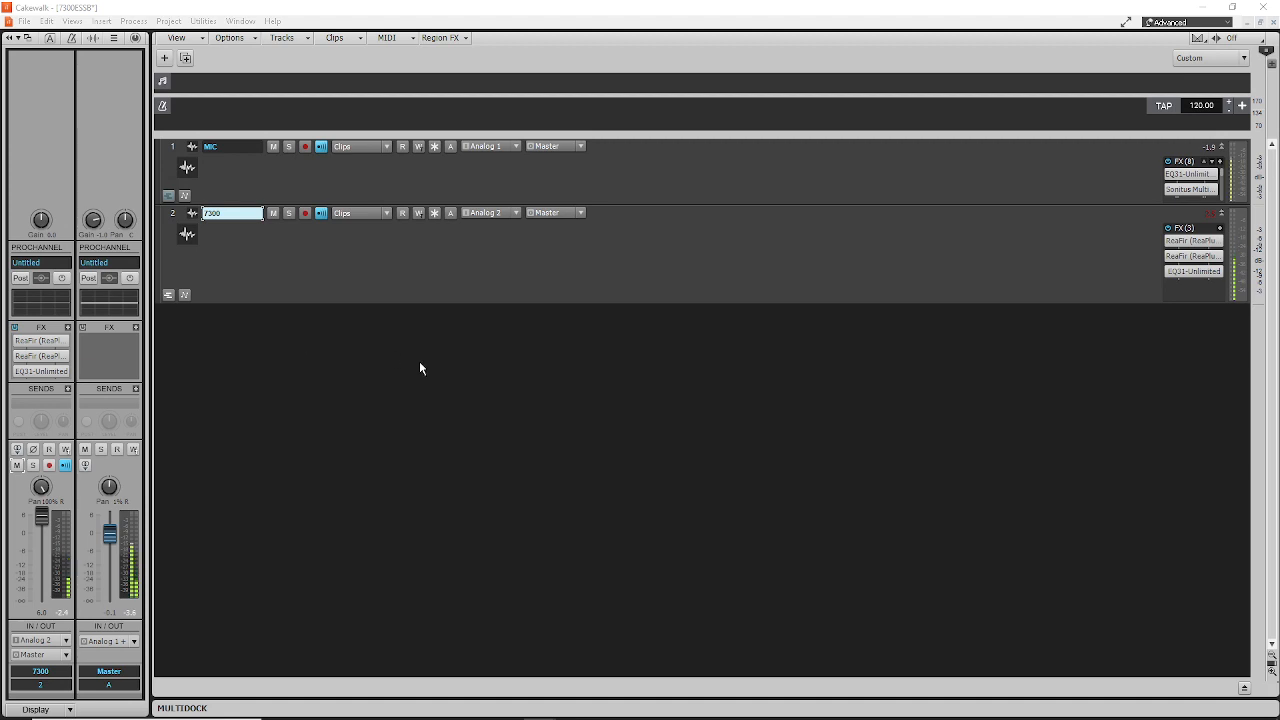
mouse_move(550, 415)
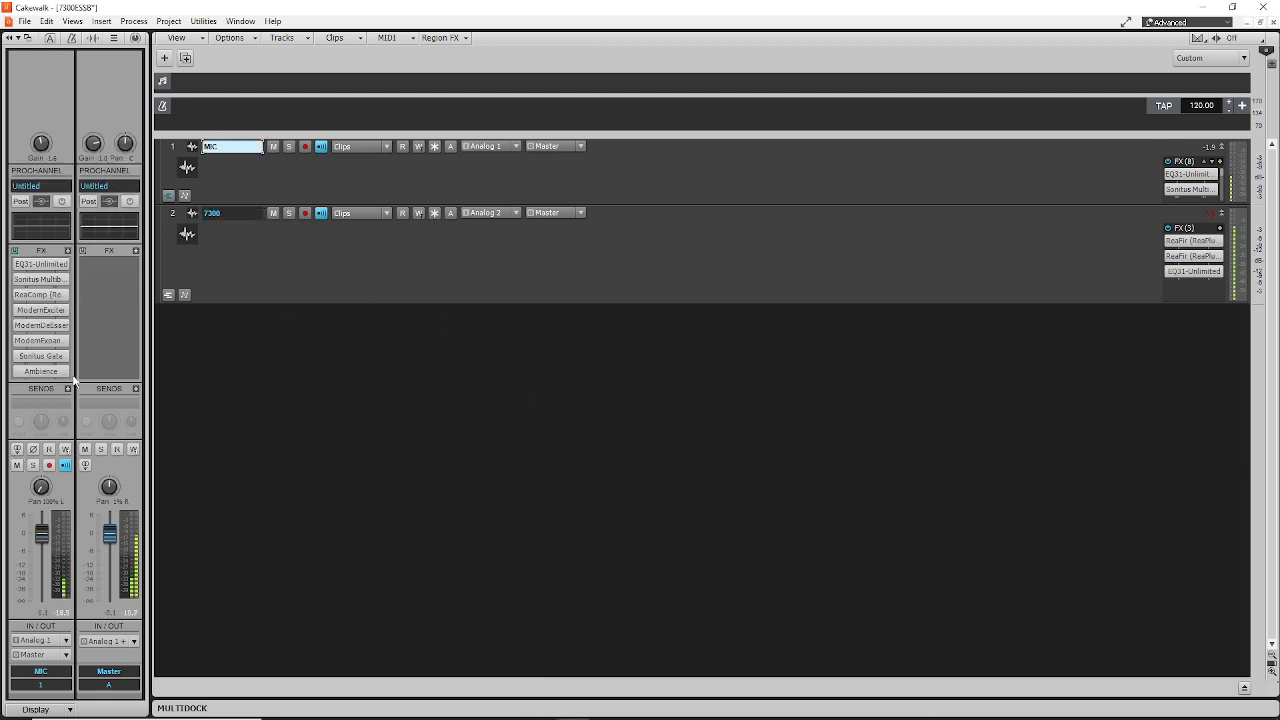
Select the 7300 track to show its two ReaFir effects and EQ31-Unlimited.
left_click(16, 465)
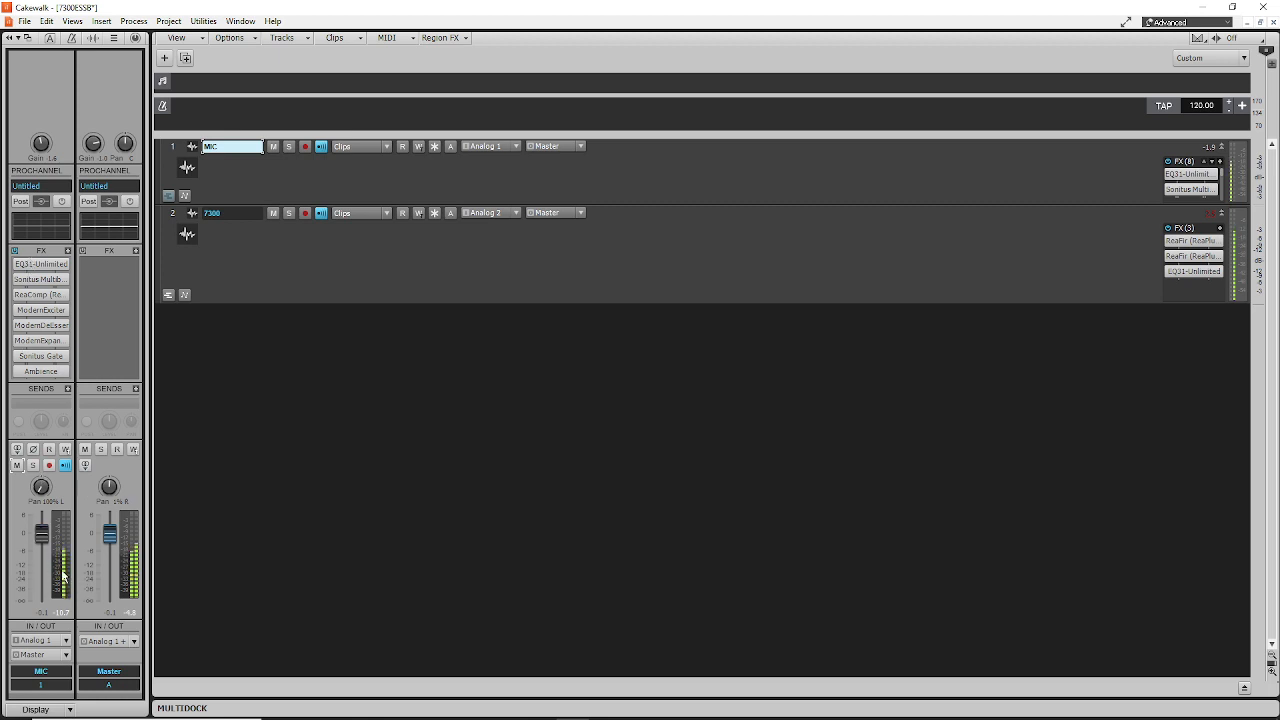
mouse_move(85, 465)
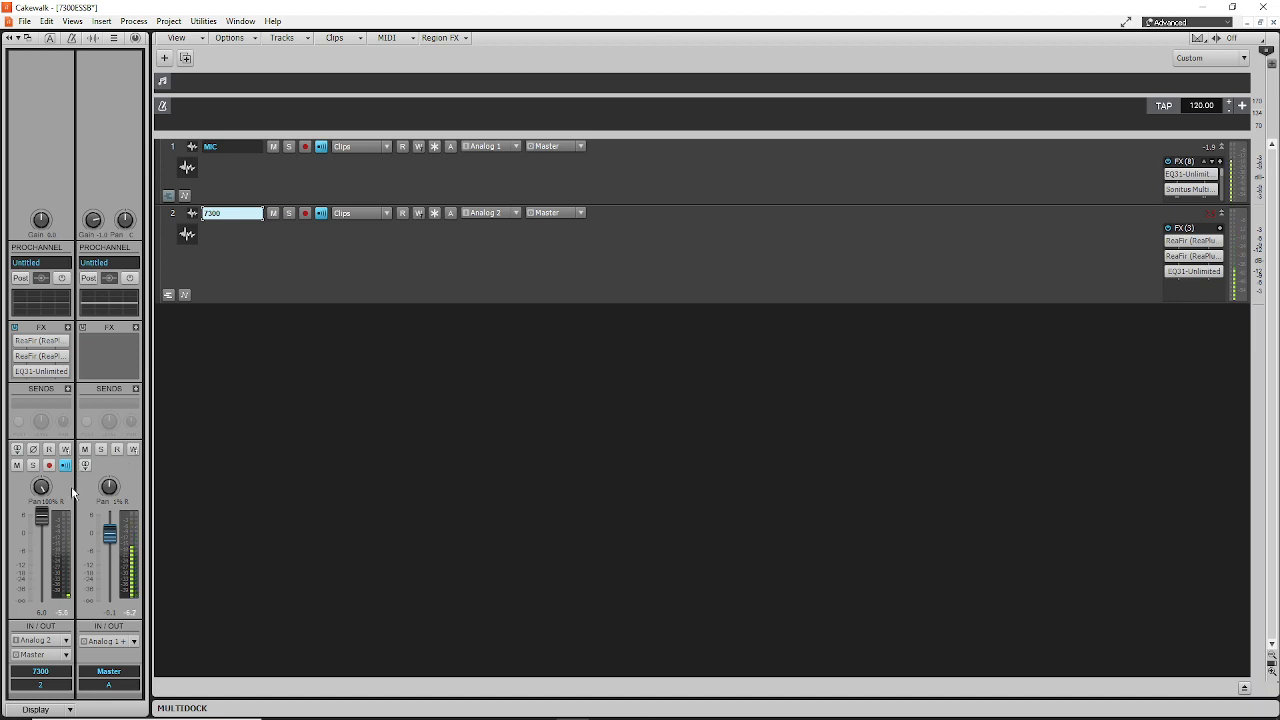
left_click(46, 21)
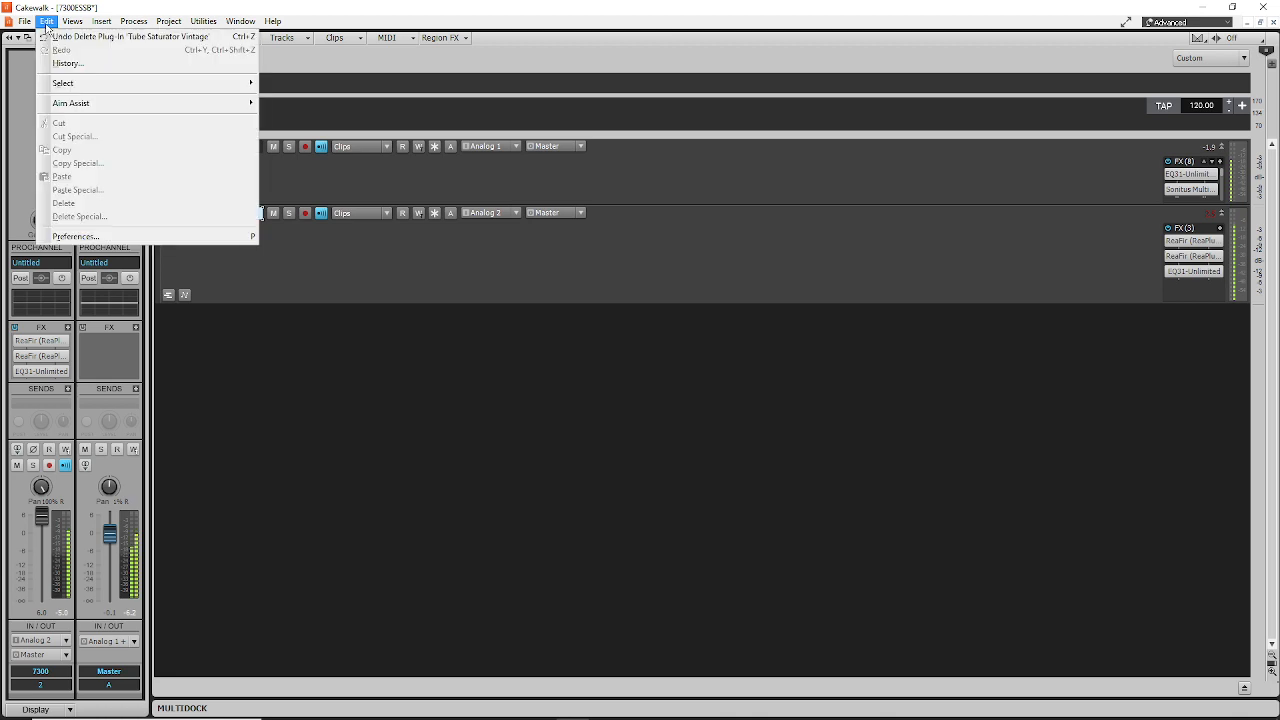
left_click(75, 236)
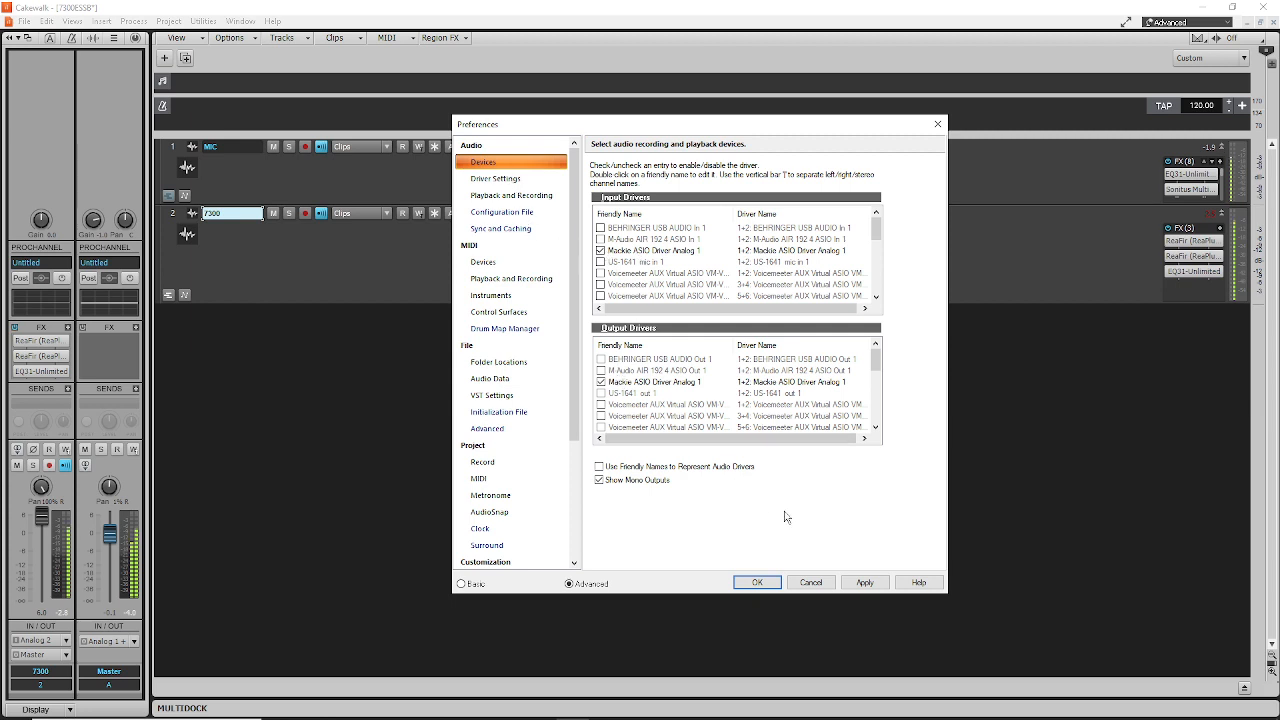
left_click(756, 582)
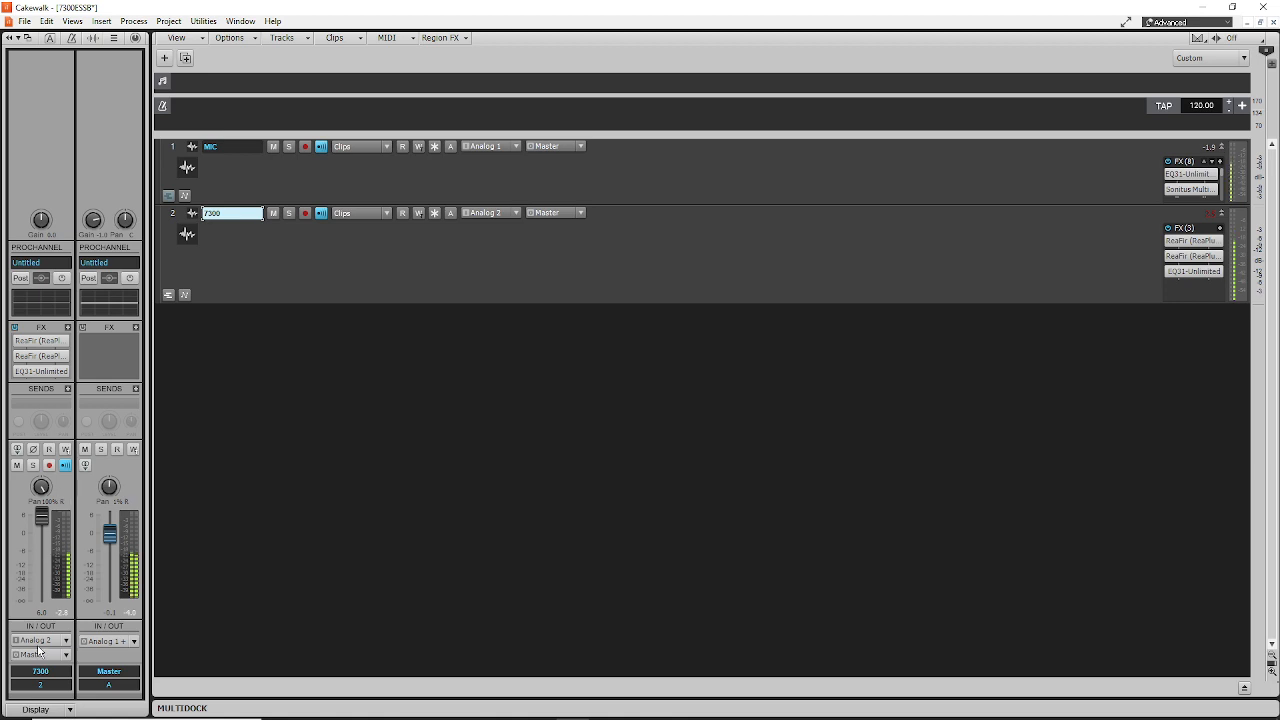
mouse_move(40, 650)
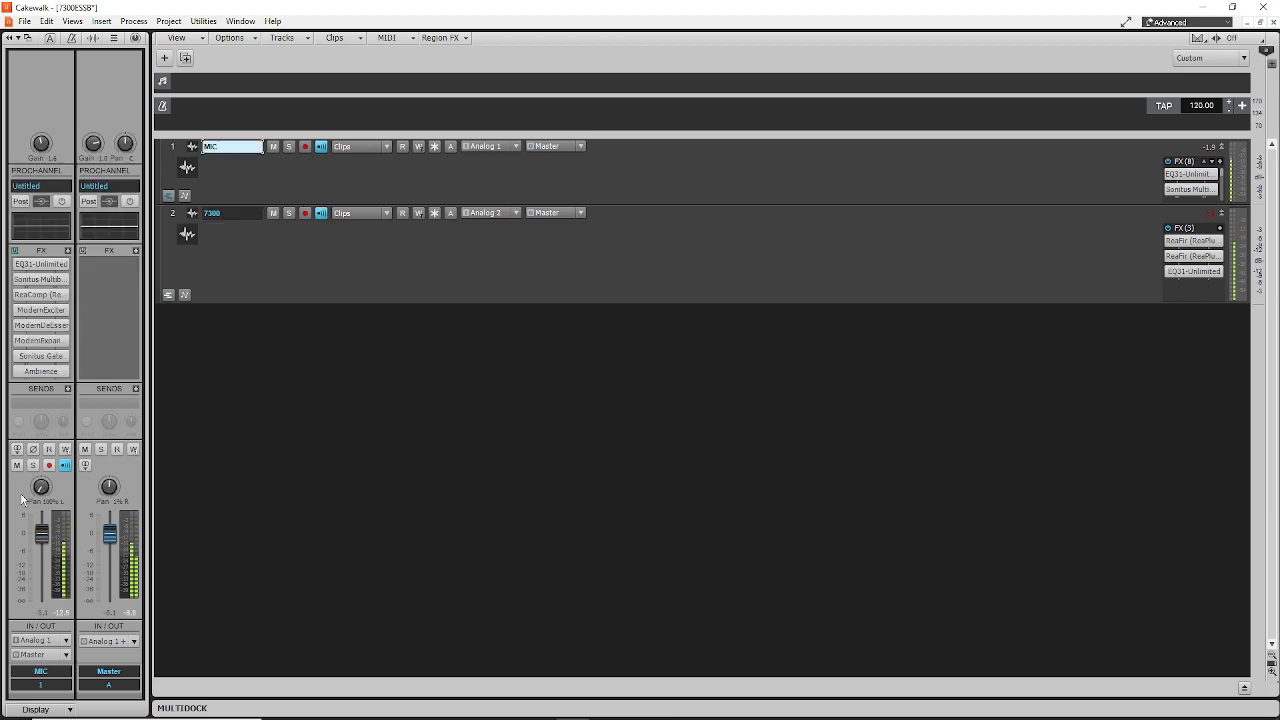
mouse_move(41, 488)
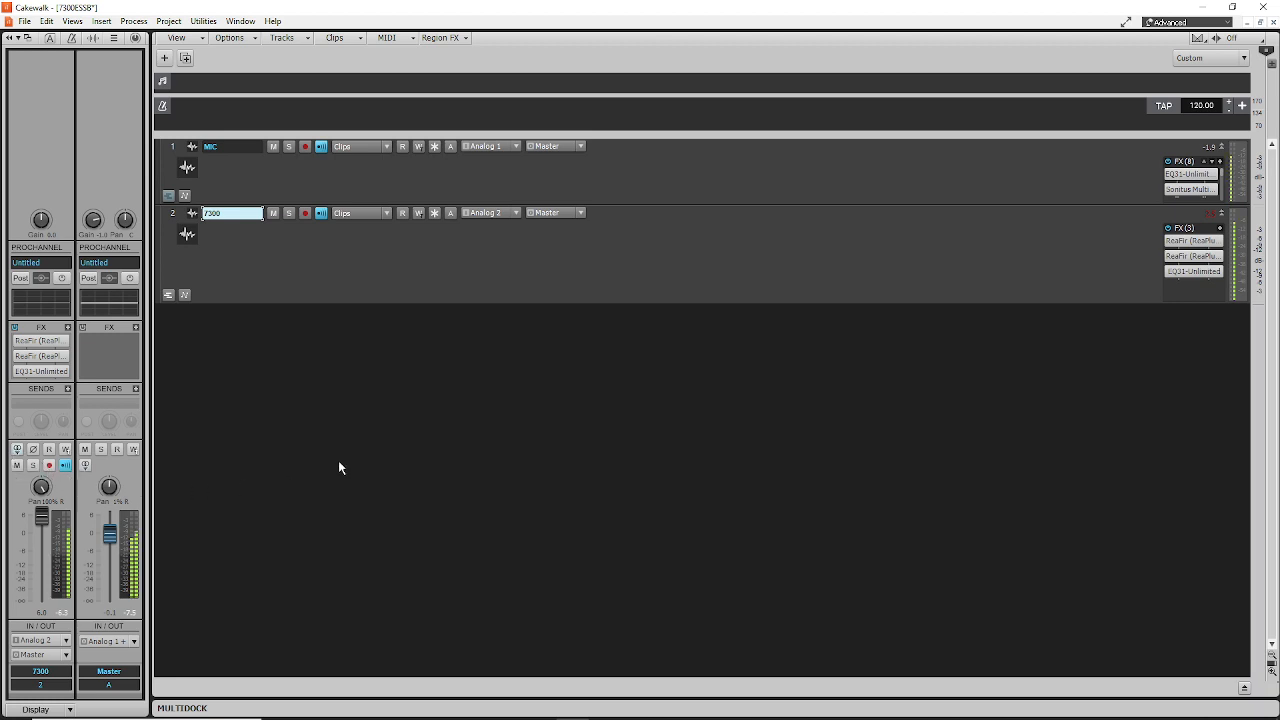
mouse_move(370, 356)
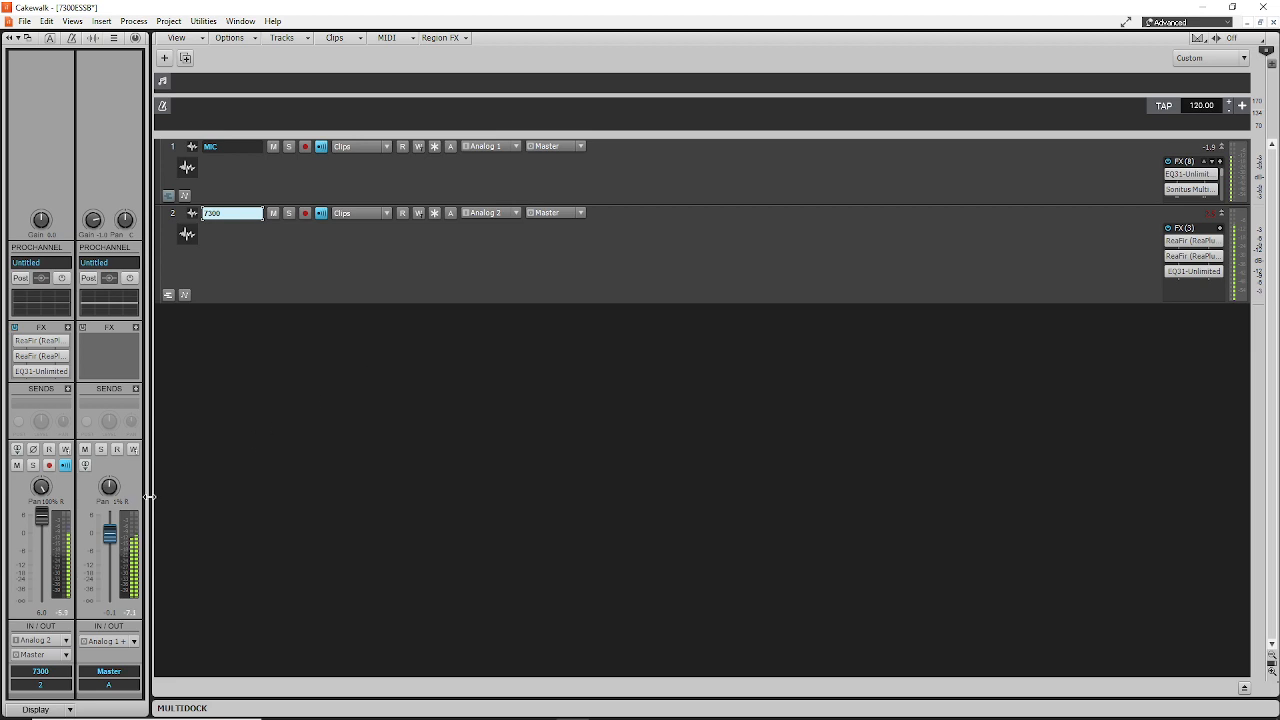
mouse_move(110, 487)
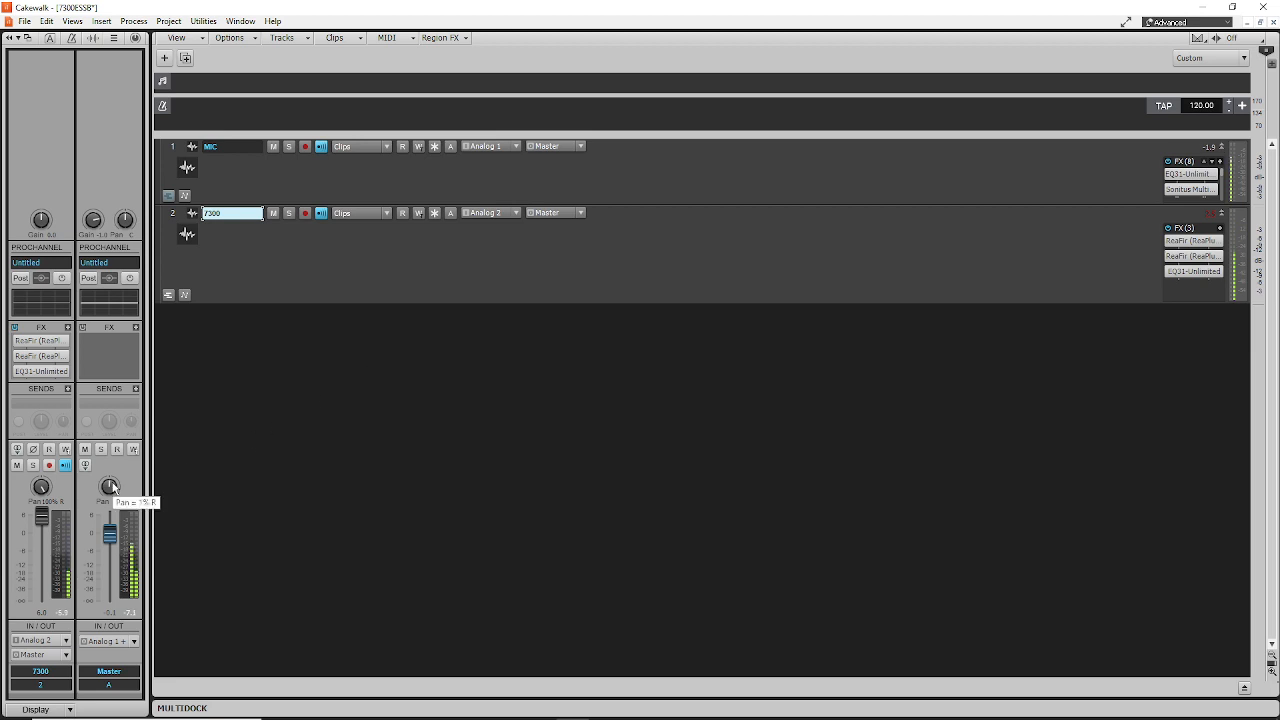
mouse_move(215, 494)
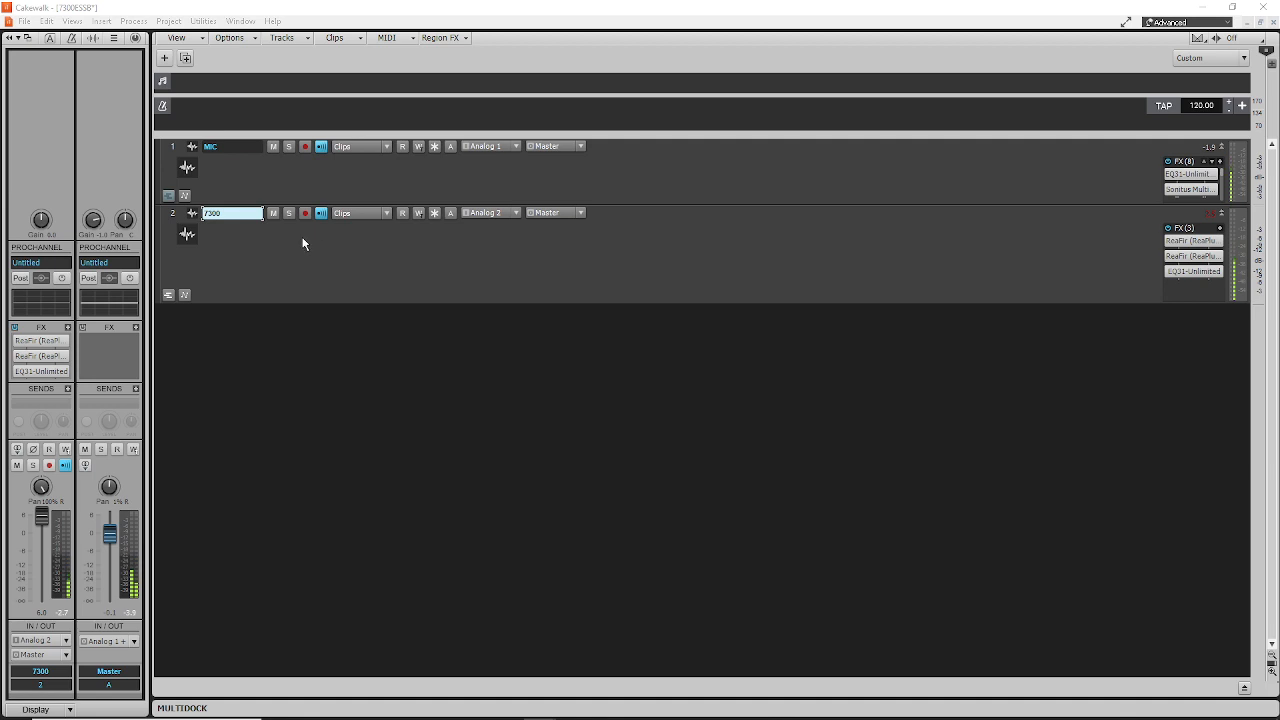
mouse_move(42, 412)
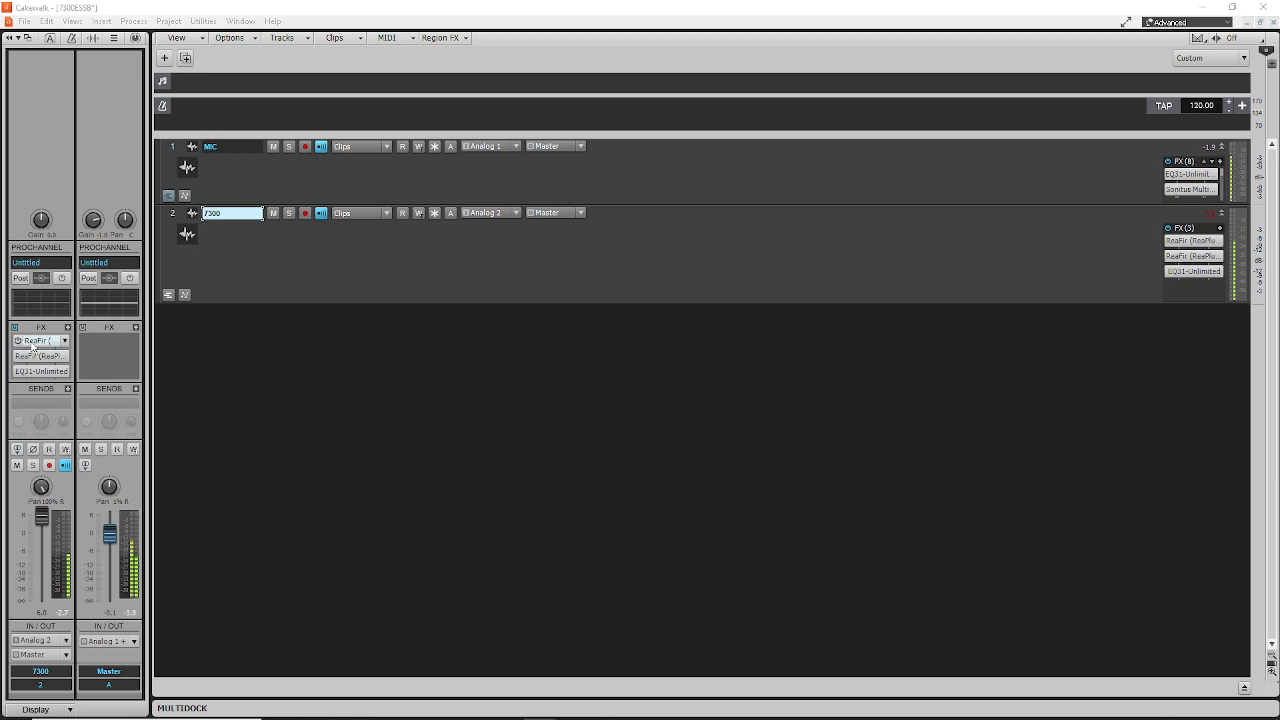
Open the 7300 track's first ReaFir and drag the 117 Hz Subtract node toward -52 dB.
double_click(40, 340)
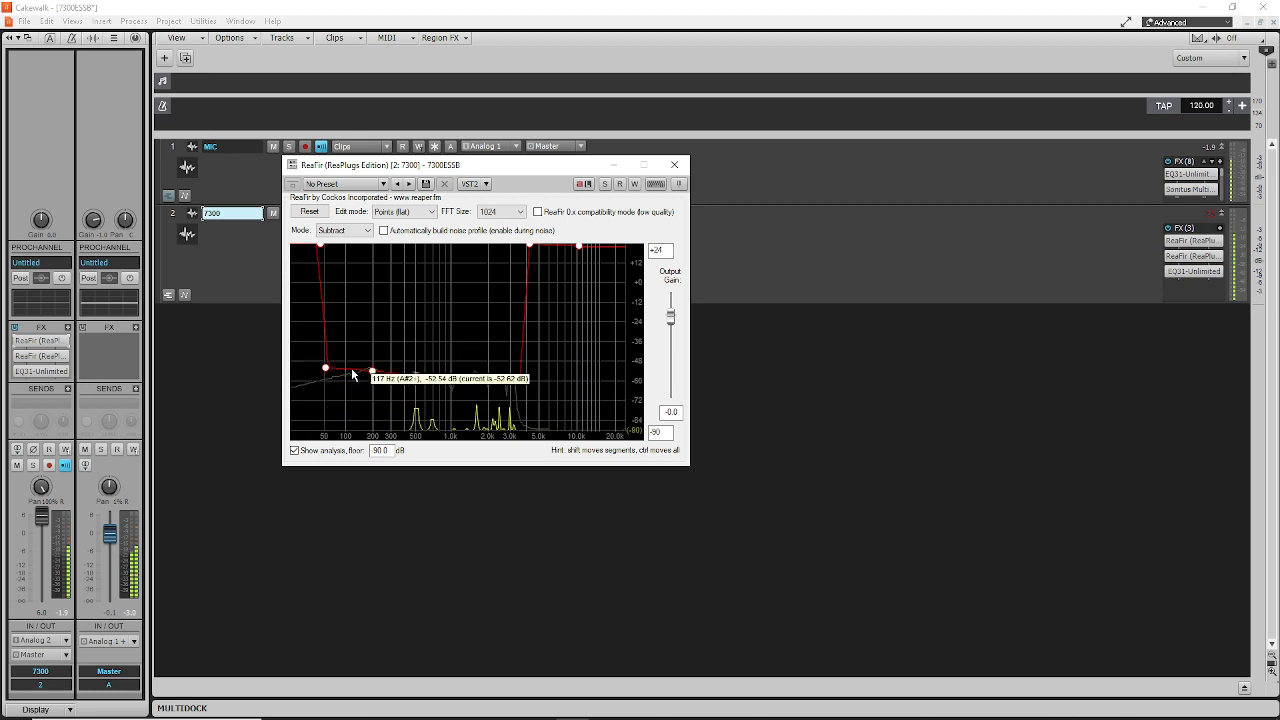
left_click_drag(325, 367, 451, 377)
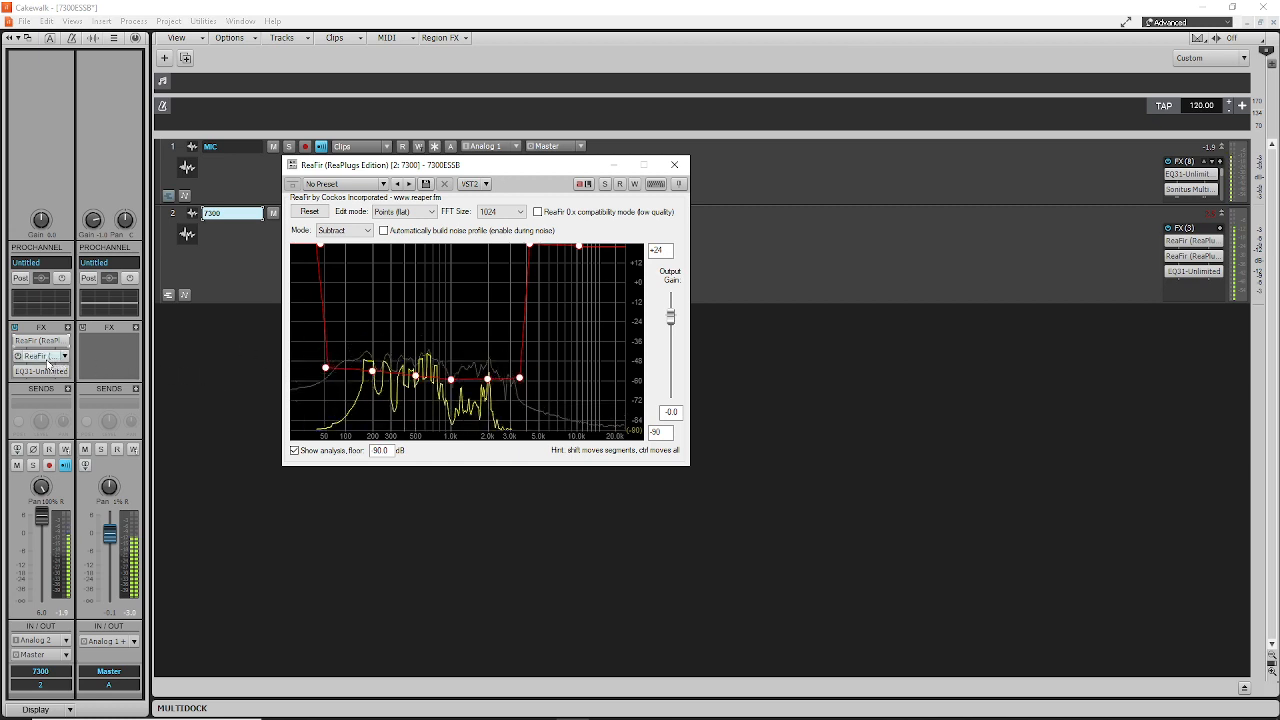
Display the second ReaFir's Gate-mode settings with its -36.7 dB gate floor.
left_click(343, 230)
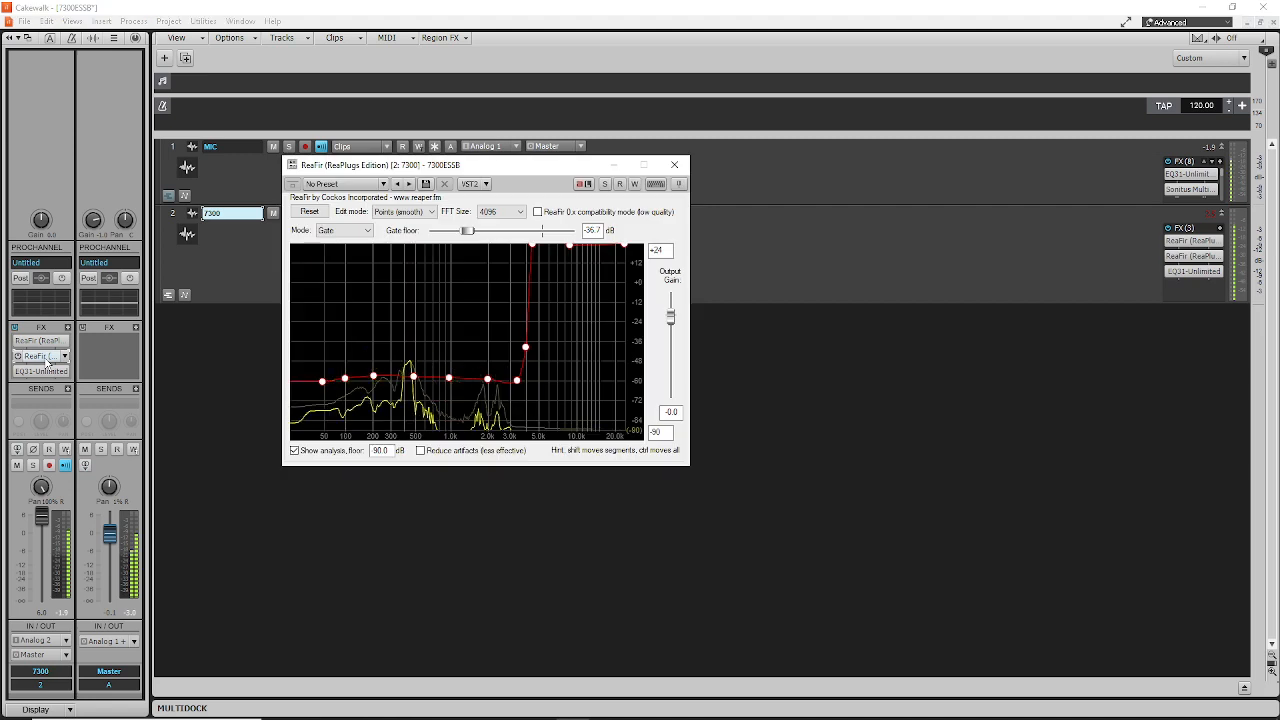
mouse_move(372, 347)
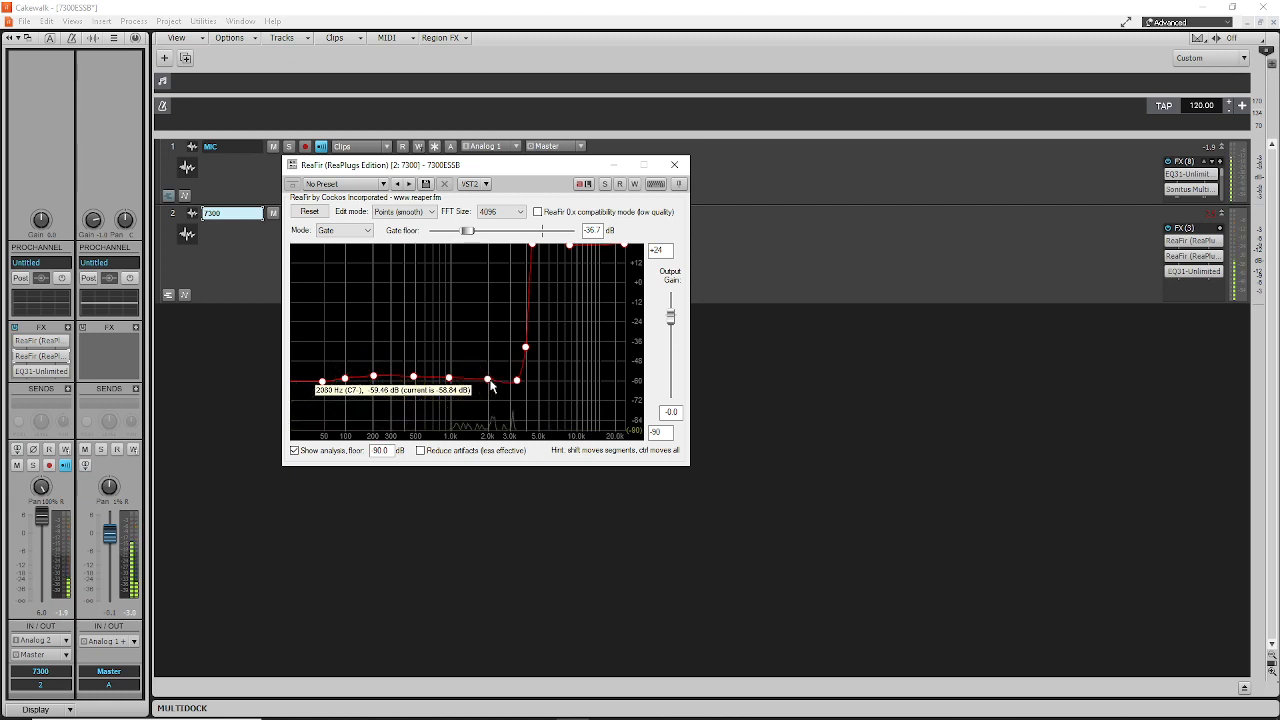
Reopen the first ReaFir and set the Subtract point near 3.8 kHz to about -56 dB.
left_click(674, 164)
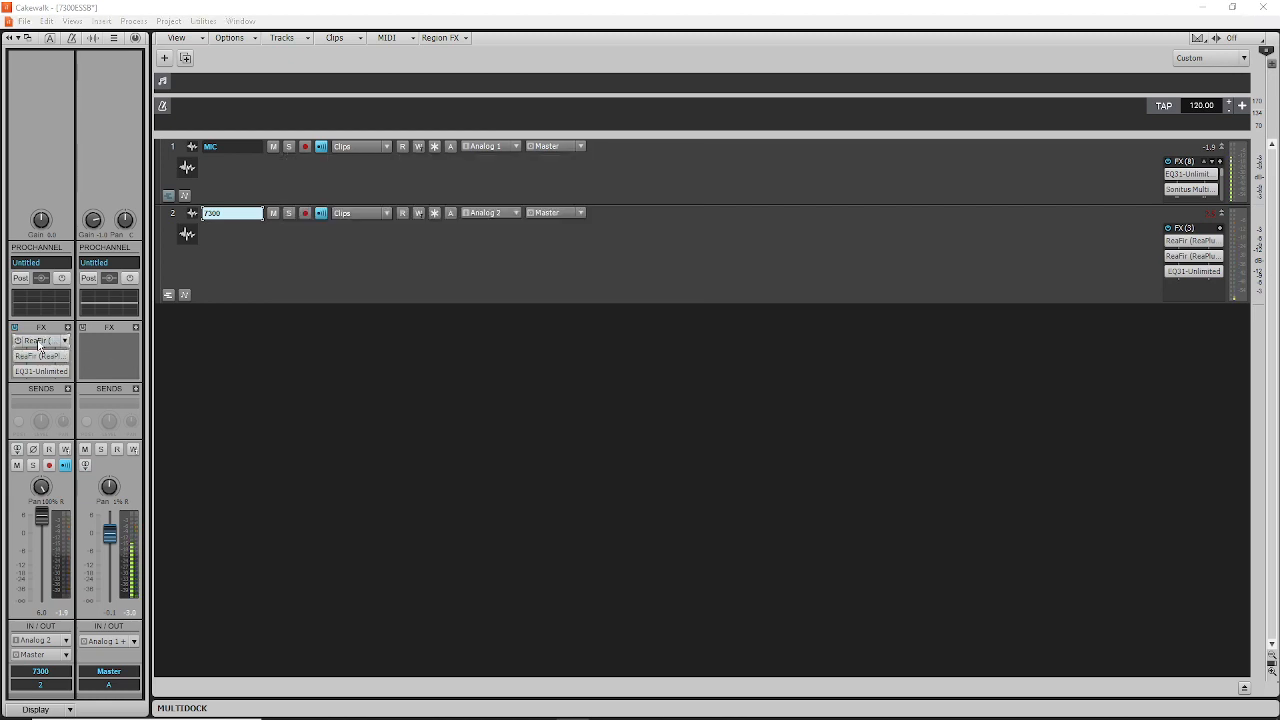
double_click(40, 341)
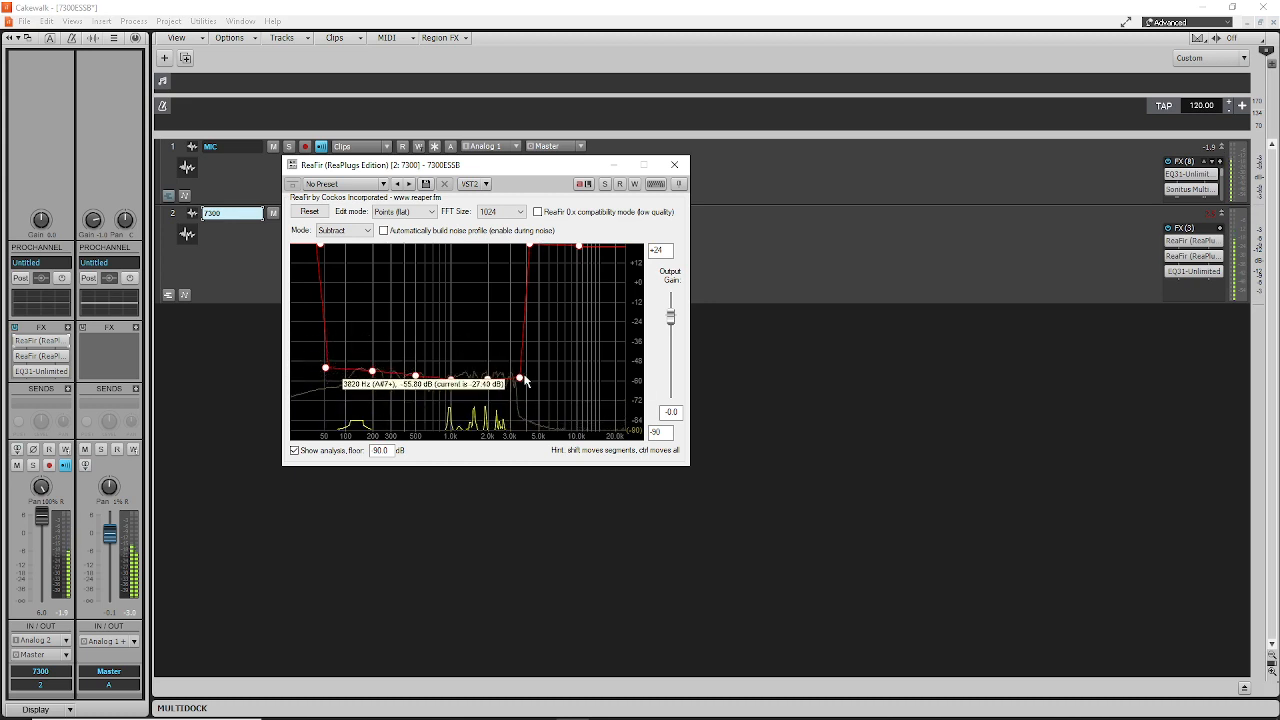
left_click_drag(520, 378, 523, 381)
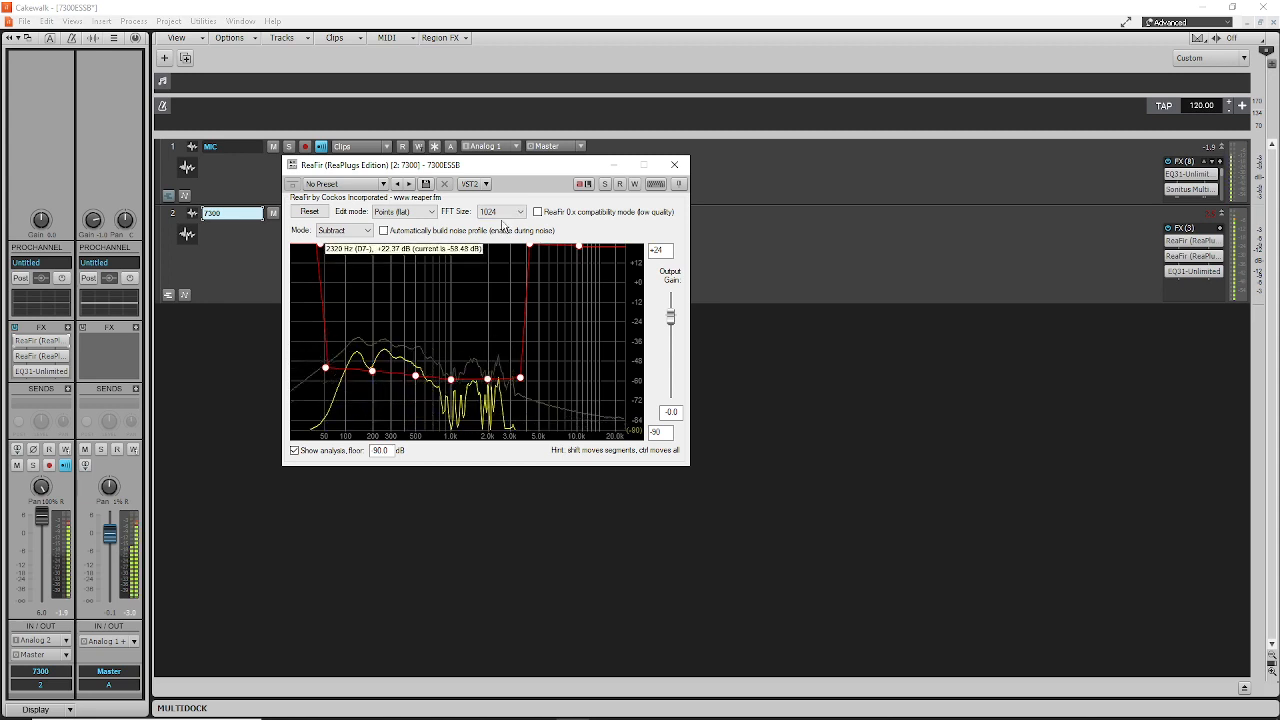
Bring up the second ReaFir instance in Gate mode with smooth points and 4096 FFT size.
left_click(500, 211)
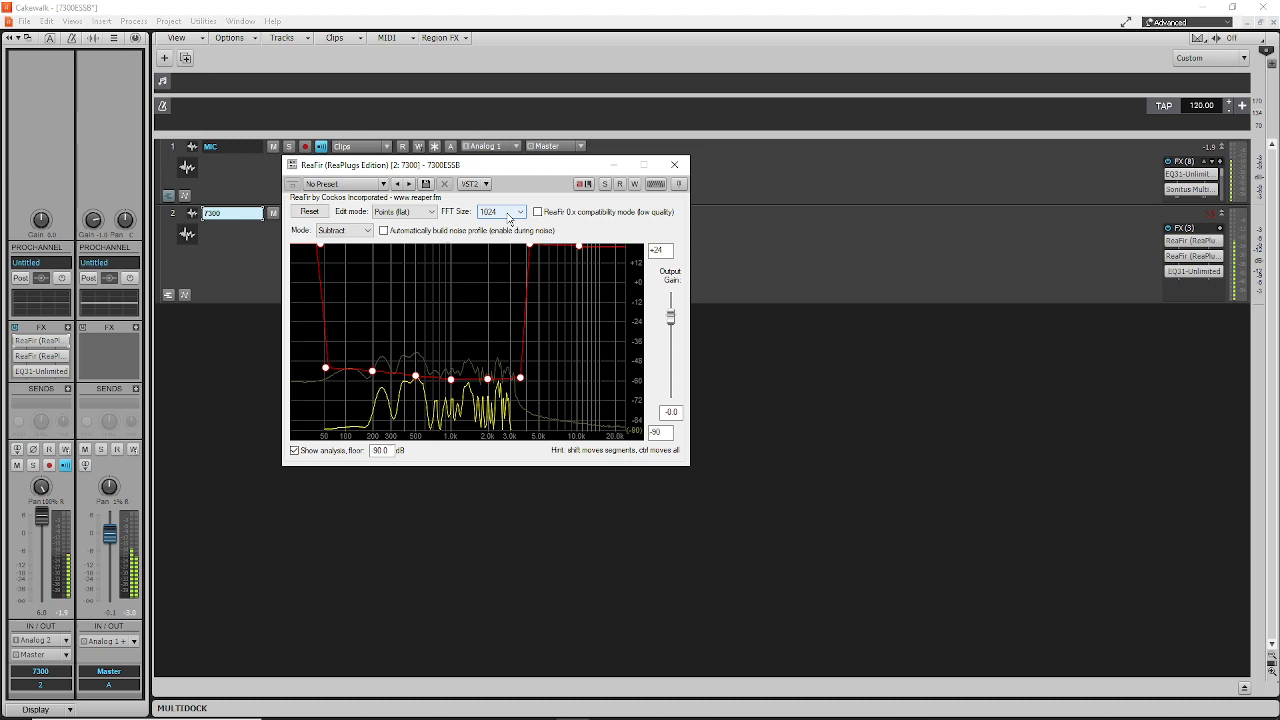
left_click(500, 211)
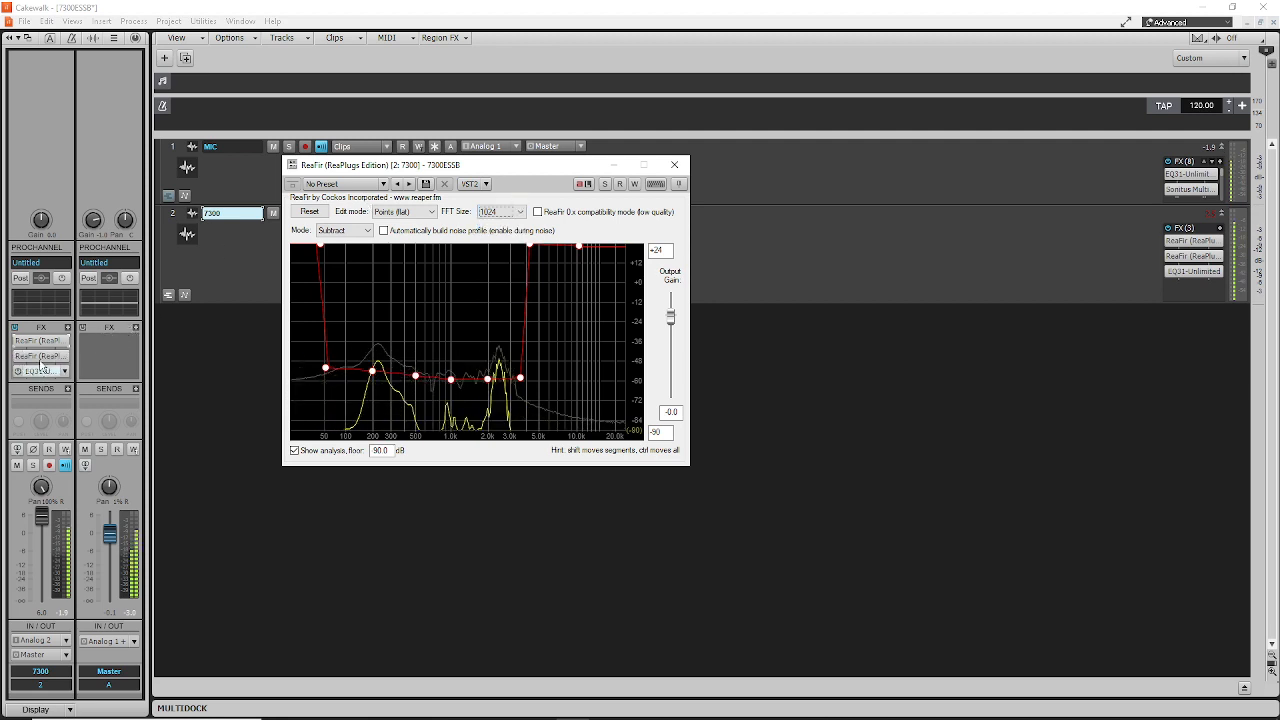
left_click(343, 230)
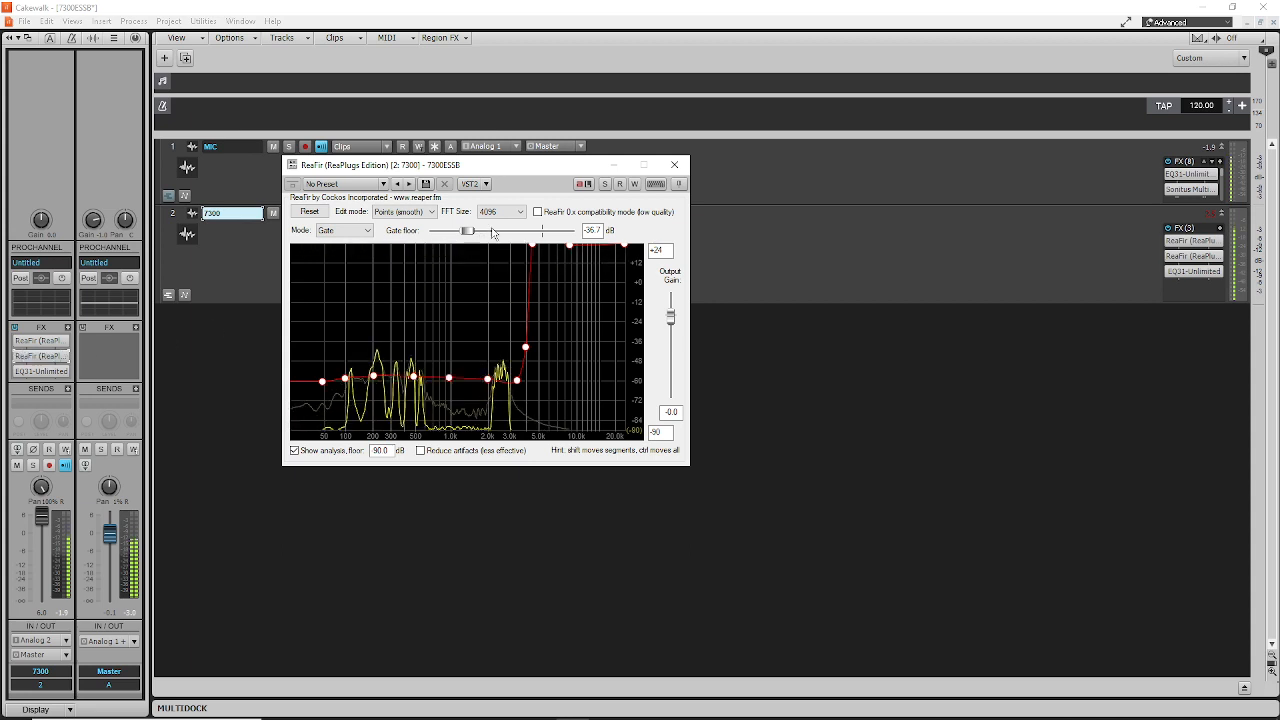
Sweep the gate floor up to -17 dB, then down through -49 to about -58 dB.
left_click_drag(467, 231, 487, 231)
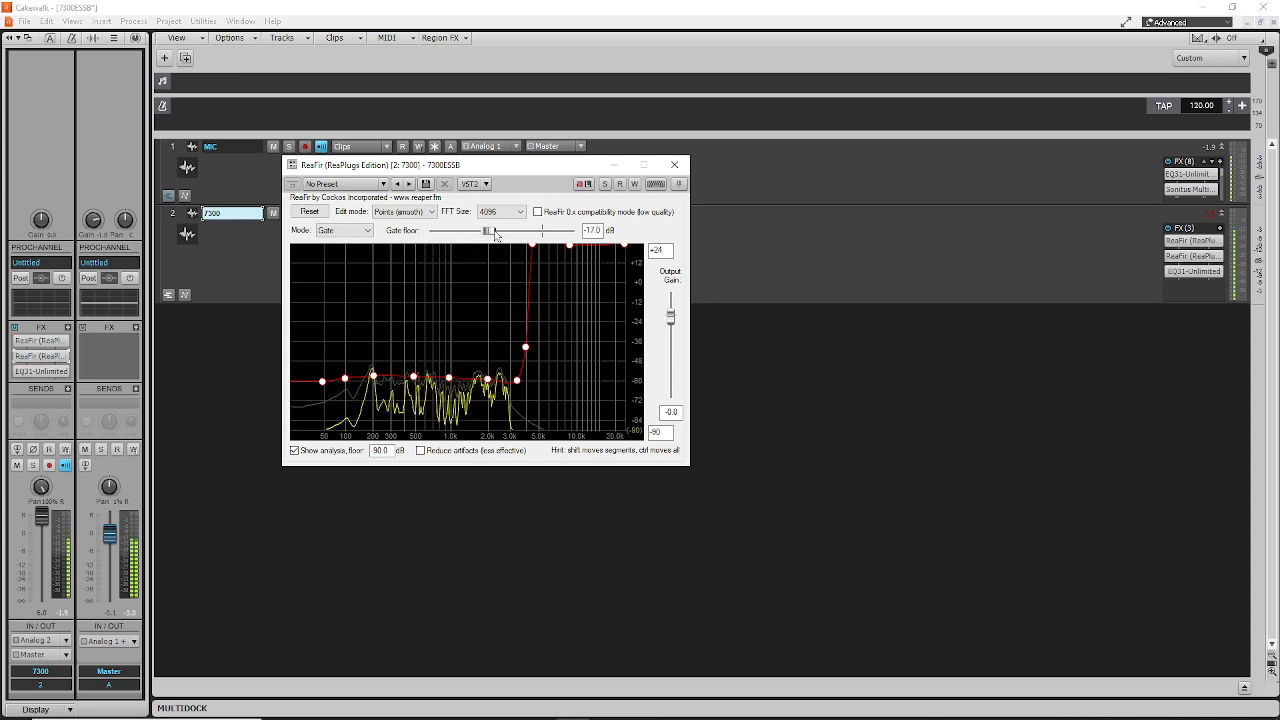
left_click_drag(487, 231, 458, 231)
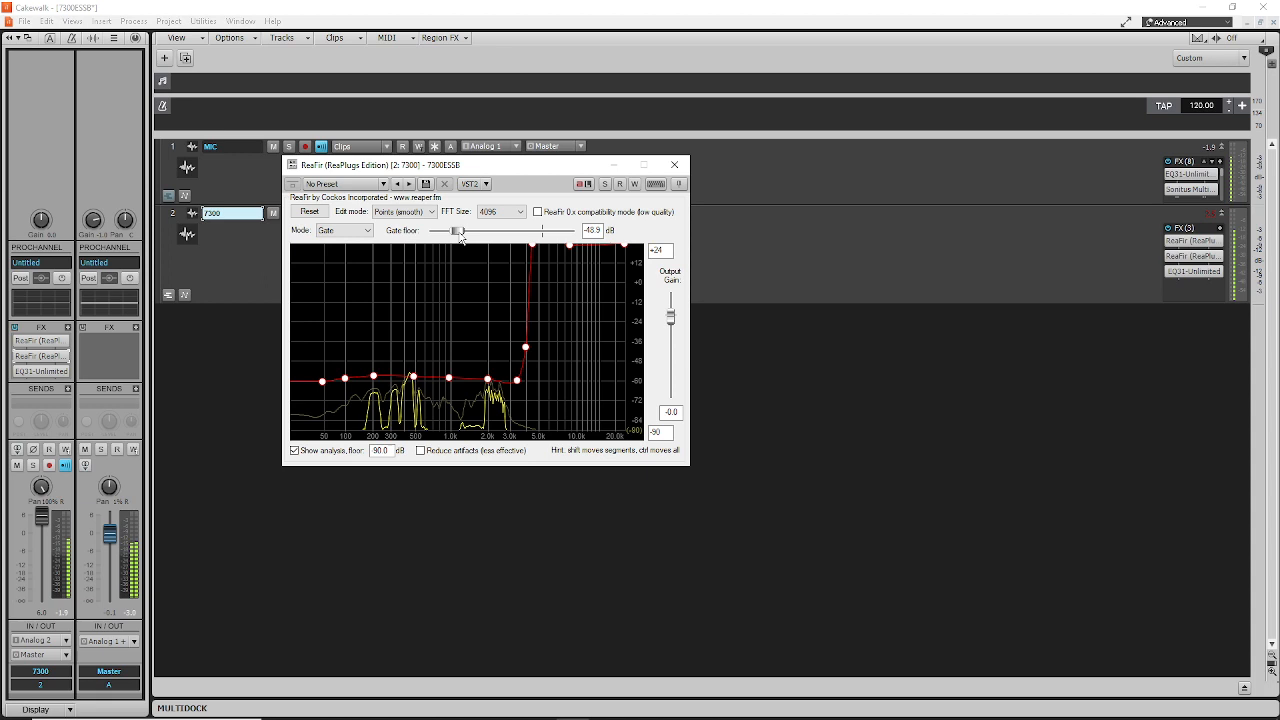
left_click_drag(457, 231, 449, 231)
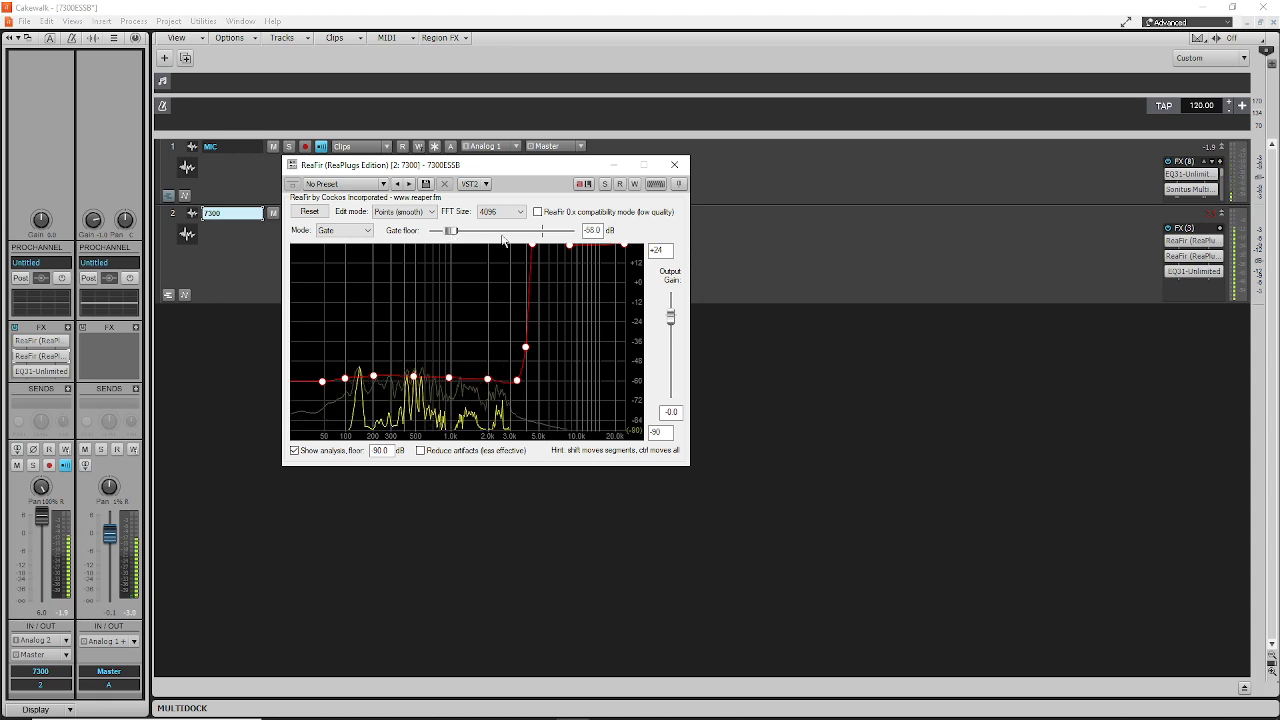
left_click(525, 211)
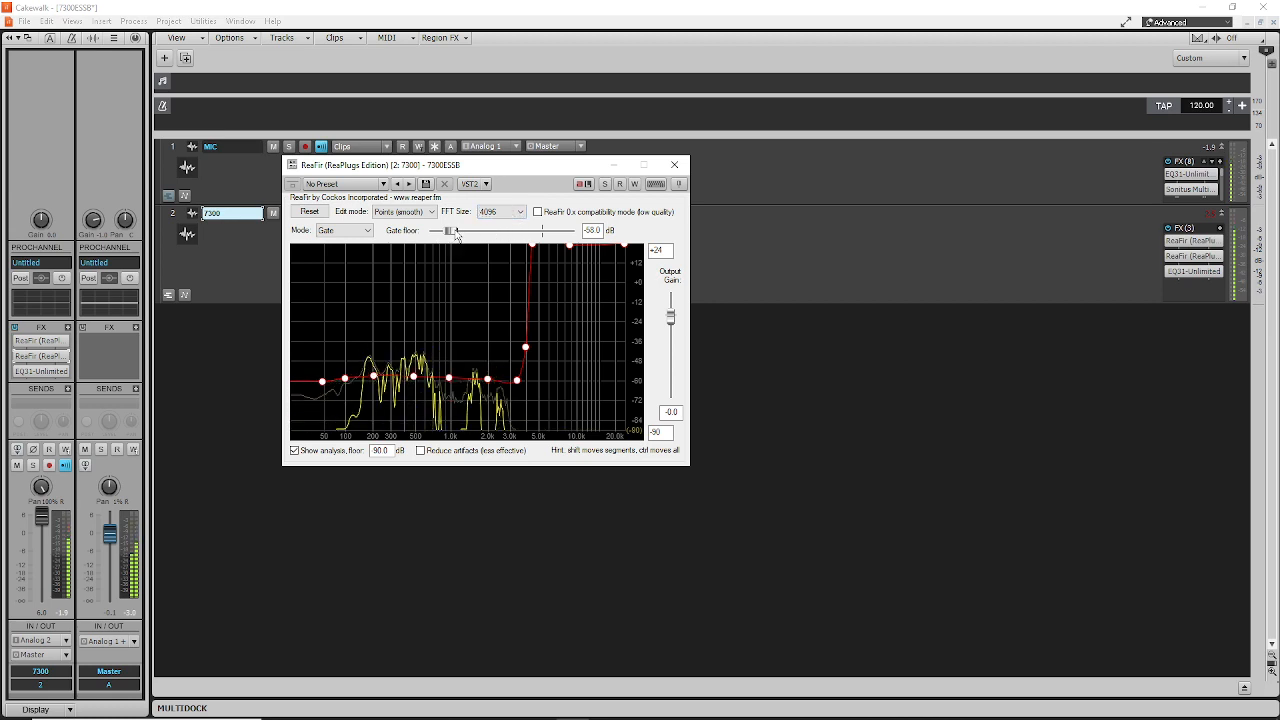
left_click_drag(449, 231, 469, 231)
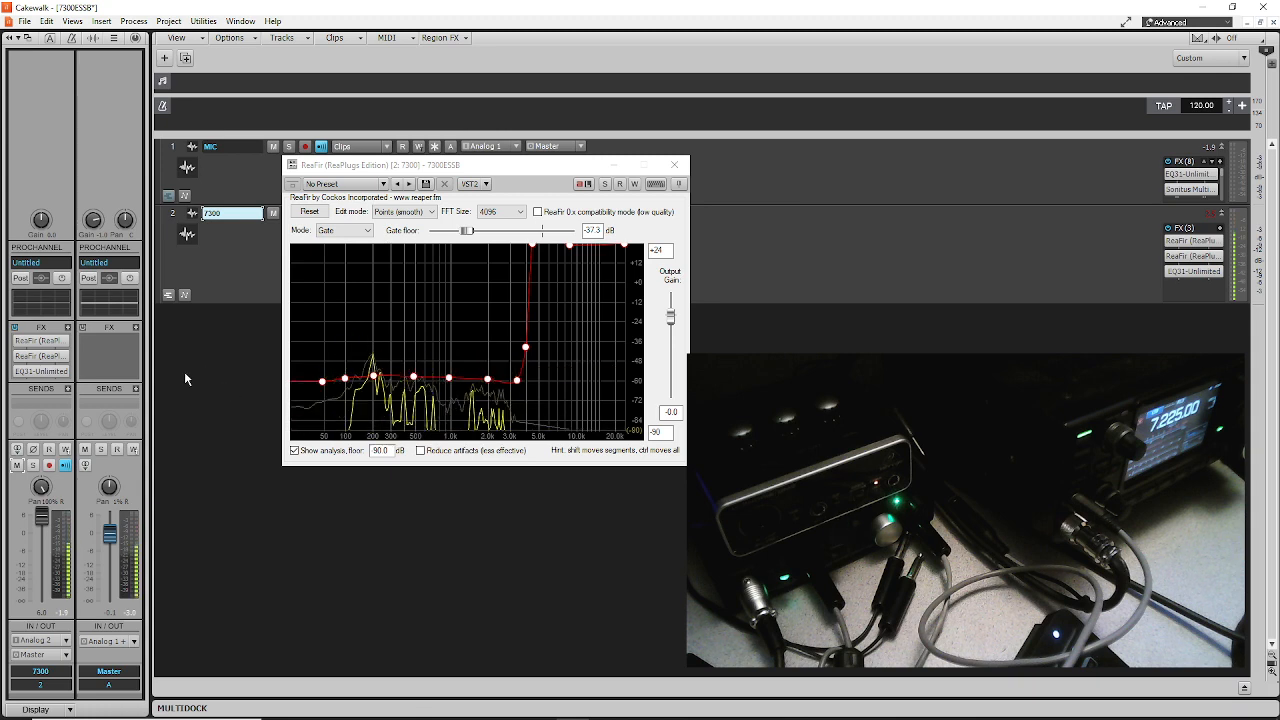
mouse_move(33, 341)
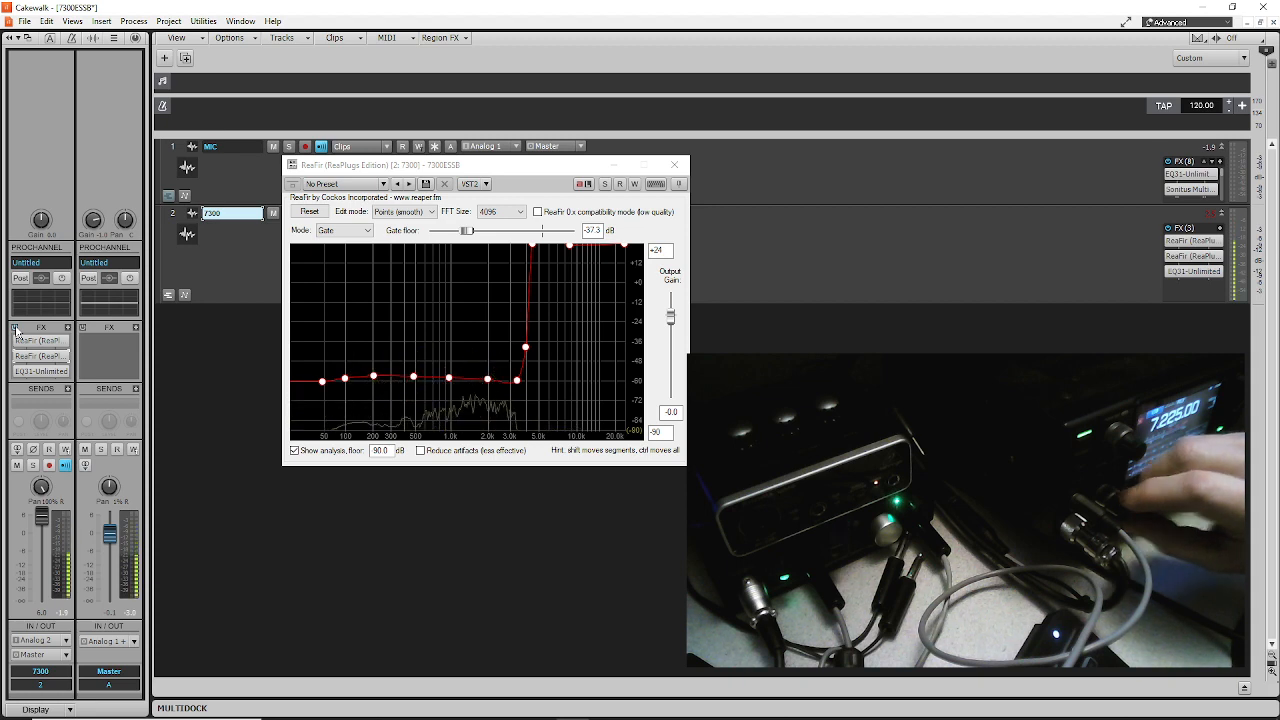
mouse_move(100, 355)
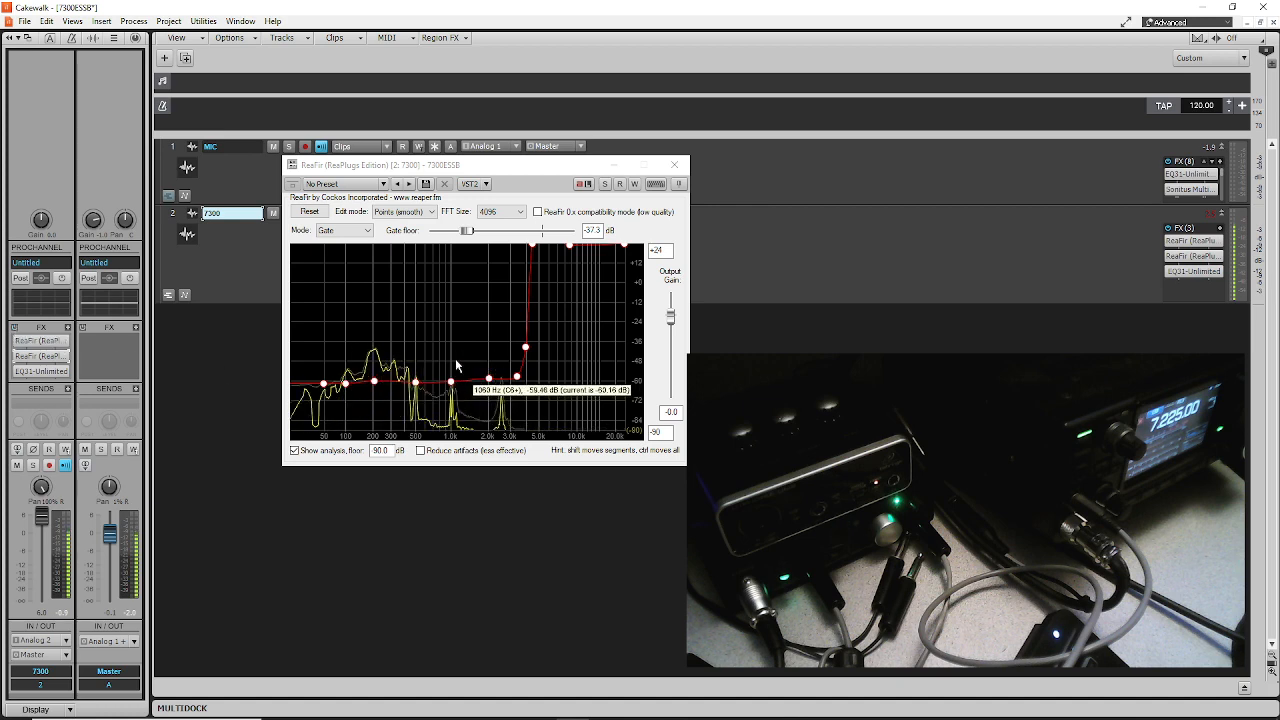
Audition gate floor thresholds, raising from -37.3 to -8.2 dB, then lowering to -24.0 dB.
left_click_drag(470, 230, 502, 230)
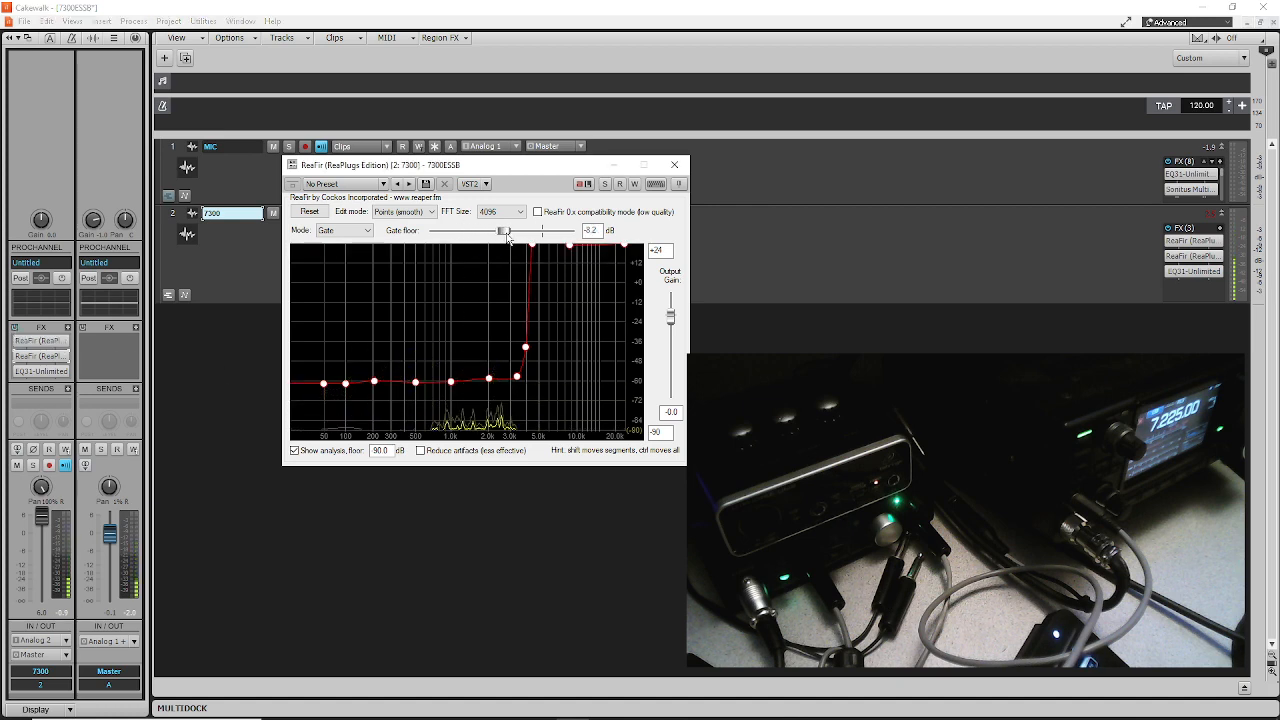
left_click_drag(500, 230, 480, 230)
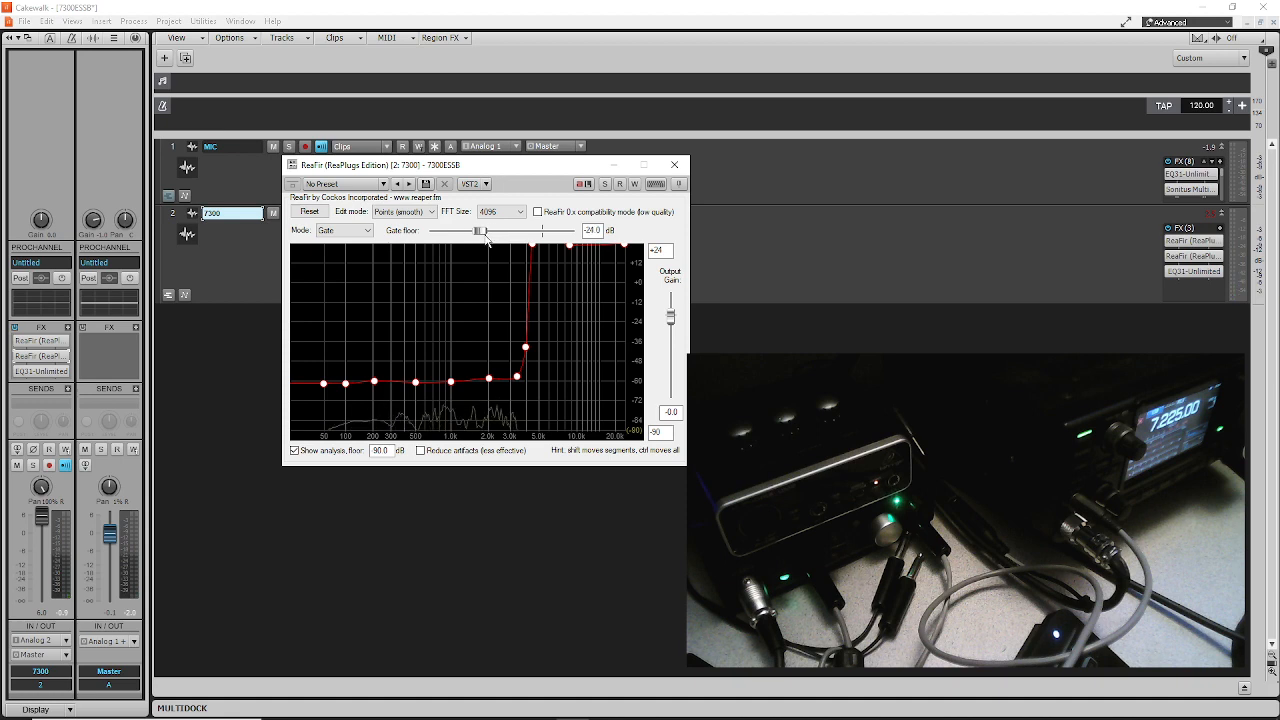
left_click_drag(483, 230, 470, 231)
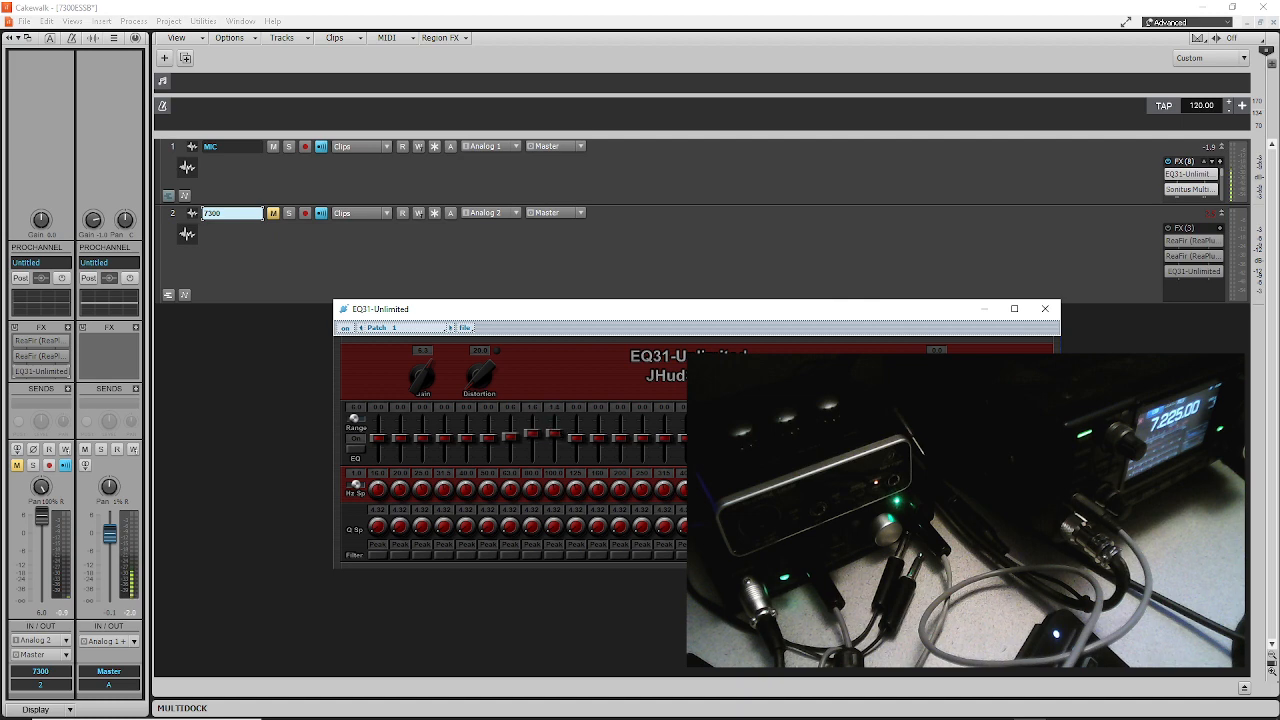
Replace the ReaFir gate window with the 7300 track's EQ31-Unlimited equalizer.
left_click(1045, 308)
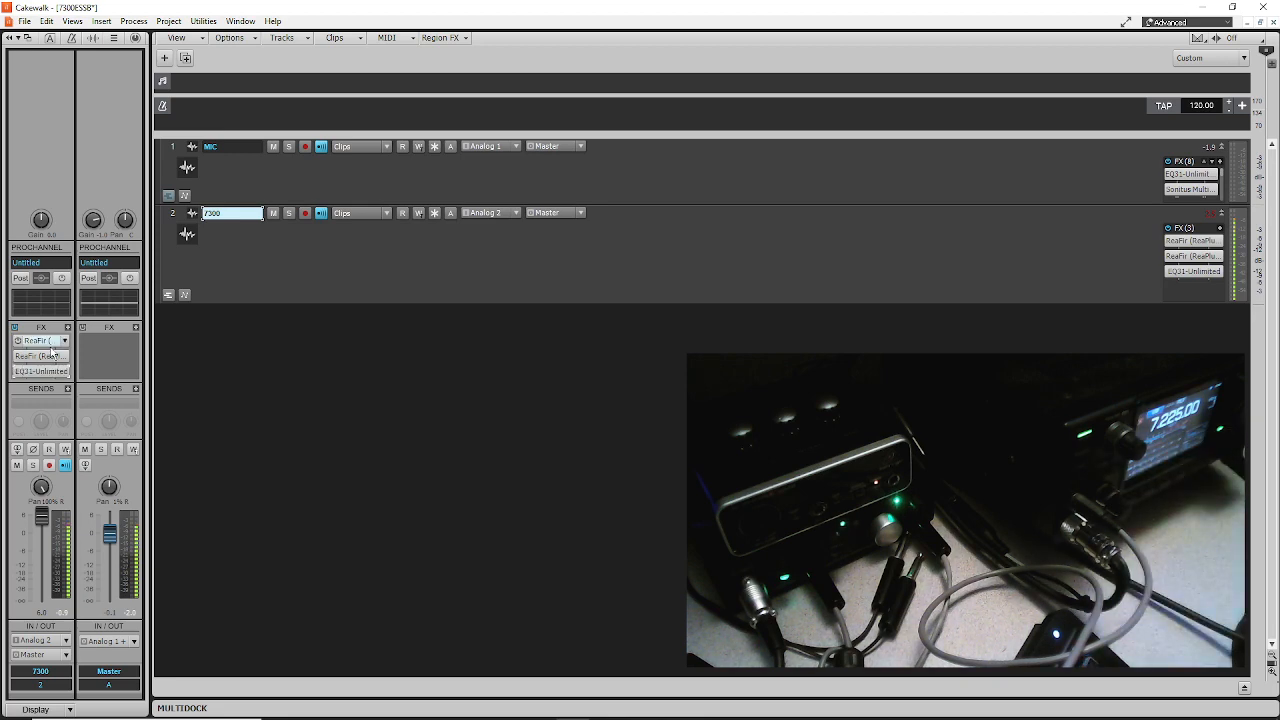
mouse_move(42, 341)
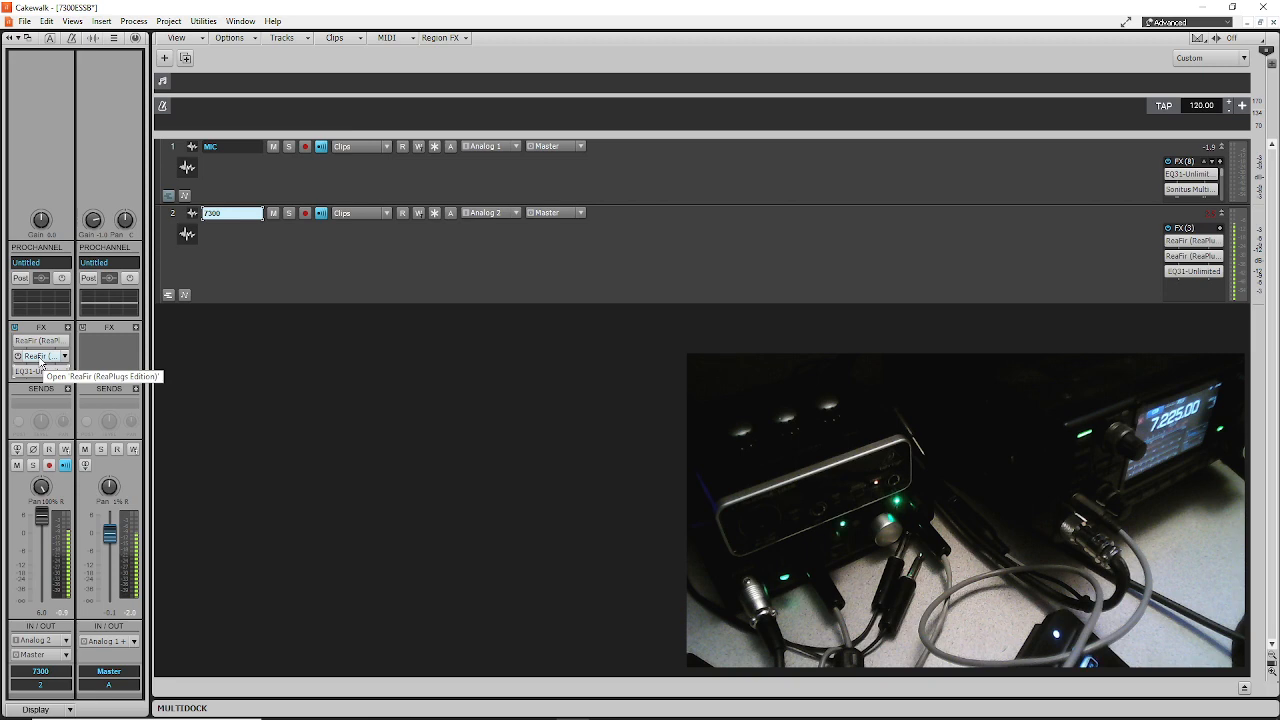
Open the second ReaFir and nudge its gate floor down to about -46.1 dB.
left_click(40, 356)
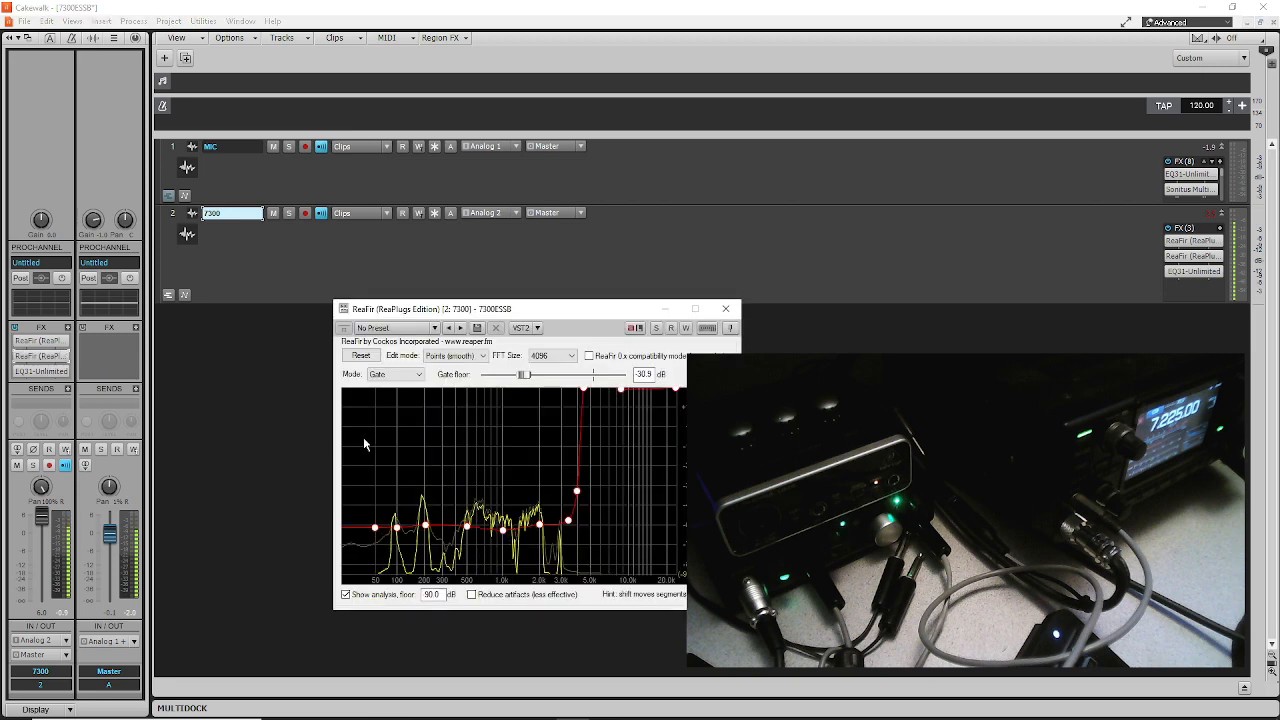
mouse_move(447, 495)
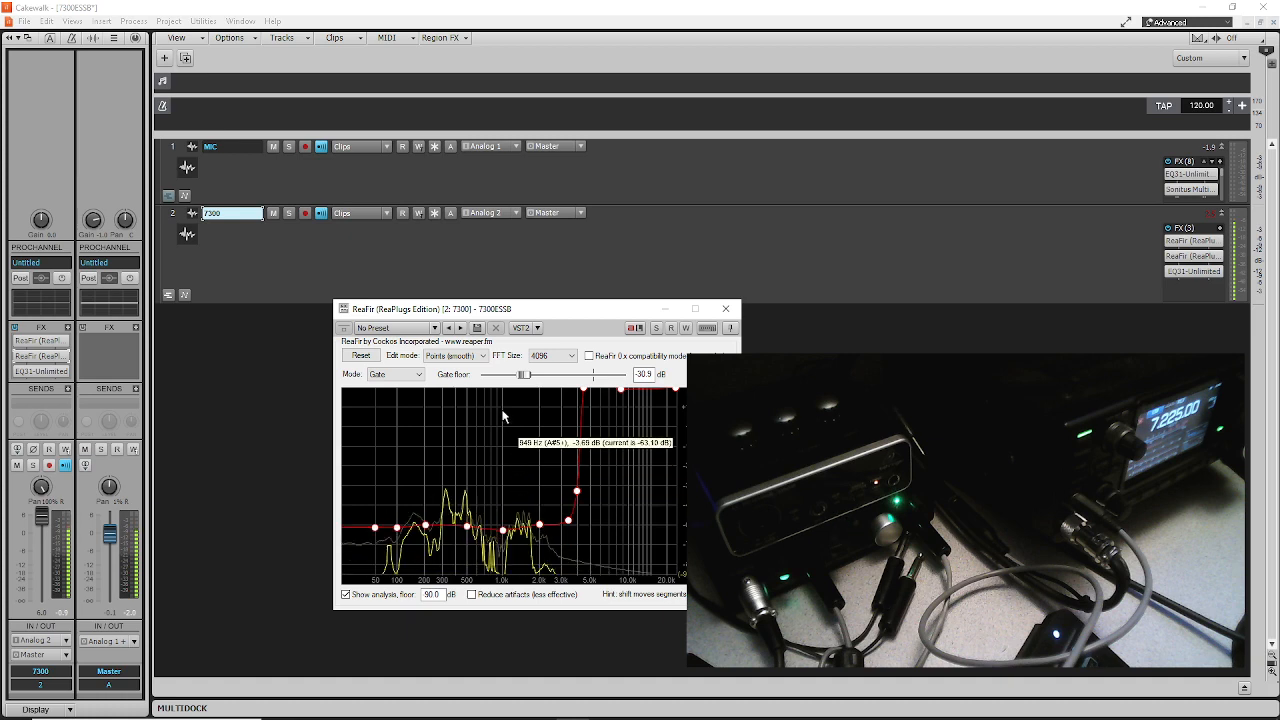
left_click_drag(524, 374, 513, 374)
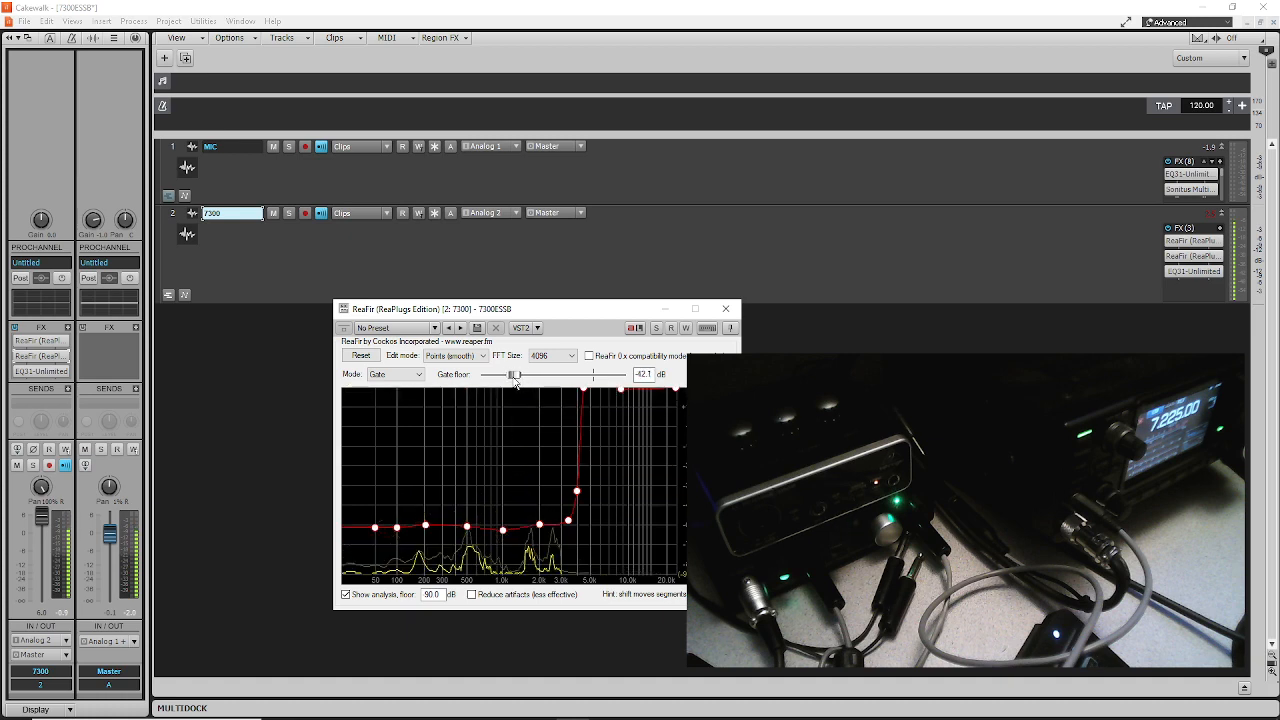
left_click_drag(513, 374, 519, 374)
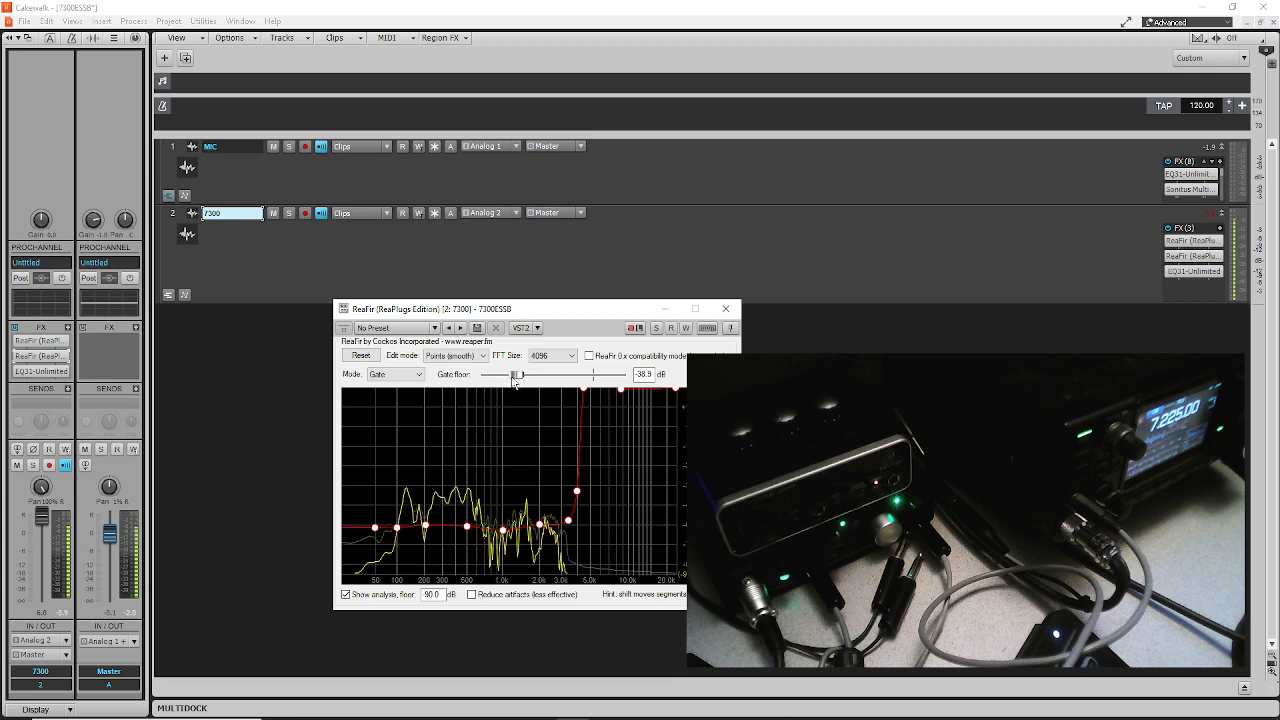
left_click_drag(517, 374, 512, 374)
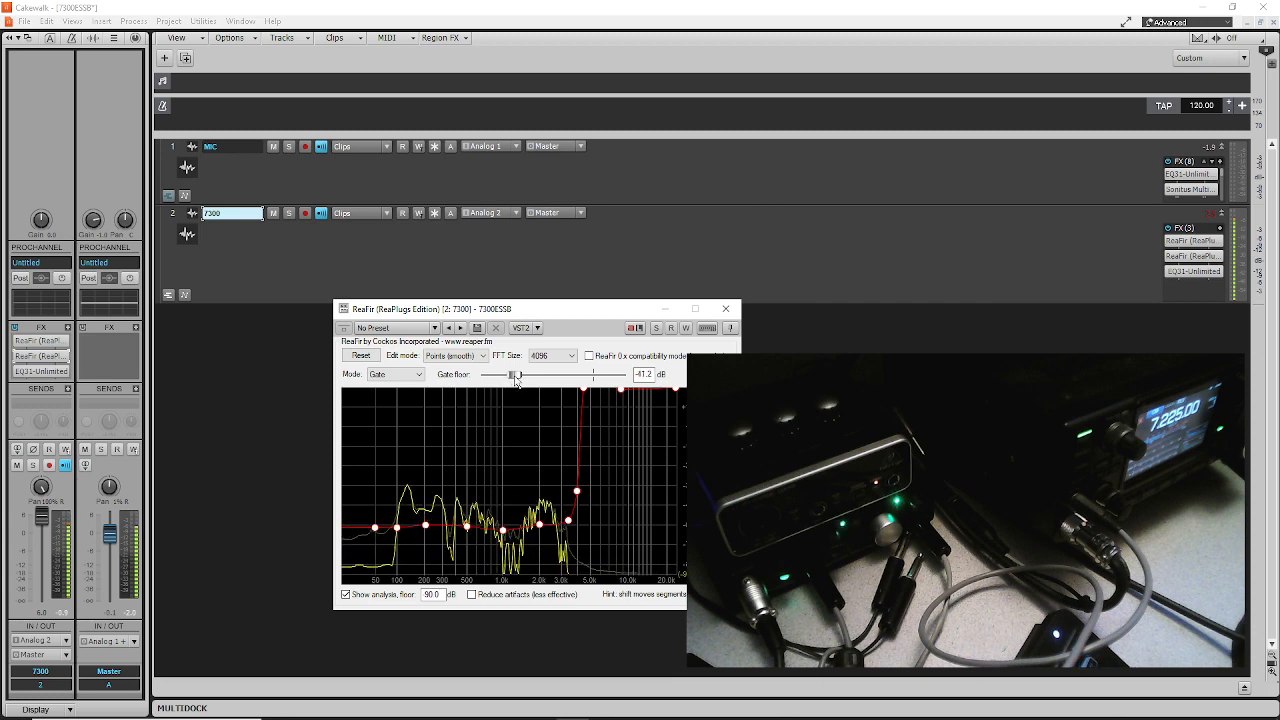
left_click_drag(517, 374, 511, 374)
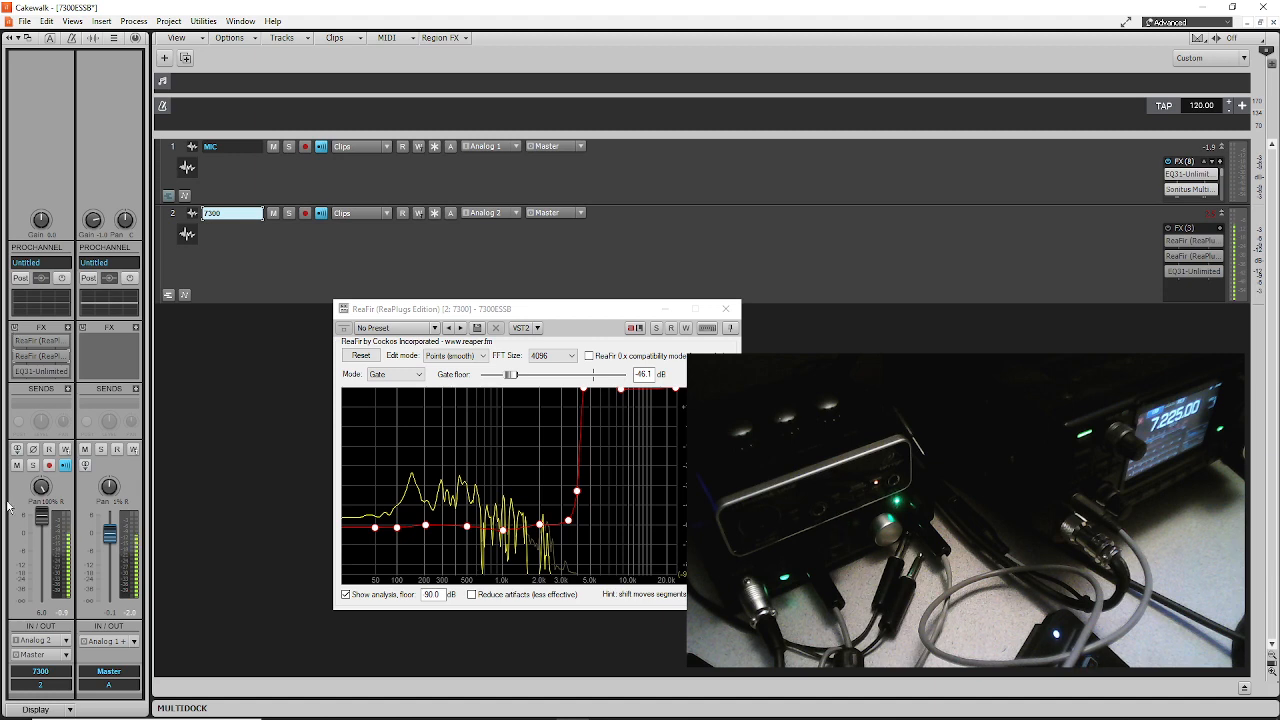
Mute the 7300 track and set the gate curve's 2.3 kHz point to about -58 dB.
left_click(273, 212)
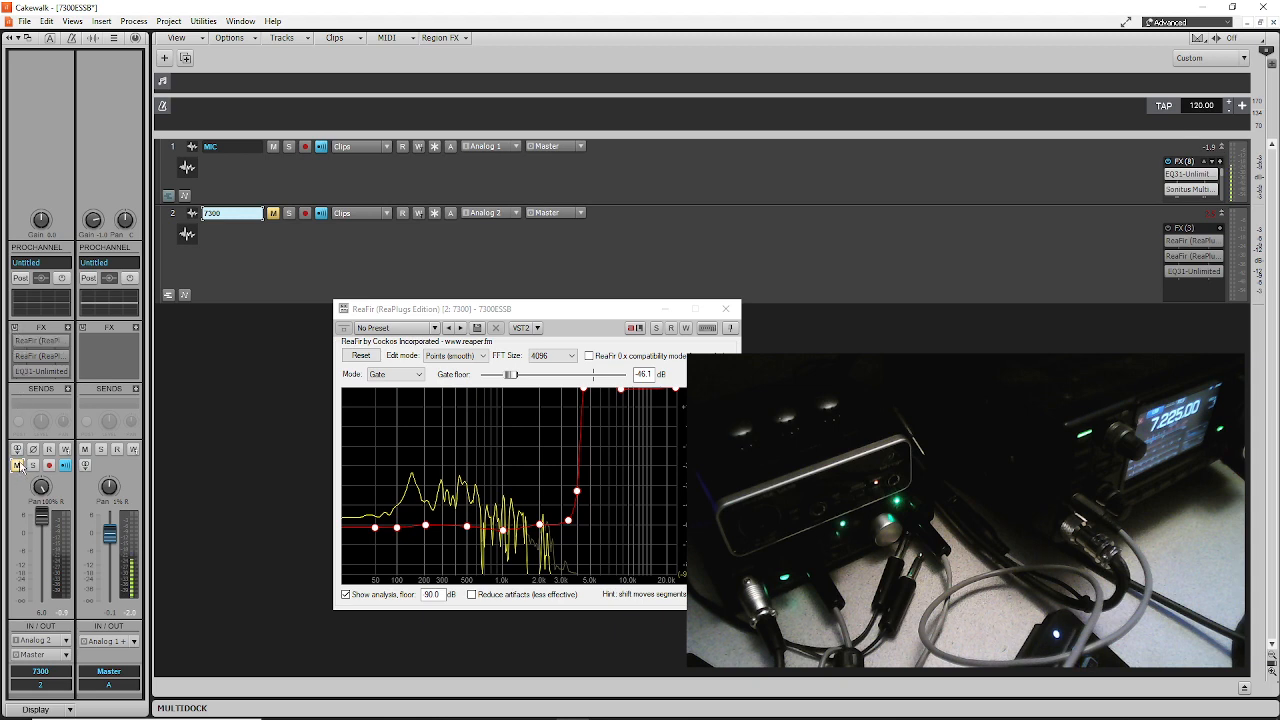
mouse_move(580, 540)
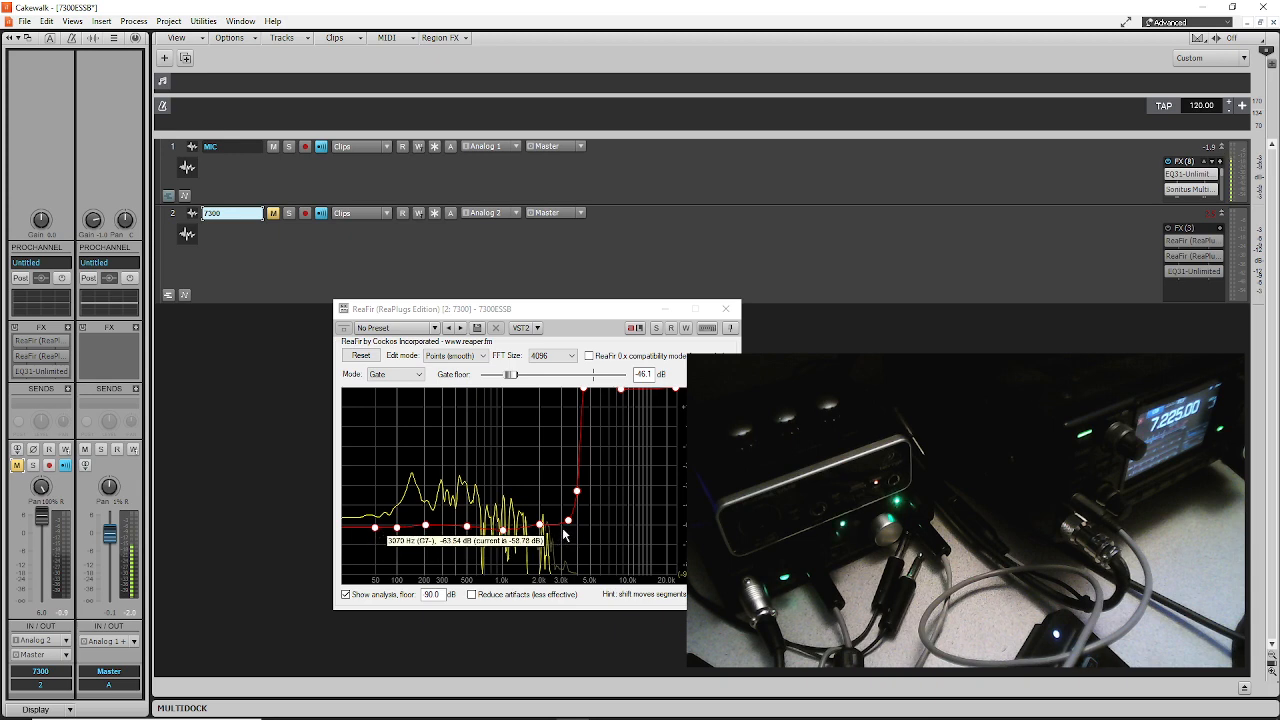
mouse_move(625, 555)
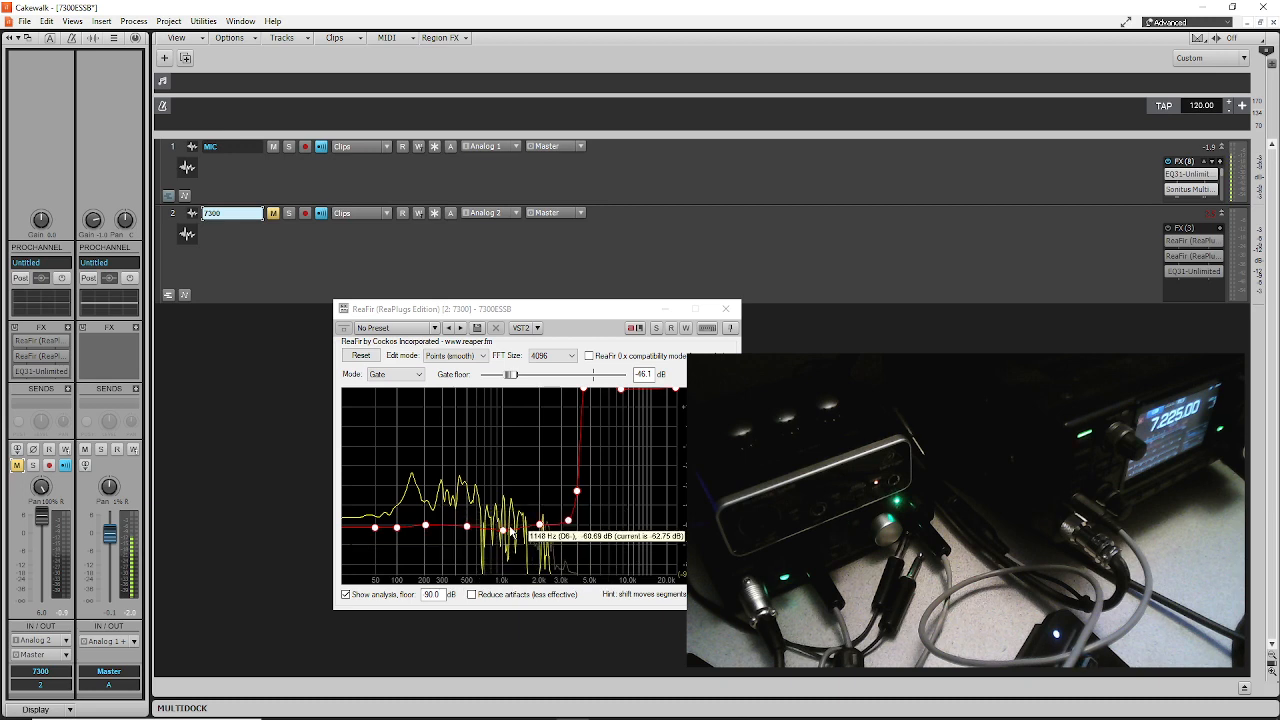
left_click_drag(540, 524, 568, 519)
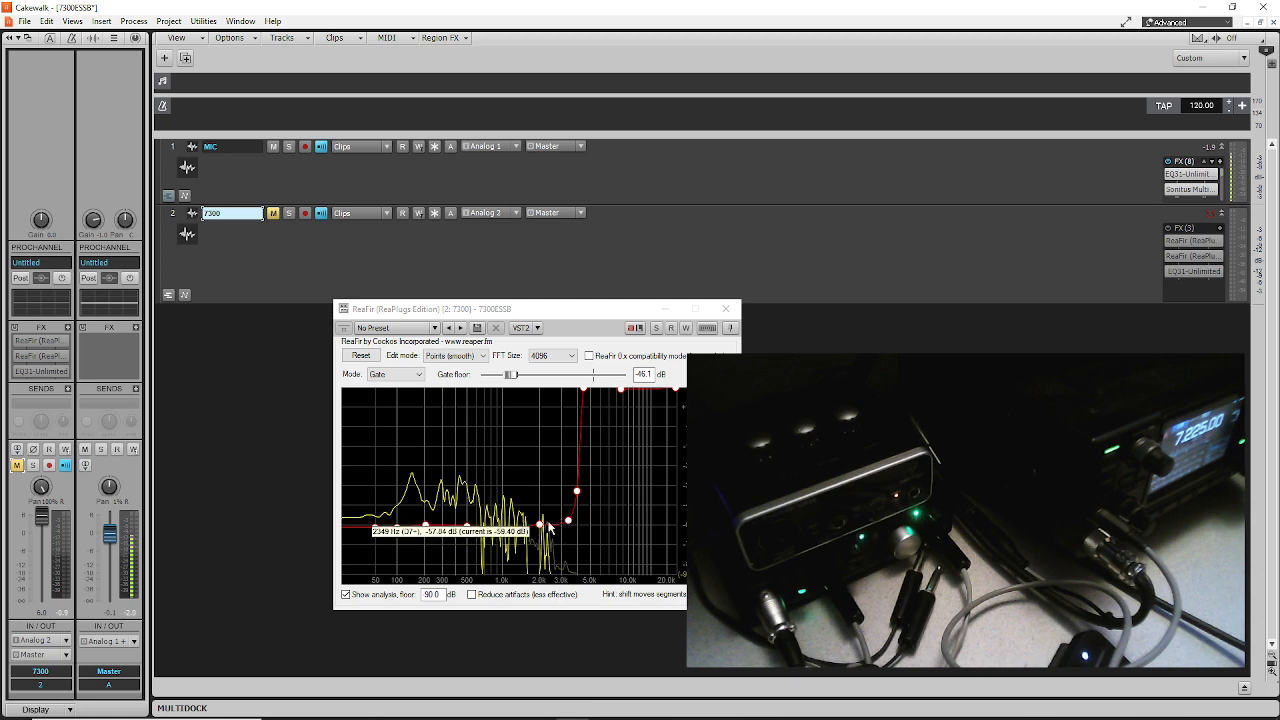
Reshape the gate curve points from 2.3 to 3 kHz, leaving the 3 kHz point near -53 dB.
left_click_drag(567, 520, 570, 525)
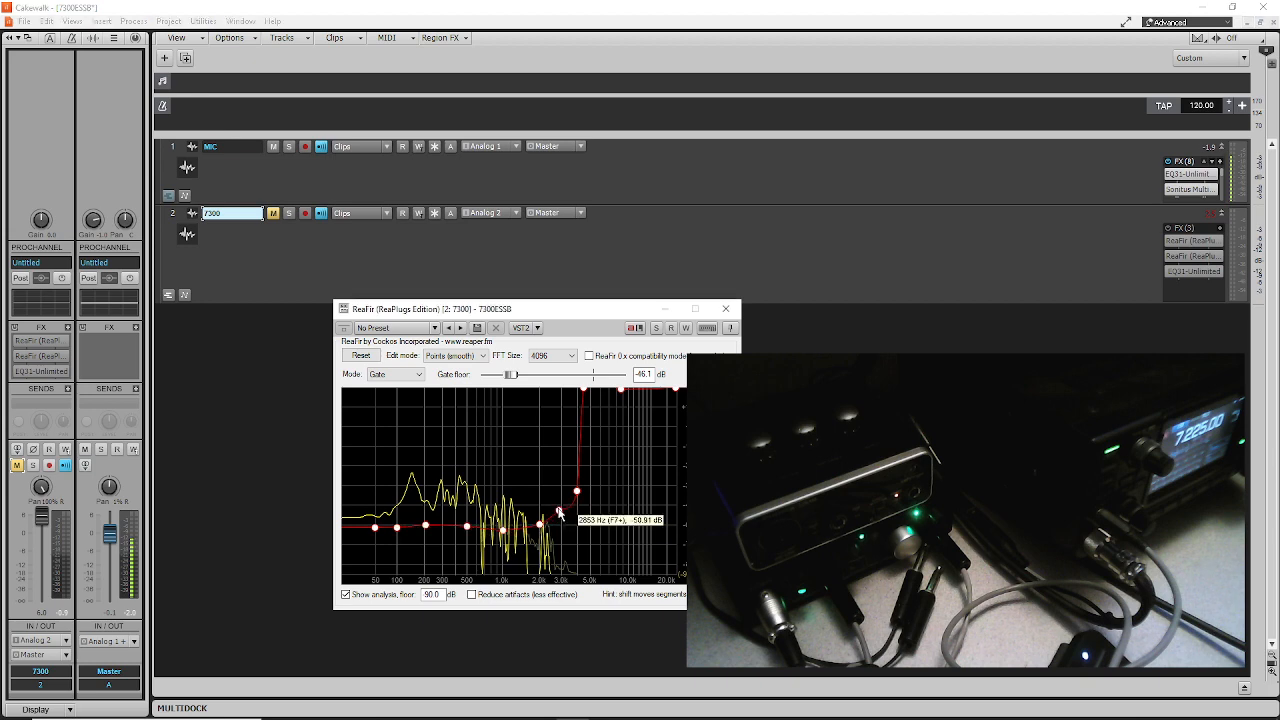
left_click_drag(578, 491, 555, 490)
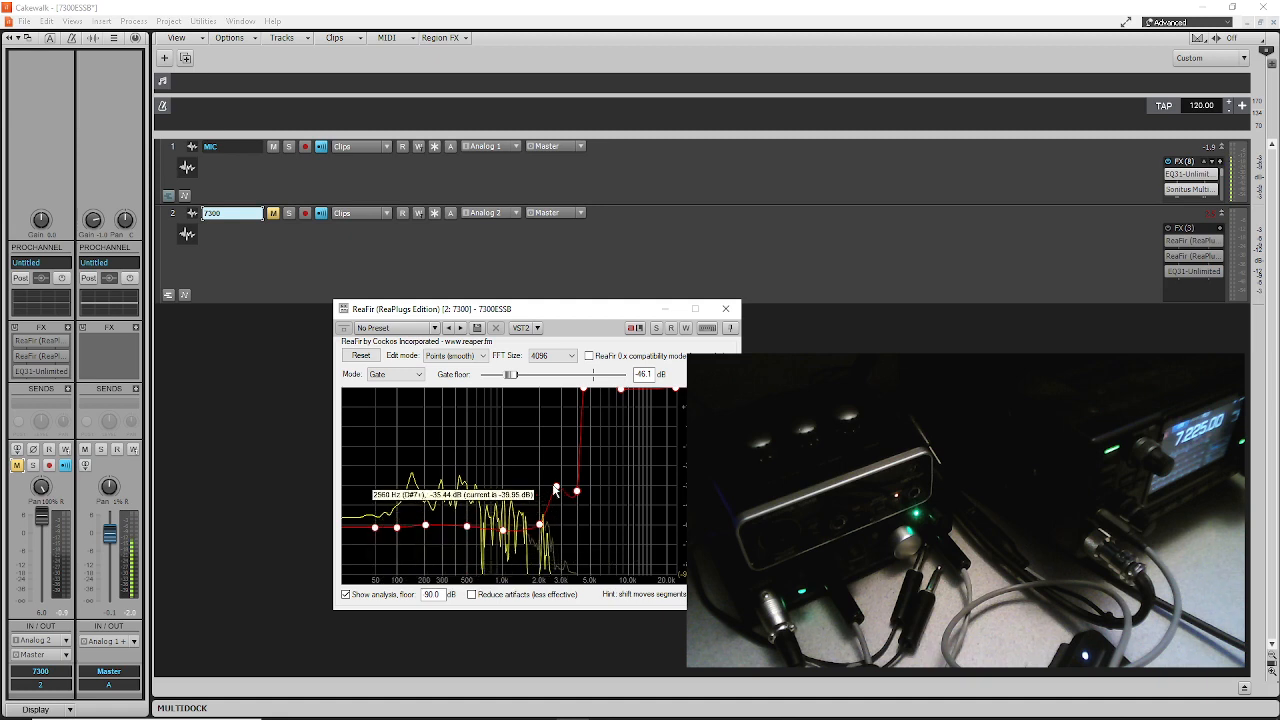
left_click_drag(575, 491, 565, 528)
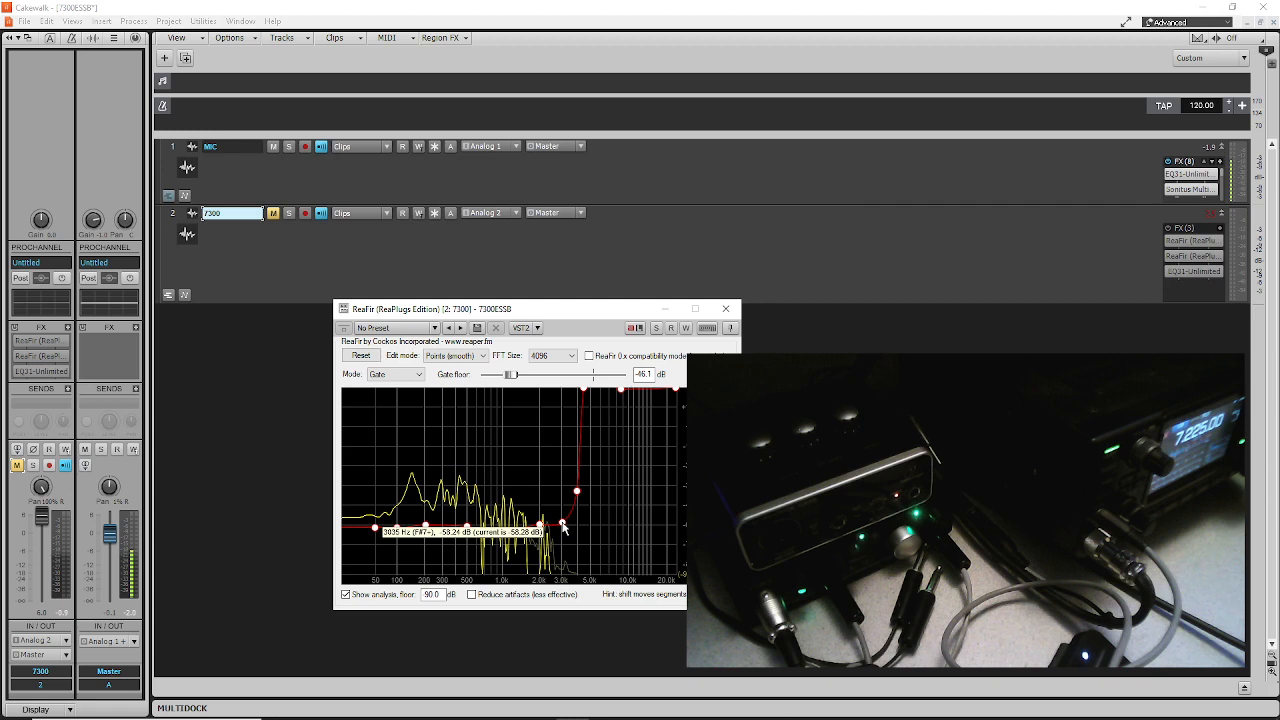
left_click_drag(563, 527, 562, 521)
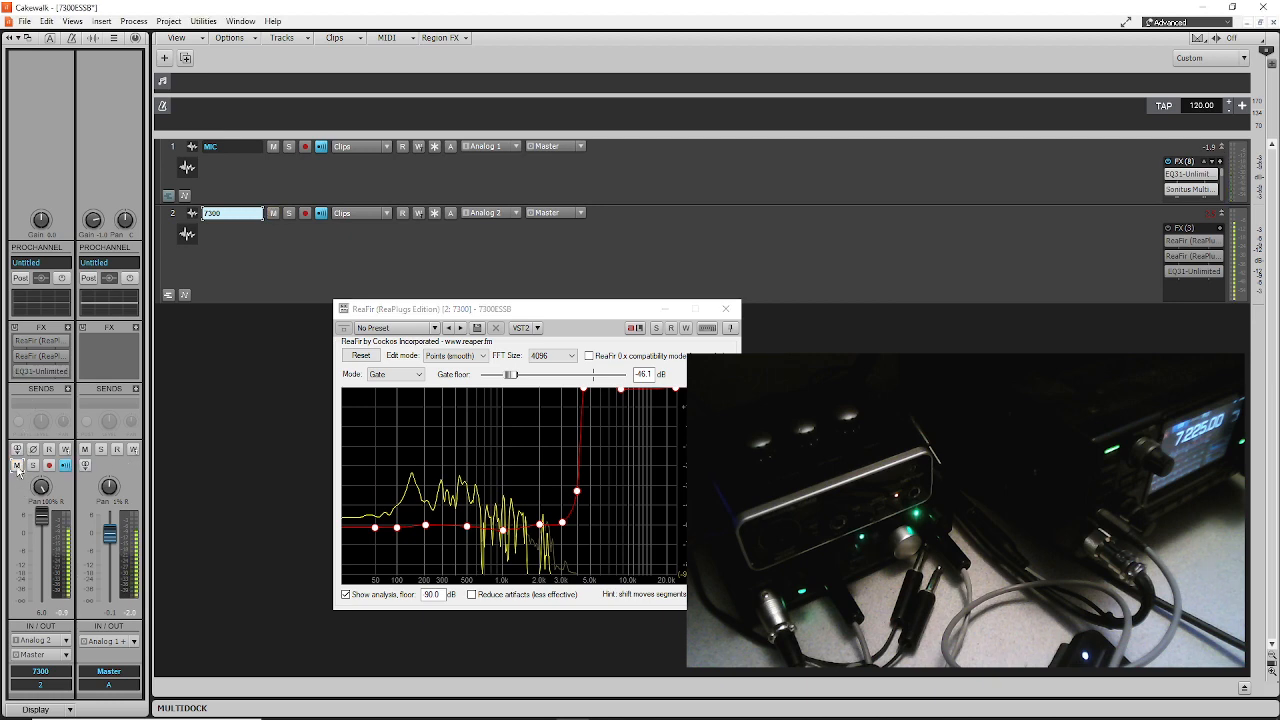
Unmute the 7300 track and reopen its EQ31-Unlimited plugin from the FX bin.
left_click(273, 212)
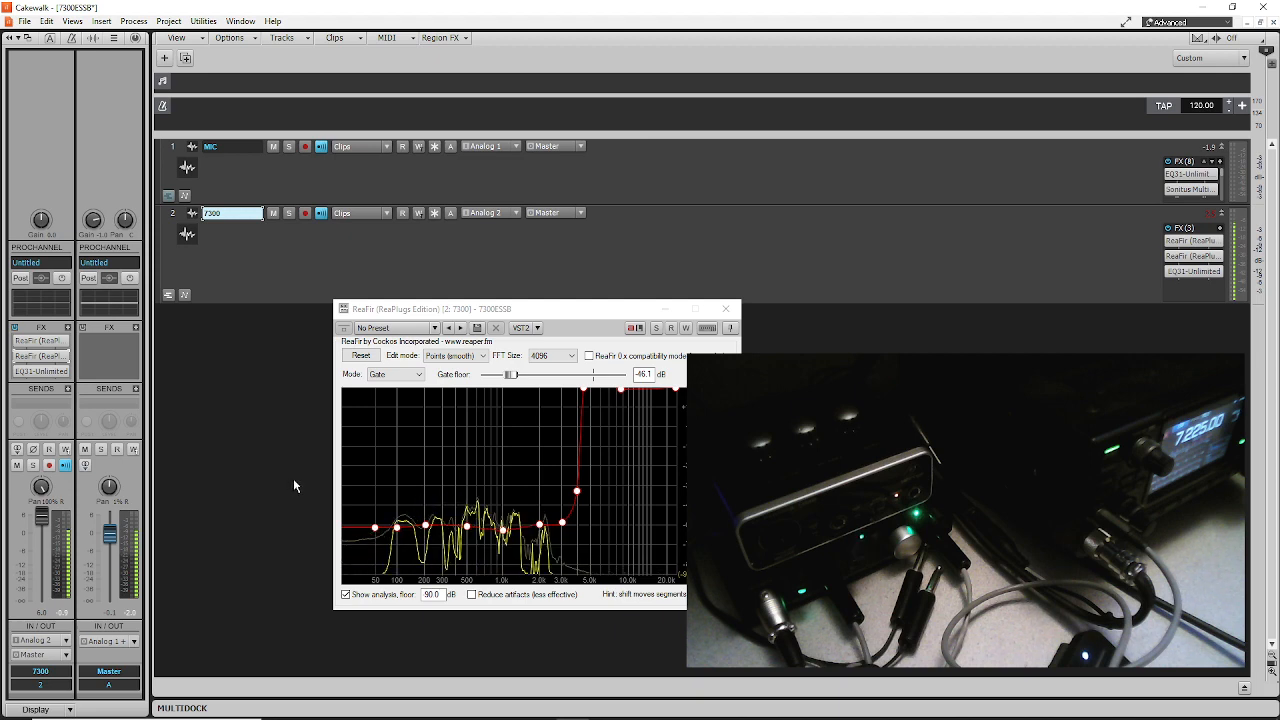
double_click(1193, 271)
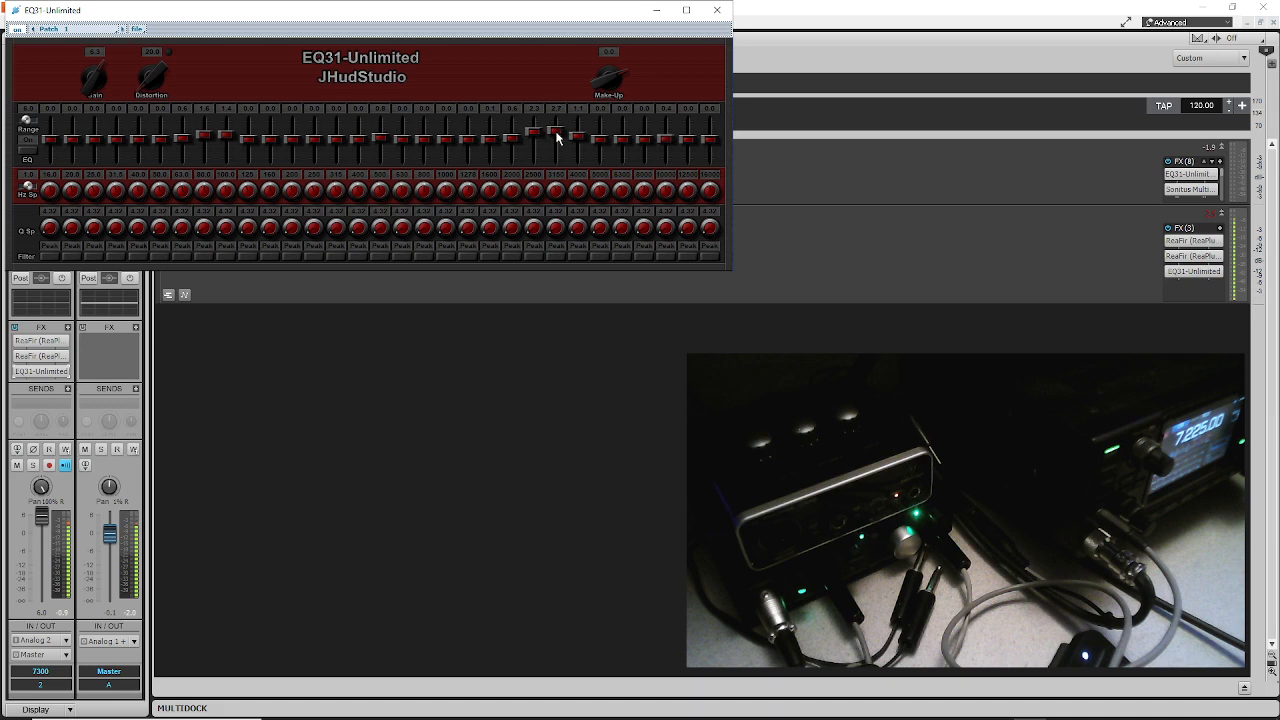
Adjust an upper-mid EQ31 band and boost another midrange band further.
left_click_drag(557, 135, 533, 135)
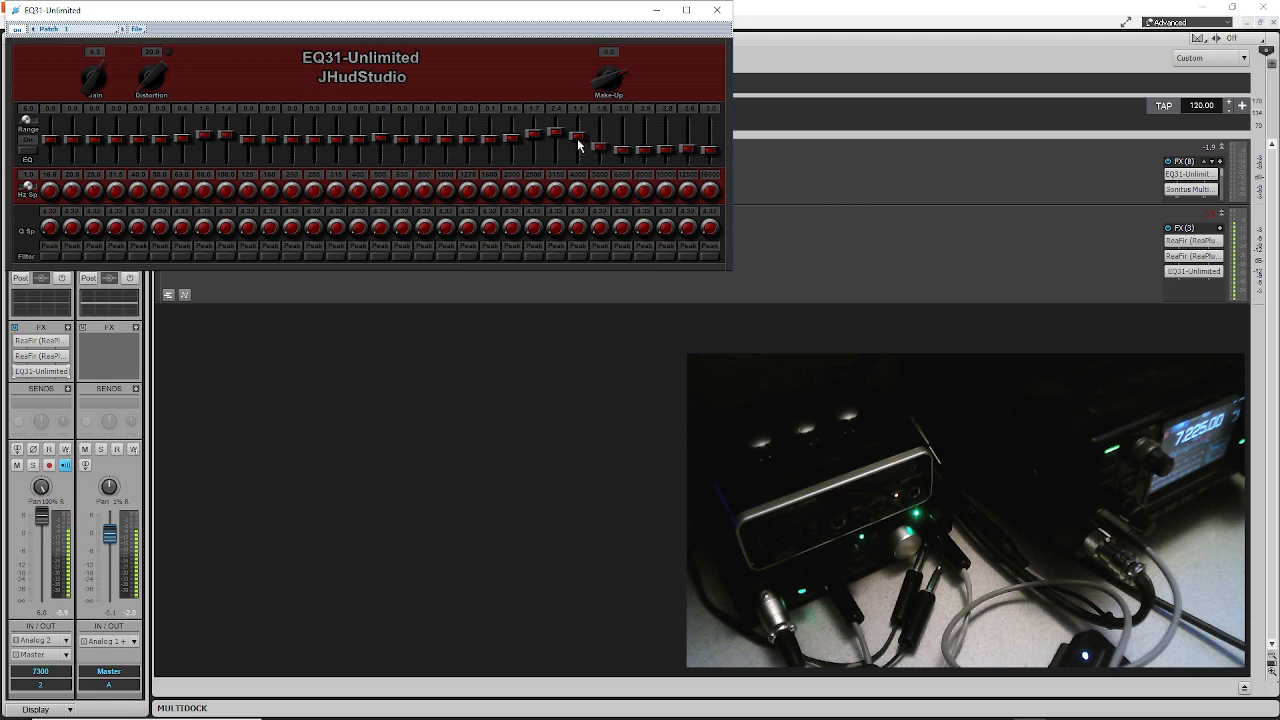
mouse_move(378, 125)
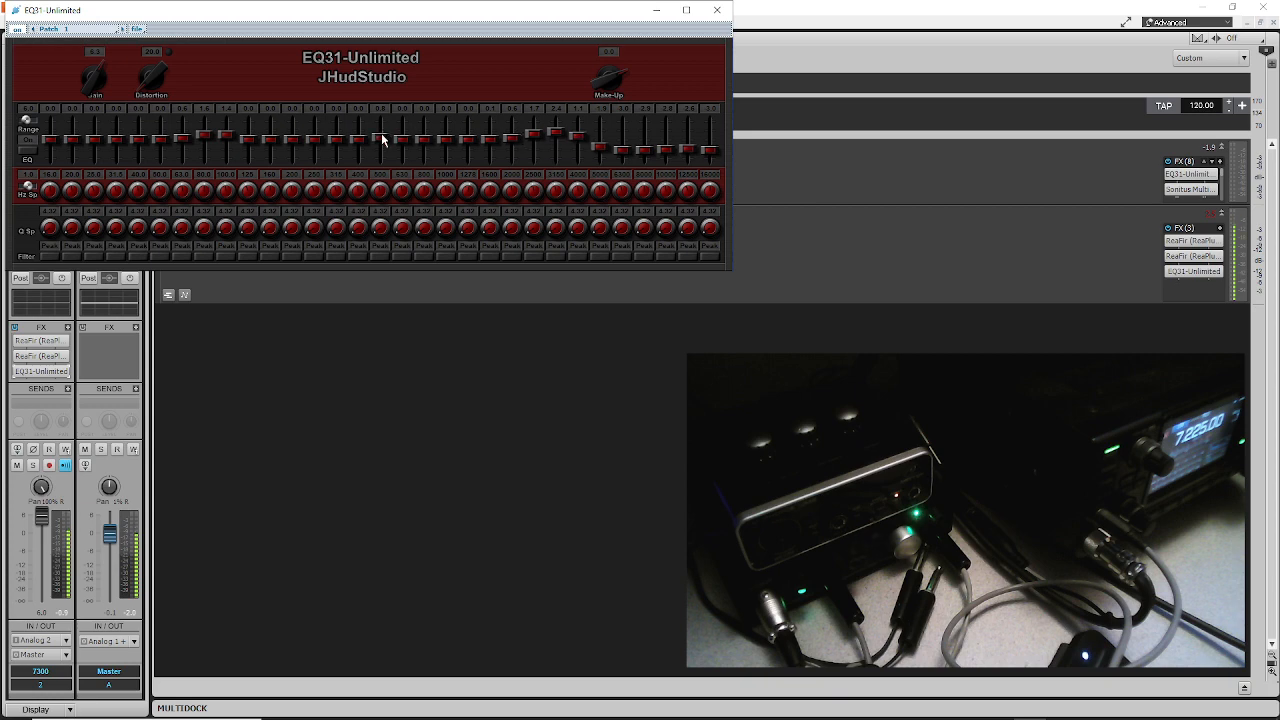
left_click_drag(380, 138, 380, 118)
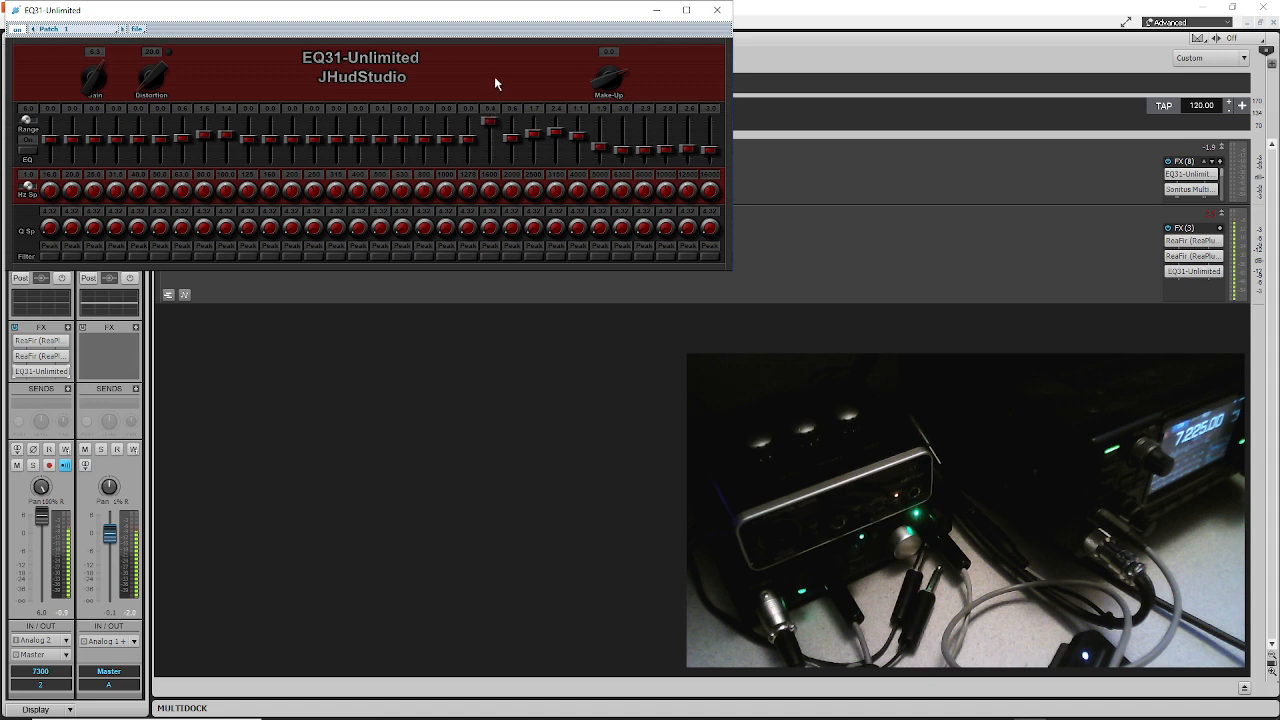
Fine-tune the EQ31 upper-mid band boosts around 1.6–3 kHz.
left_click_drag(490, 130, 490, 118)
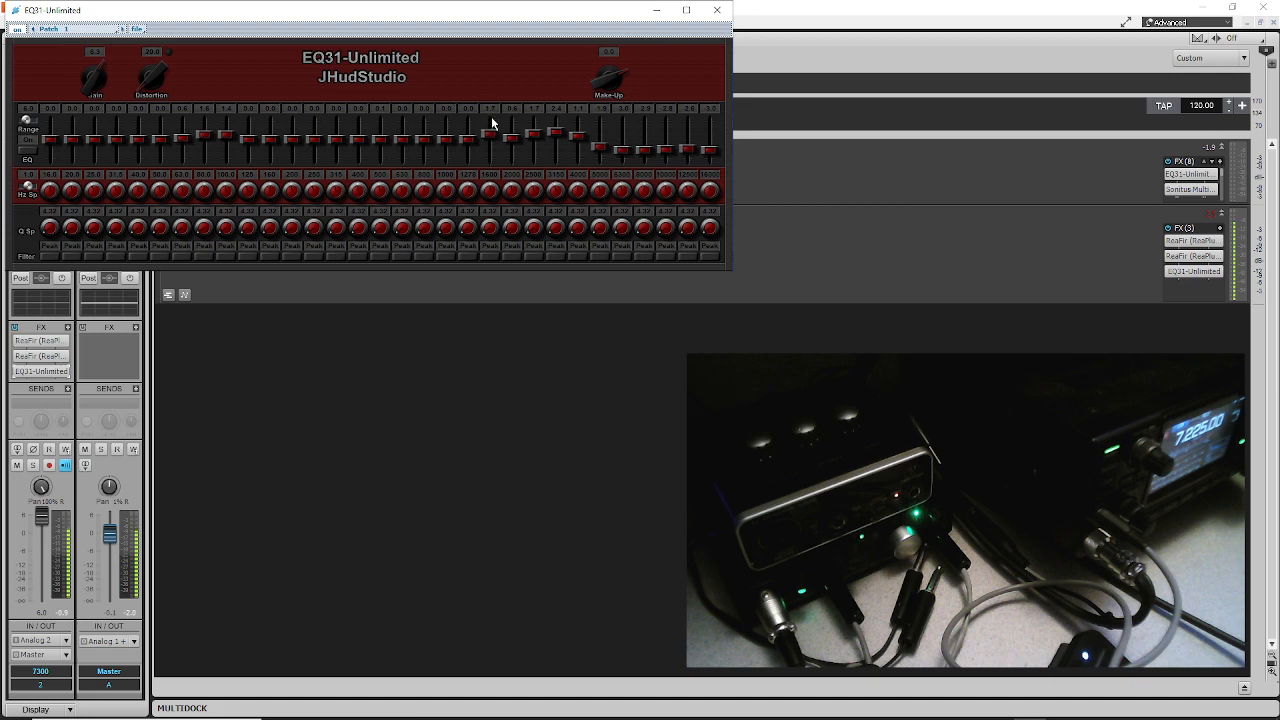
mouse_move(536, 148)
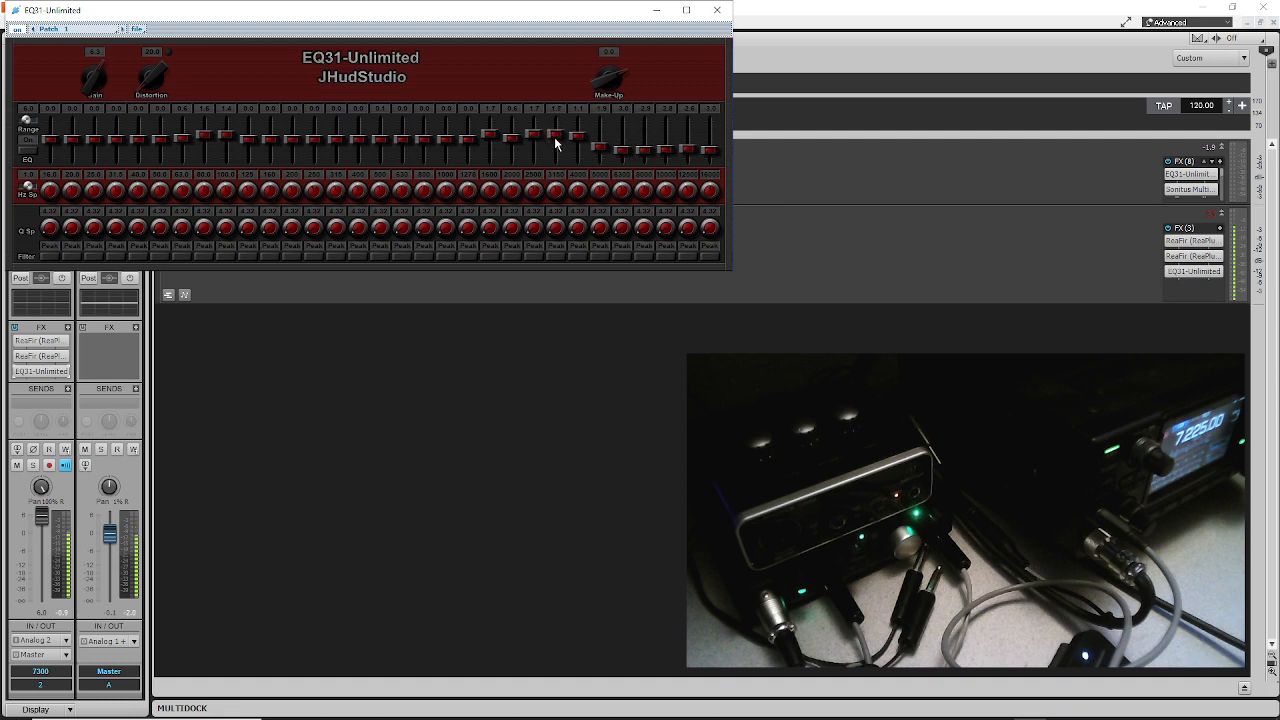
mouse_move(537, 149)
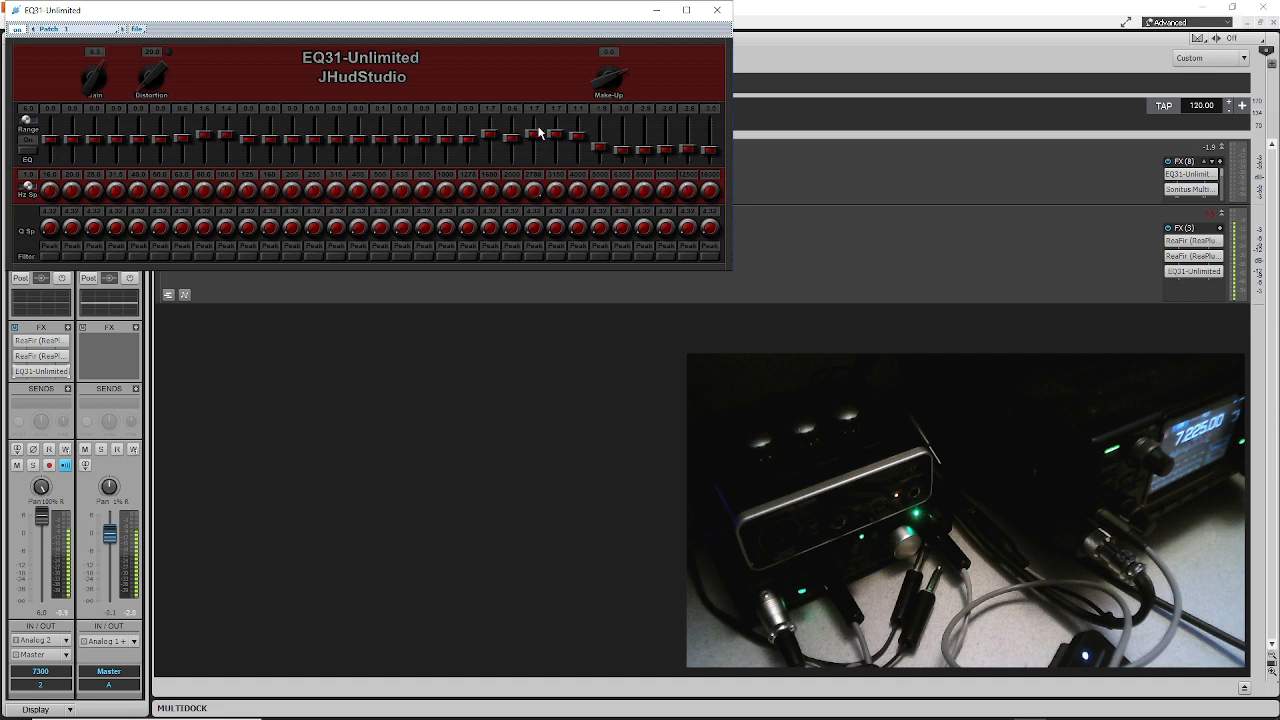
mouse_move(540, 155)
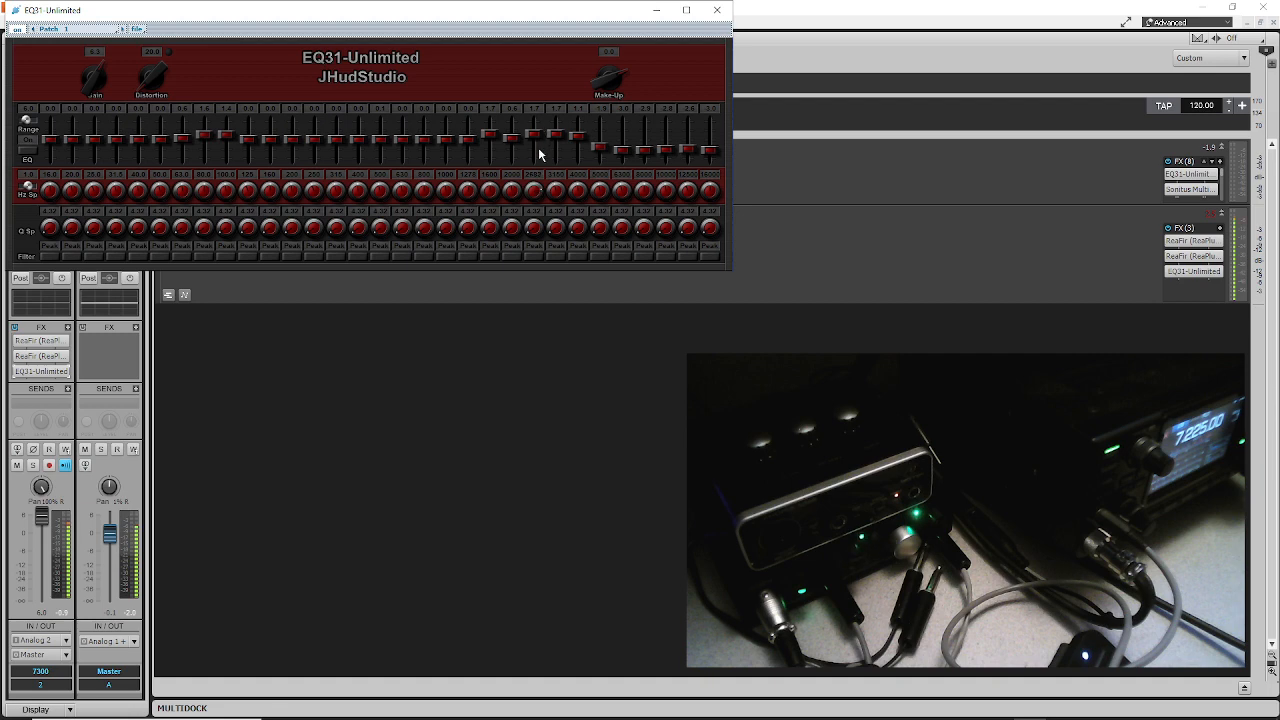
mouse_move(540, 170)
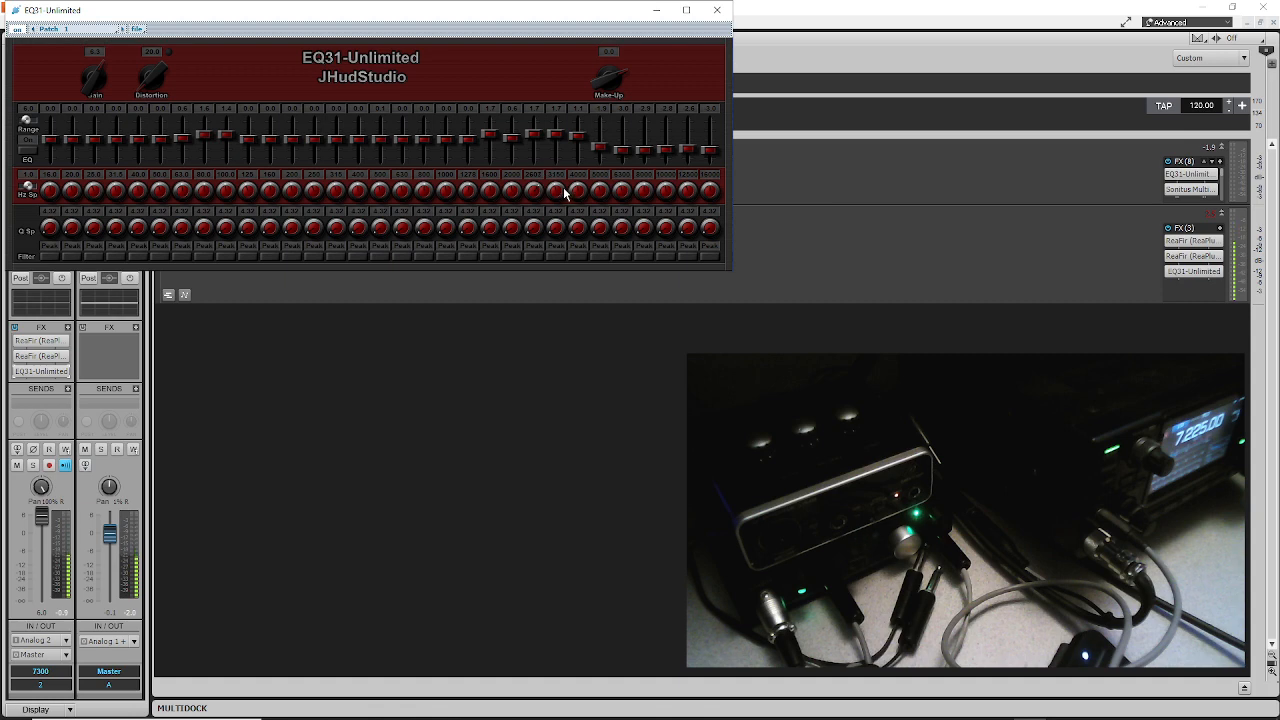
mouse_move(530, 228)
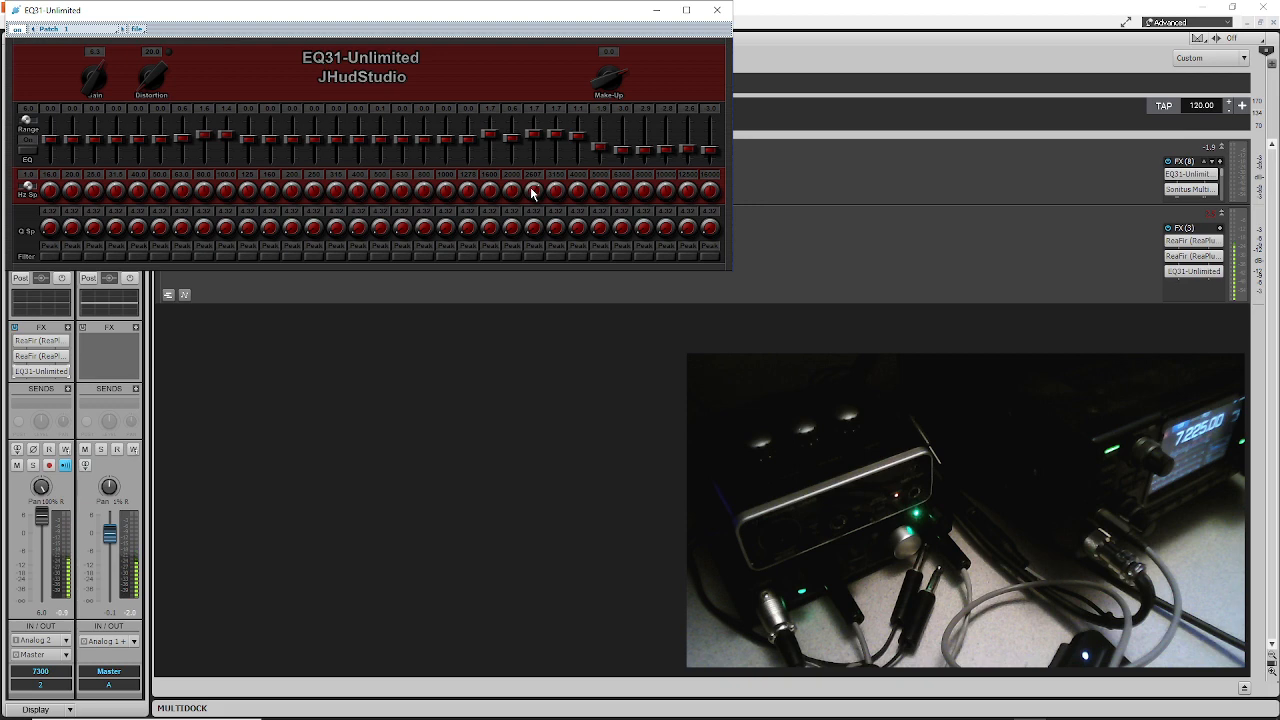
mouse_move(560, 163)
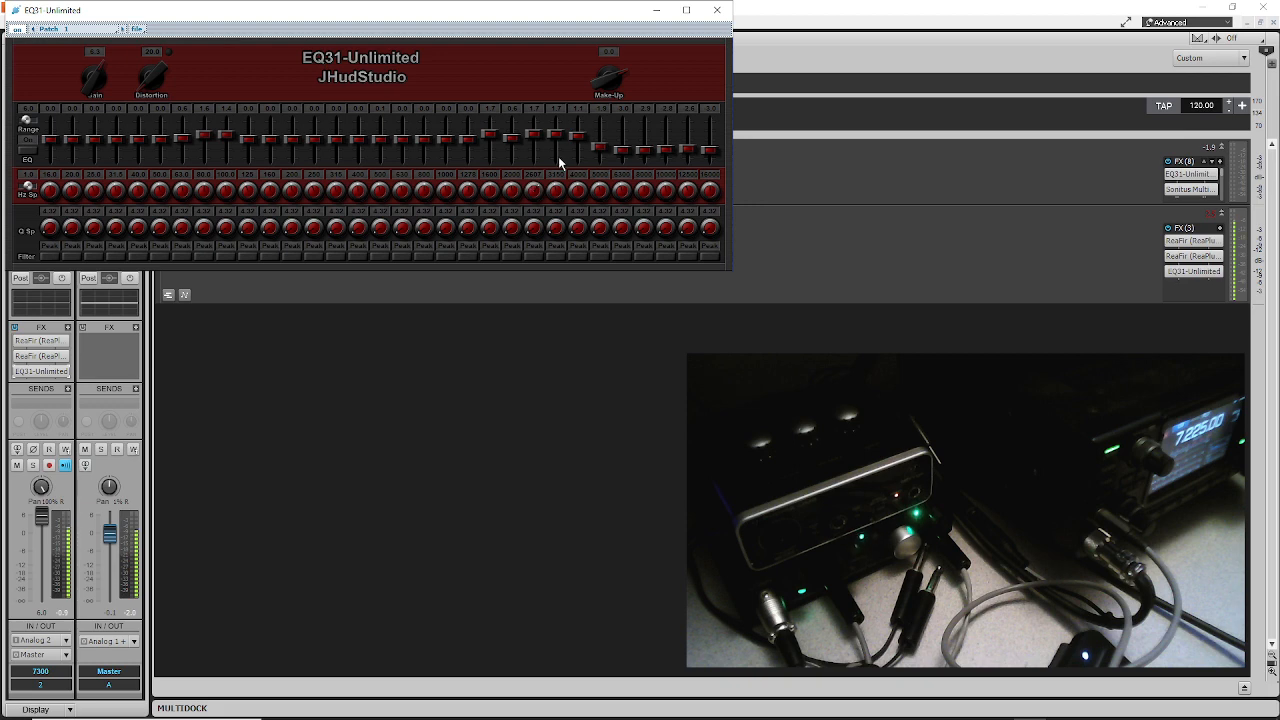
mouse_move(556, 193)
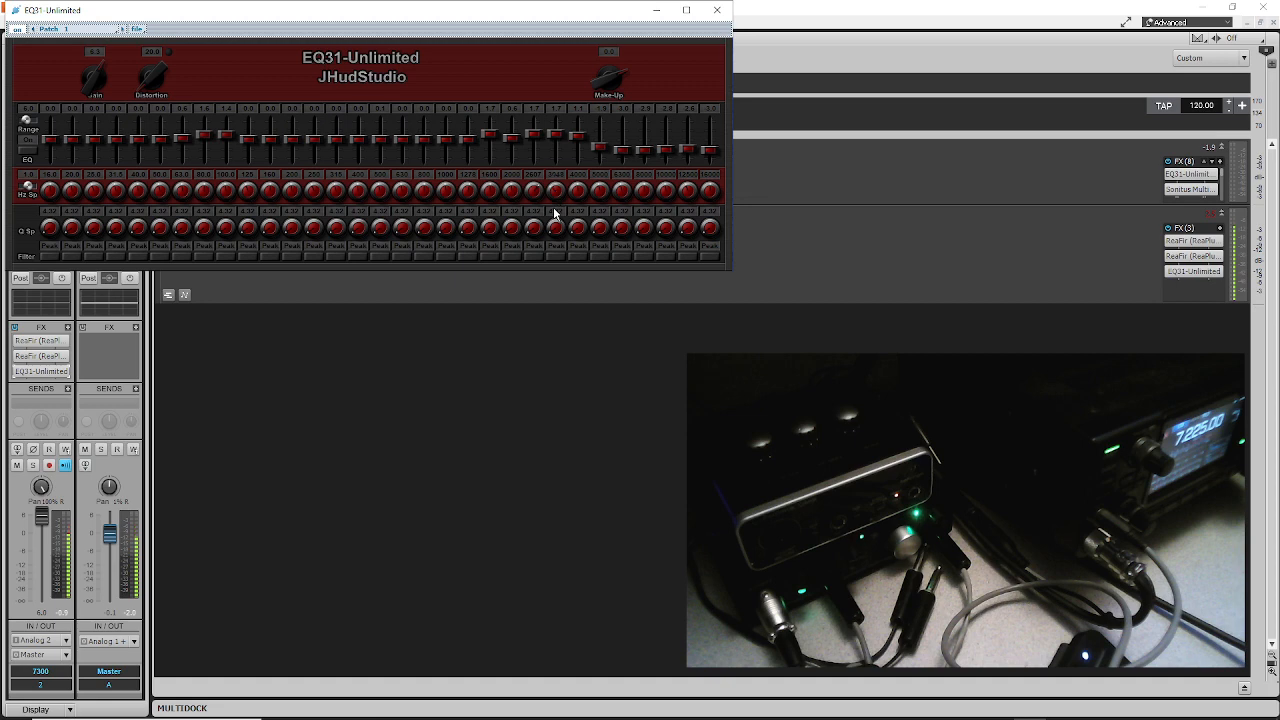
mouse_move(556, 231)
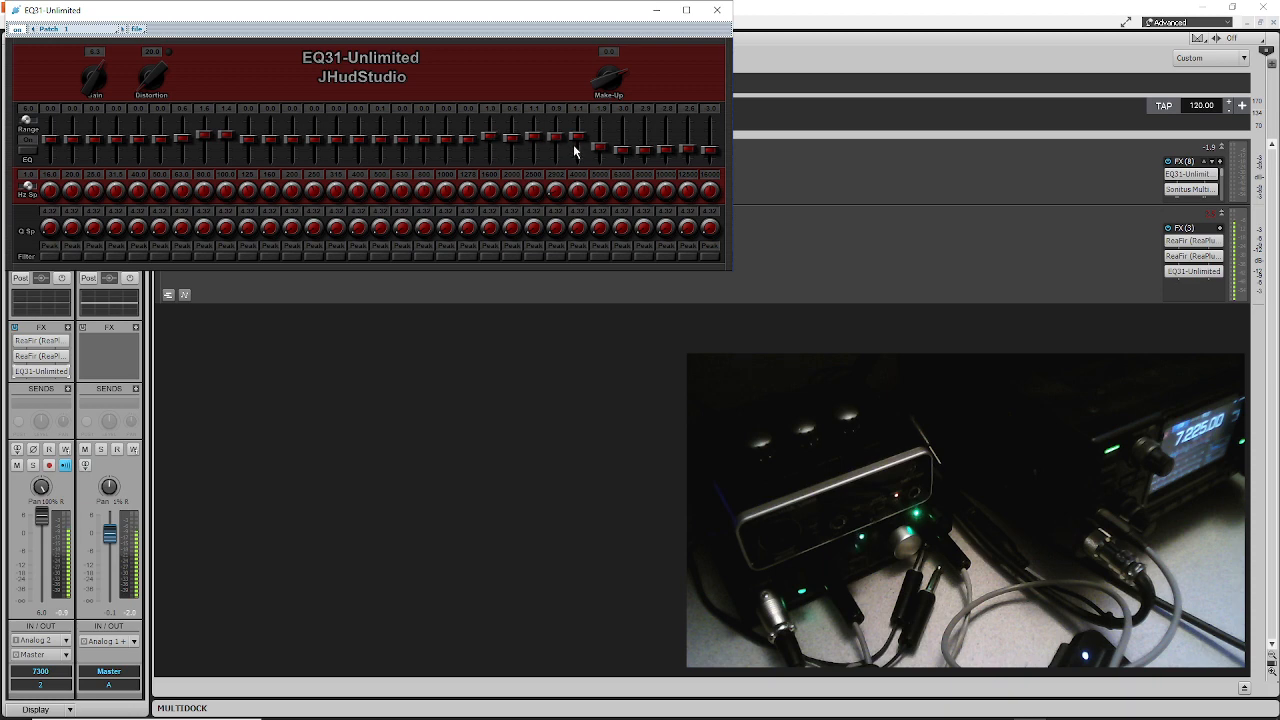
mouse_move(562, 142)
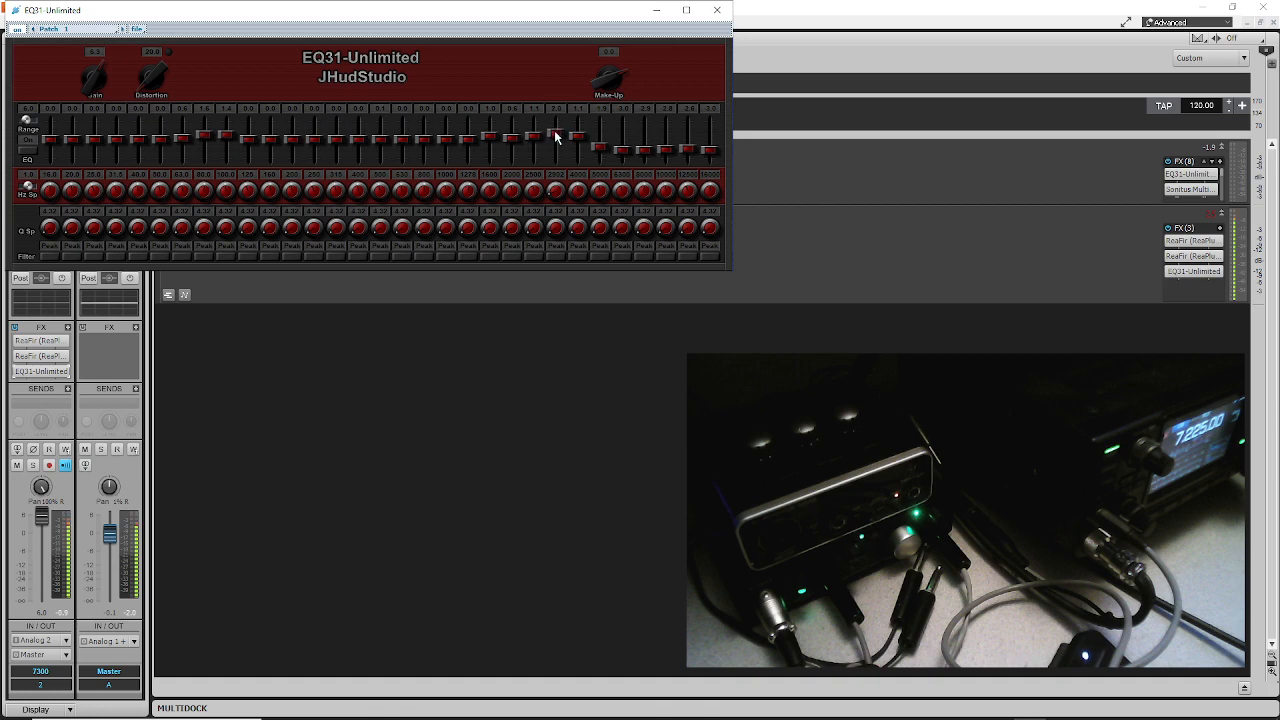
left_click_drag(555, 138, 555, 135)
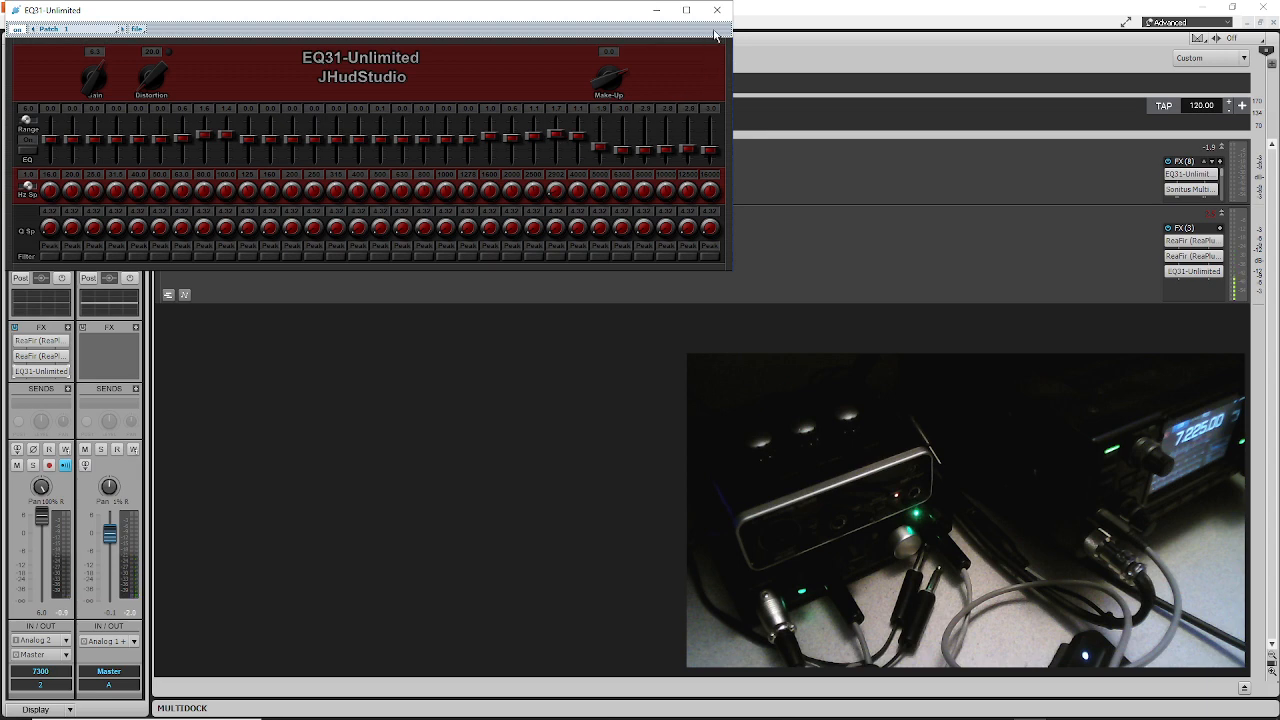
Close EQ31 and settle the ReaFir gate floor at -15.1 dB.
left_click(716, 10)
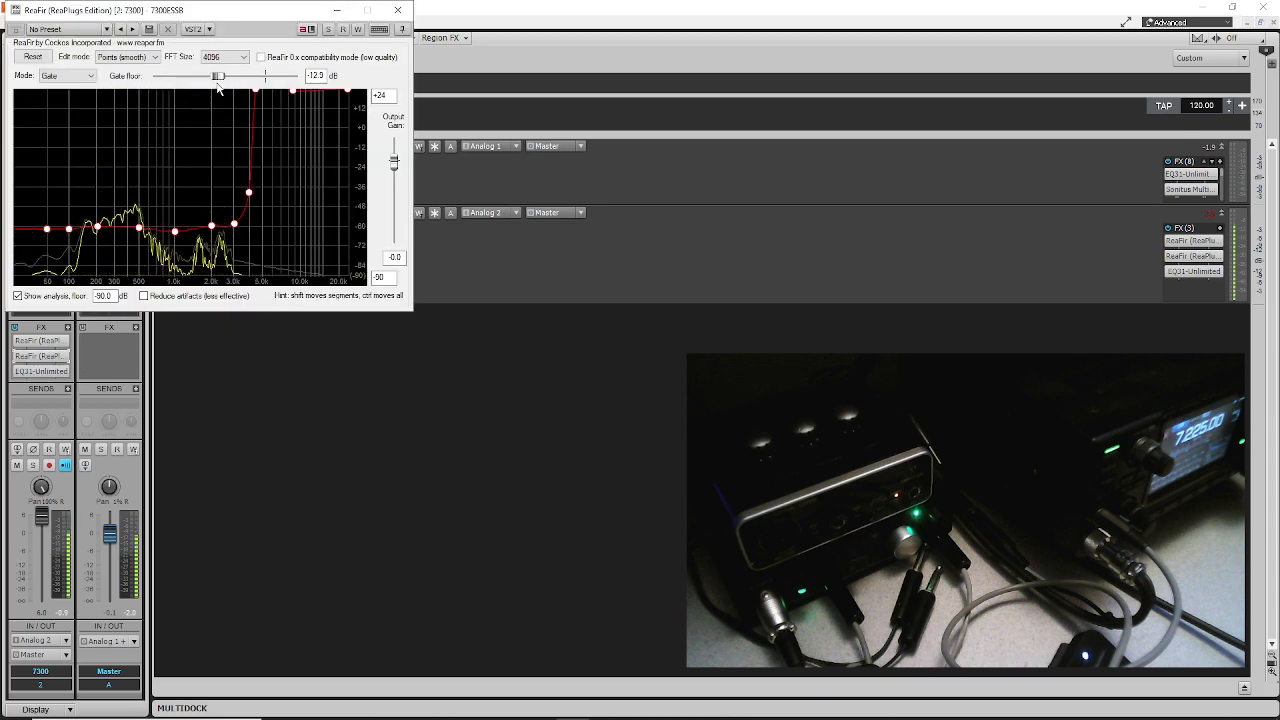
left_click_drag(218, 76, 255, 76)
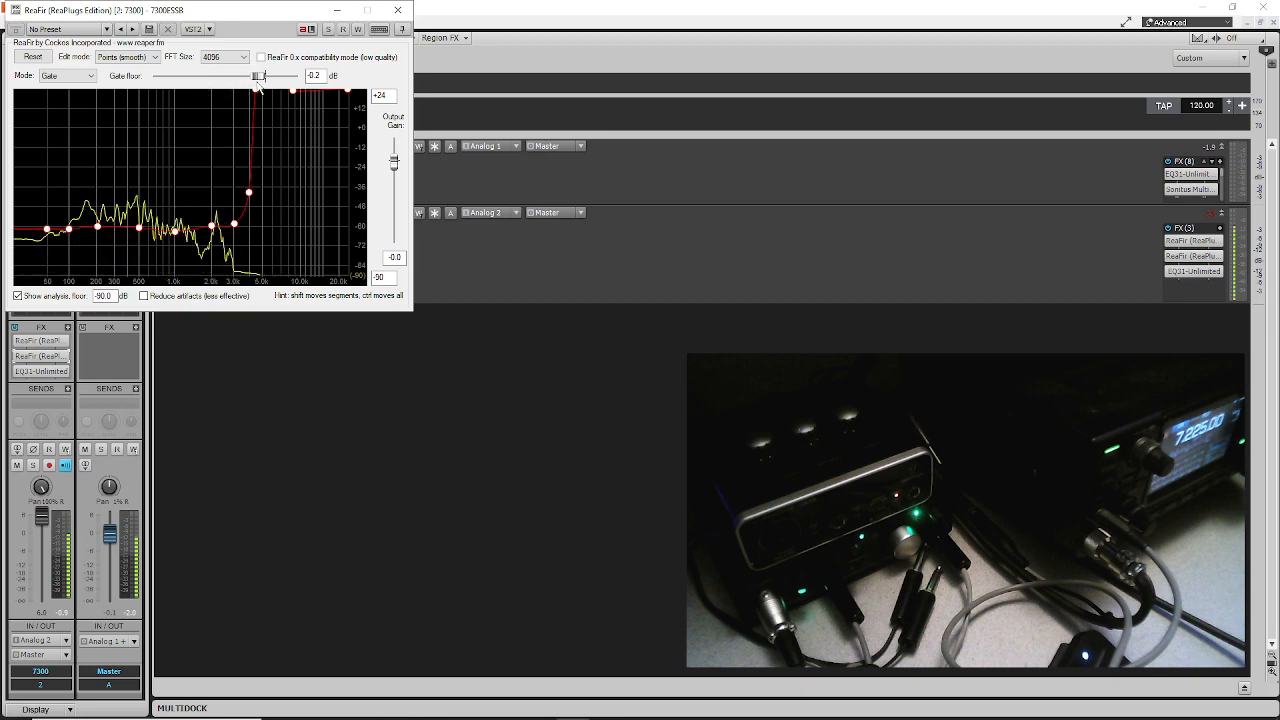
left_click_drag(257, 76, 213, 76)
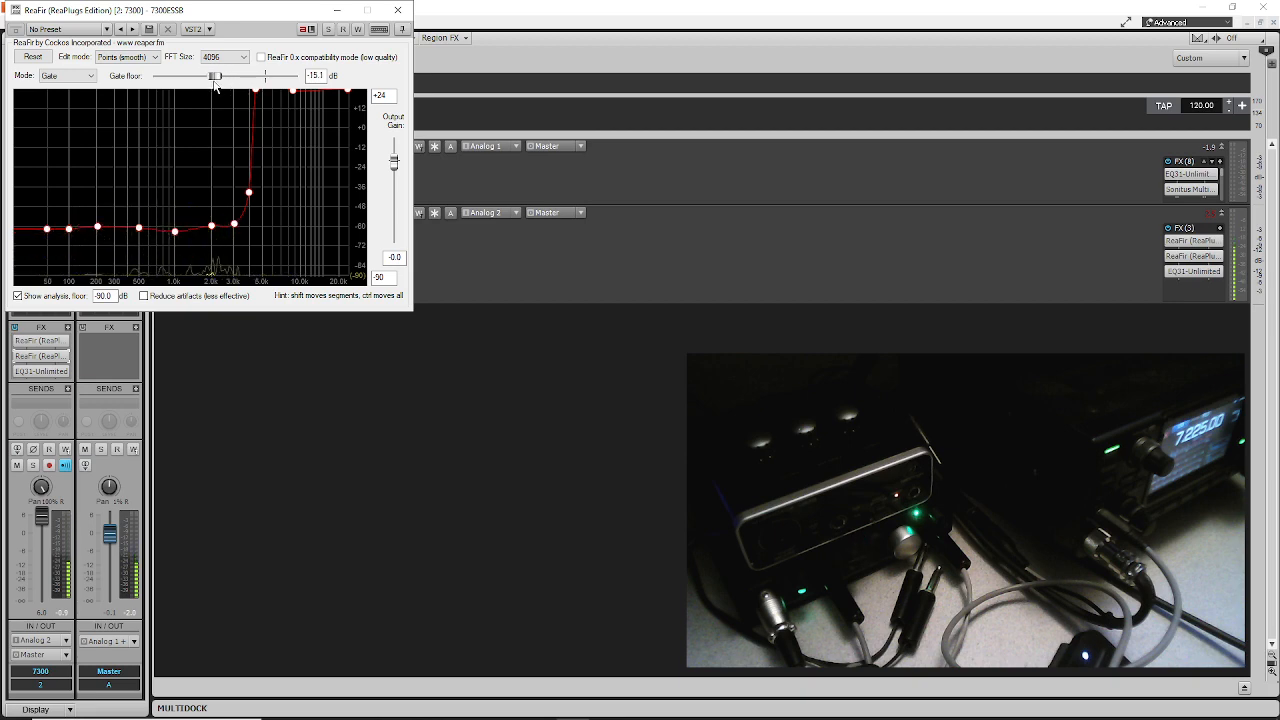
left_click_drag(213, 76, 197, 76)
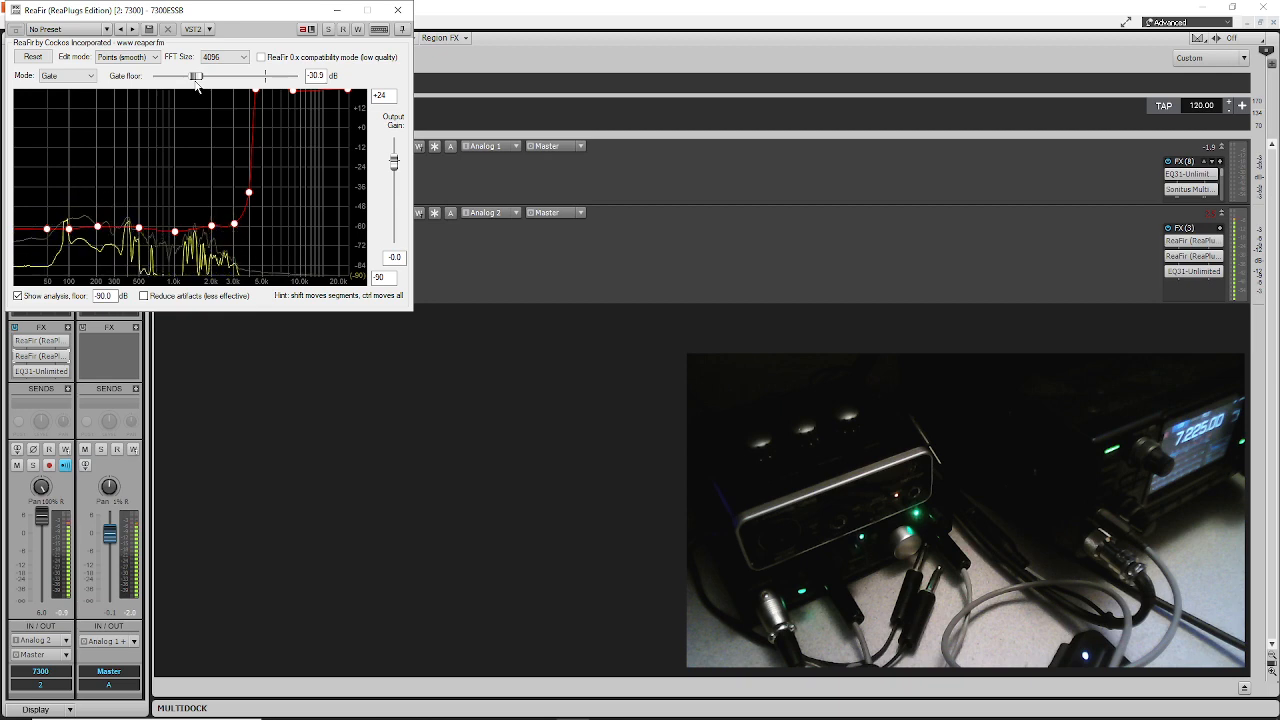
left_click_drag(197, 76, 215, 76)
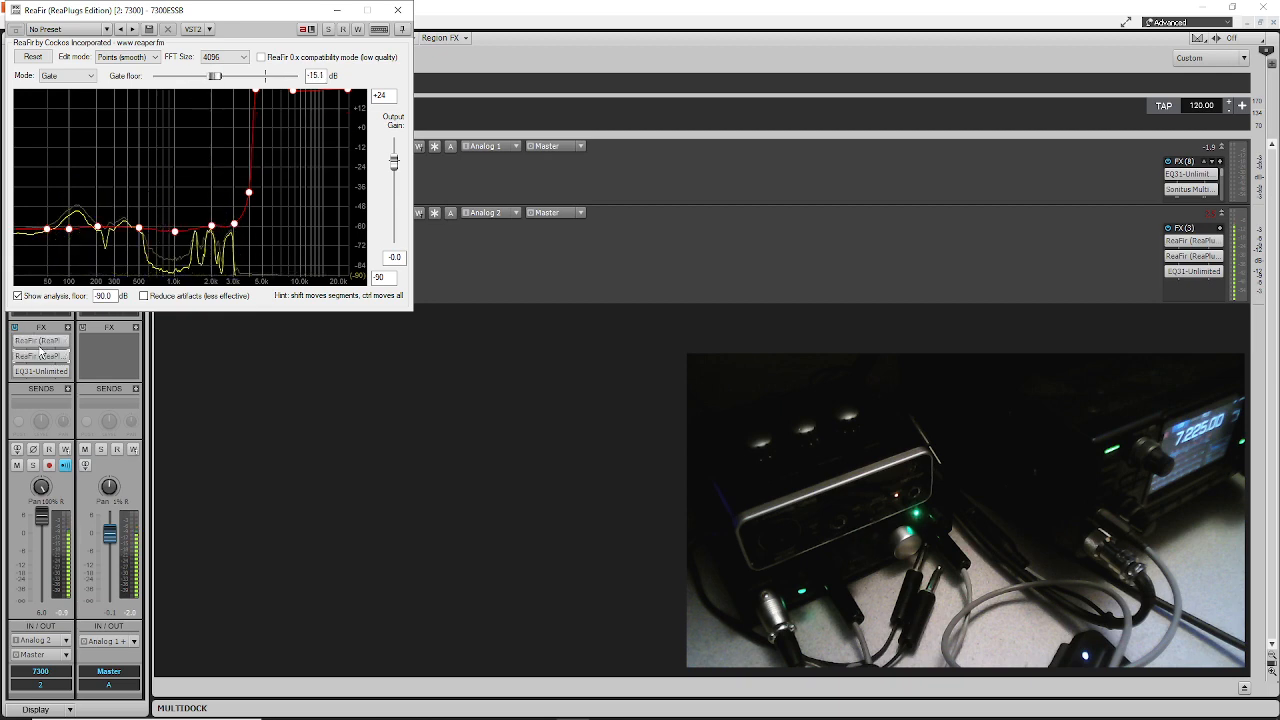
Show the Subtract ReaFir and pull its 1.8–3.9 kHz curve points down to about -57 dB.
left_click(65, 75)
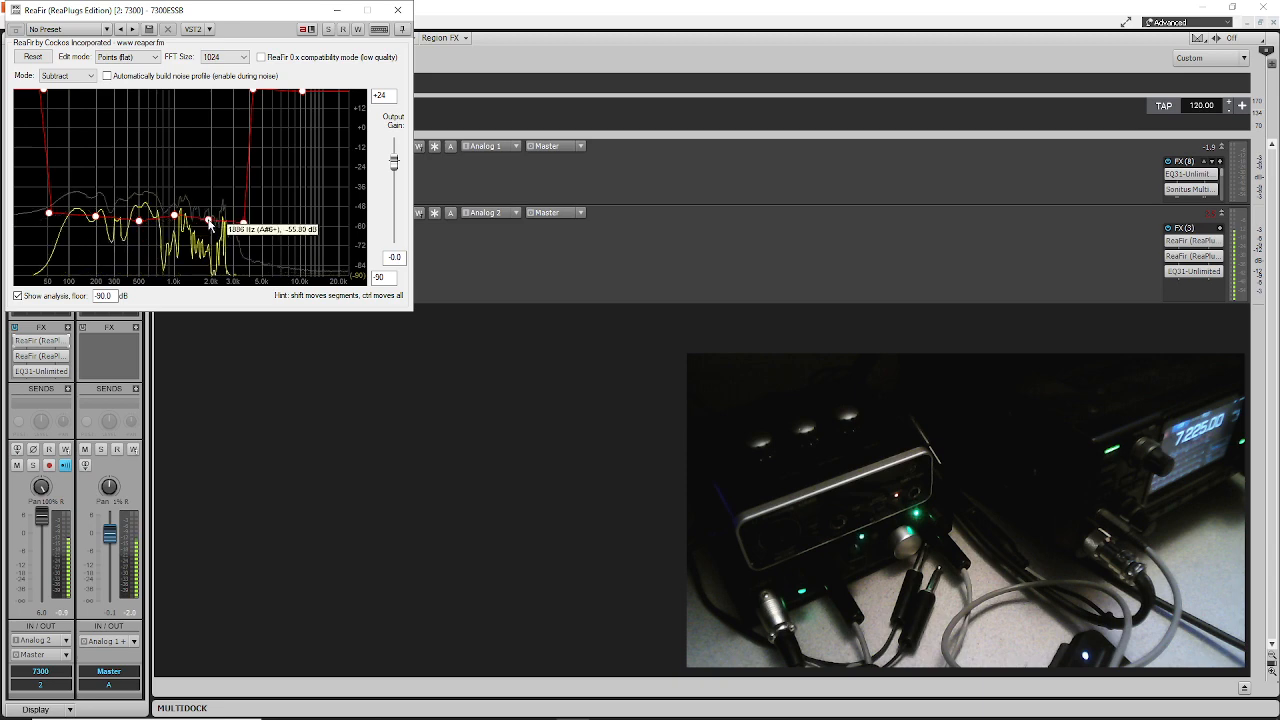
left_click_drag(210, 220, 210, 268)
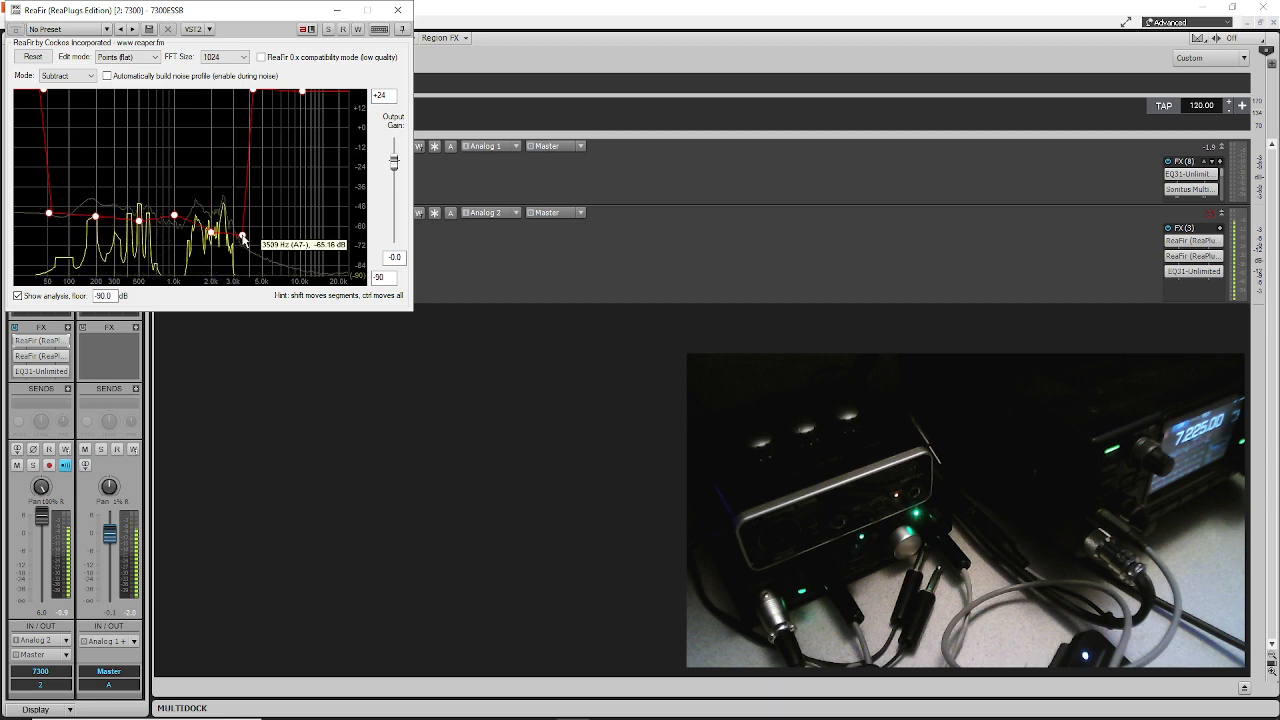
left_click_drag(243, 238, 247, 222)
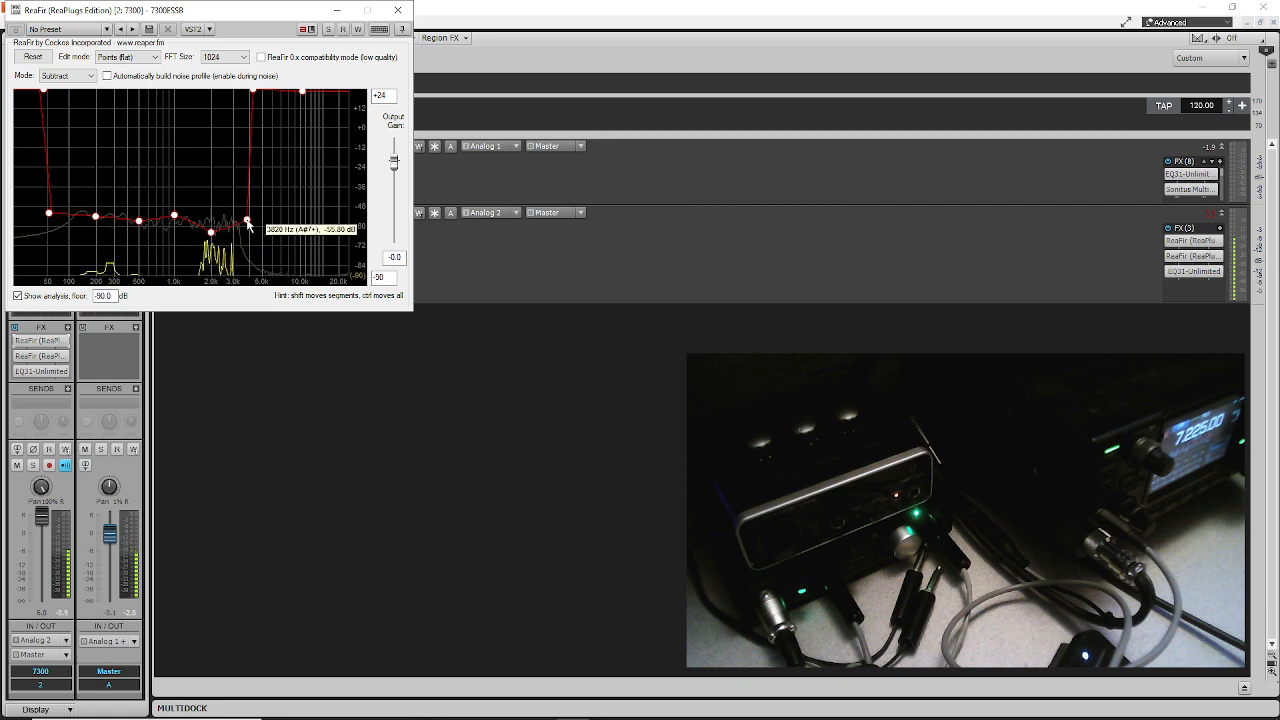
left_click_drag(247, 221, 235, 232)
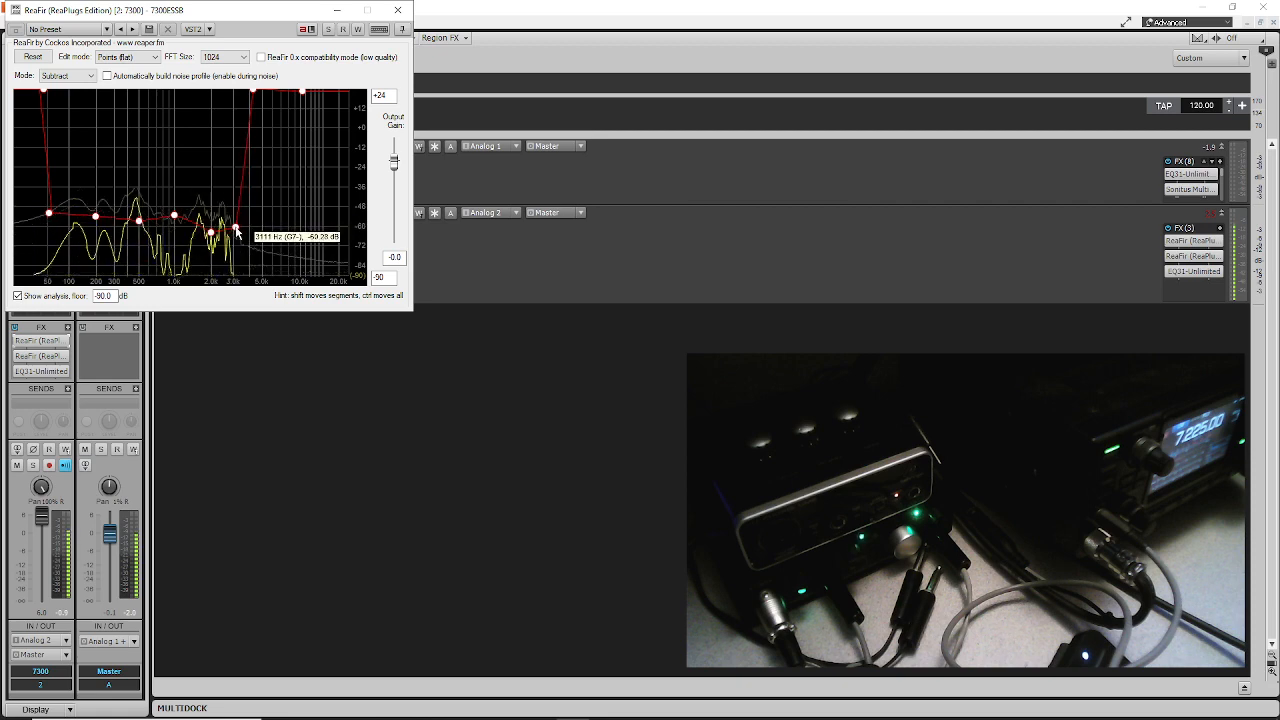
left_click_drag(237, 230, 240, 240)
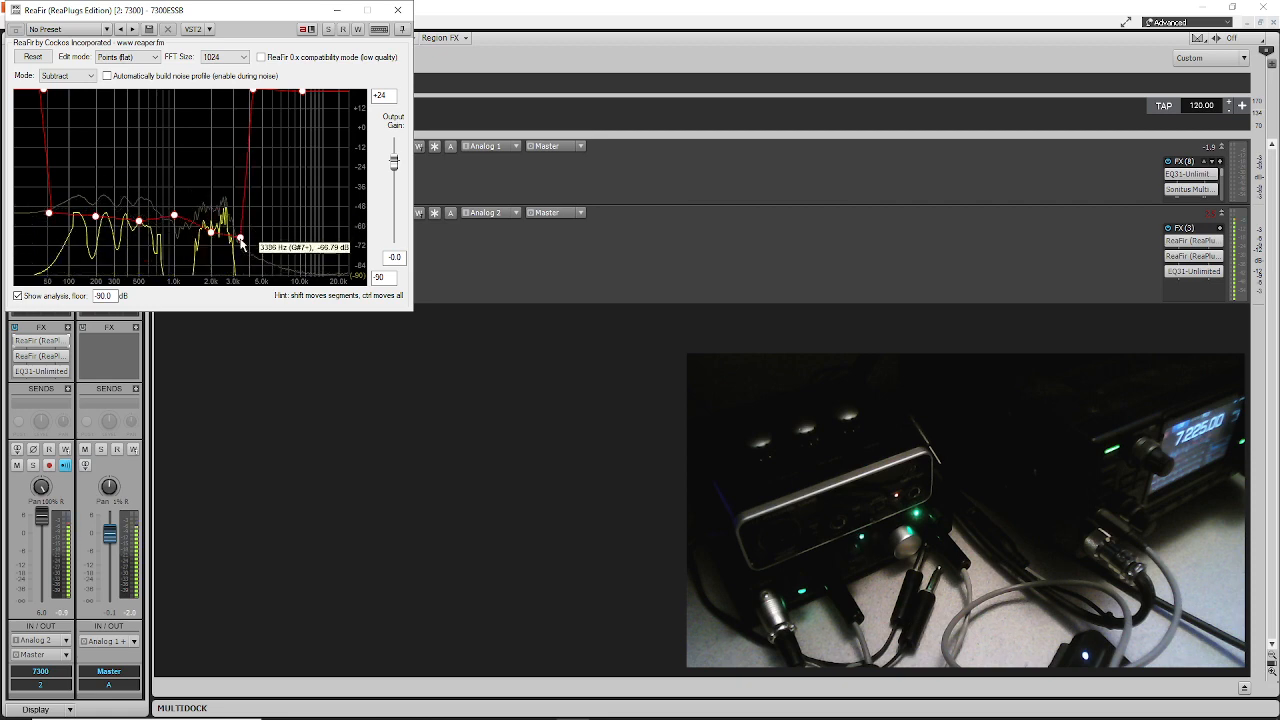
left_click_drag(240, 240, 240, 220)
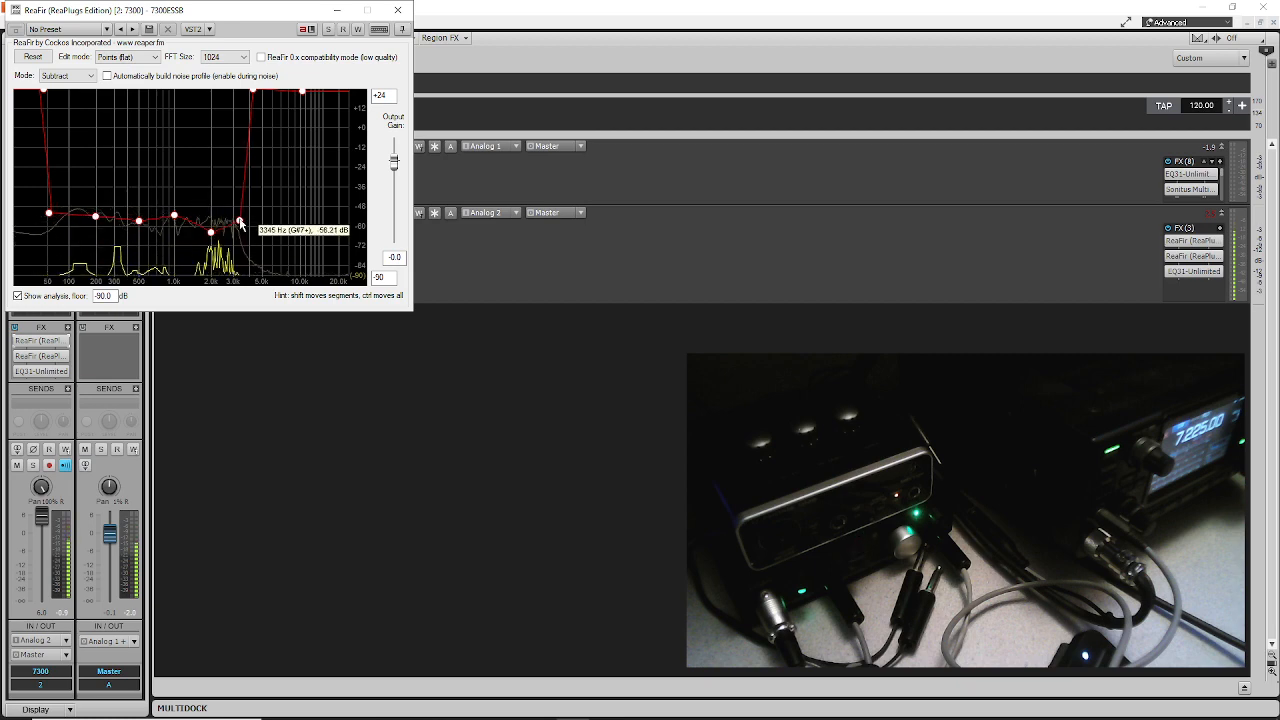
left_click_drag(240, 220, 232, 190)
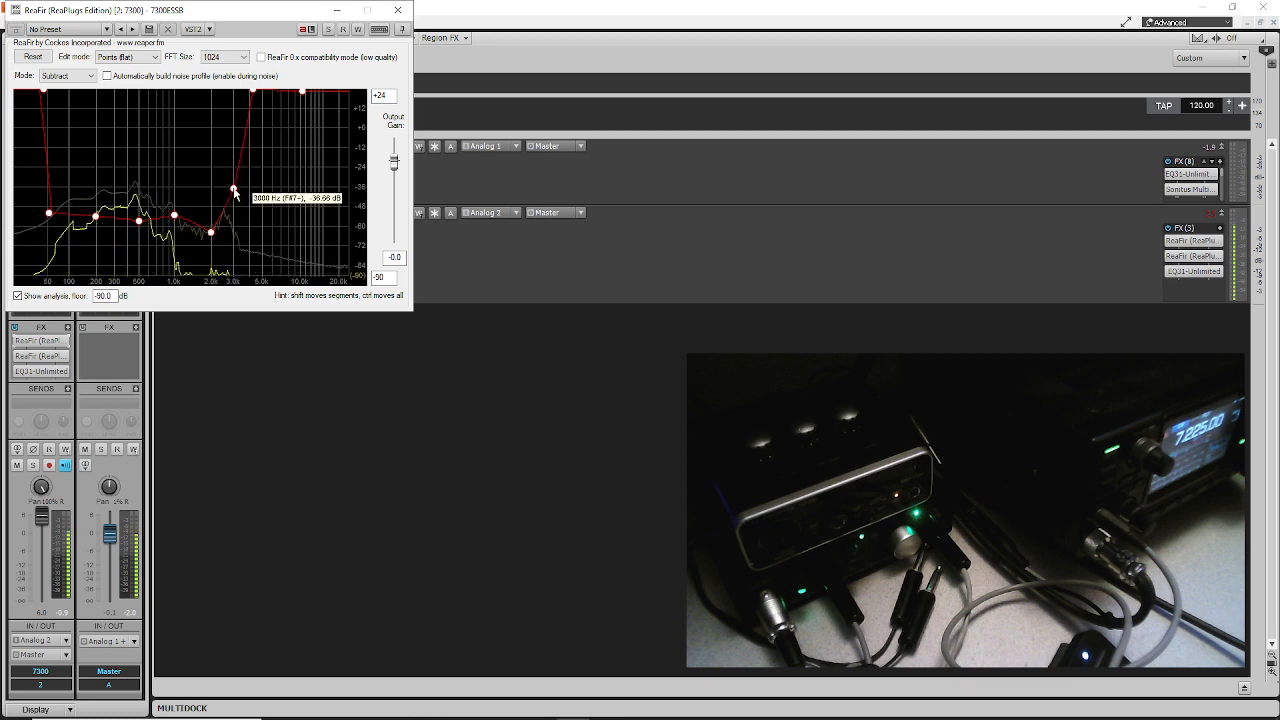
left_click_drag(233, 192, 236, 232)
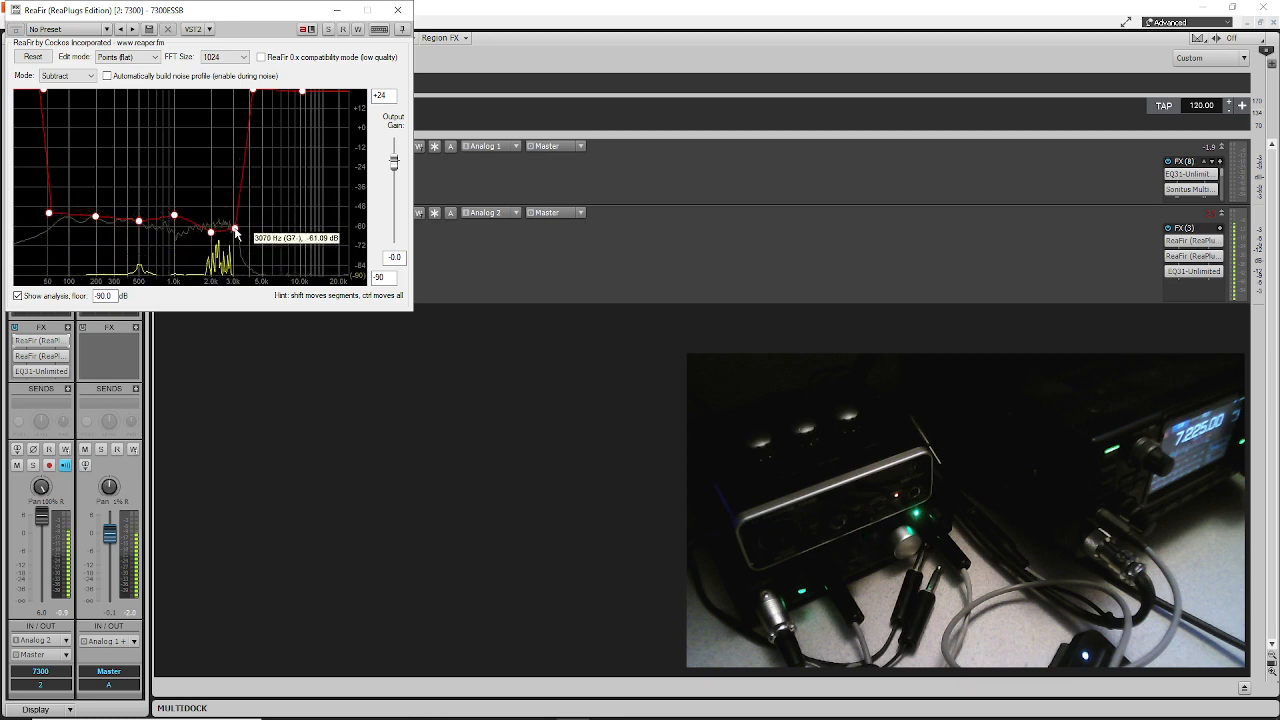
left_click_drag(237, 224, 237, 220)
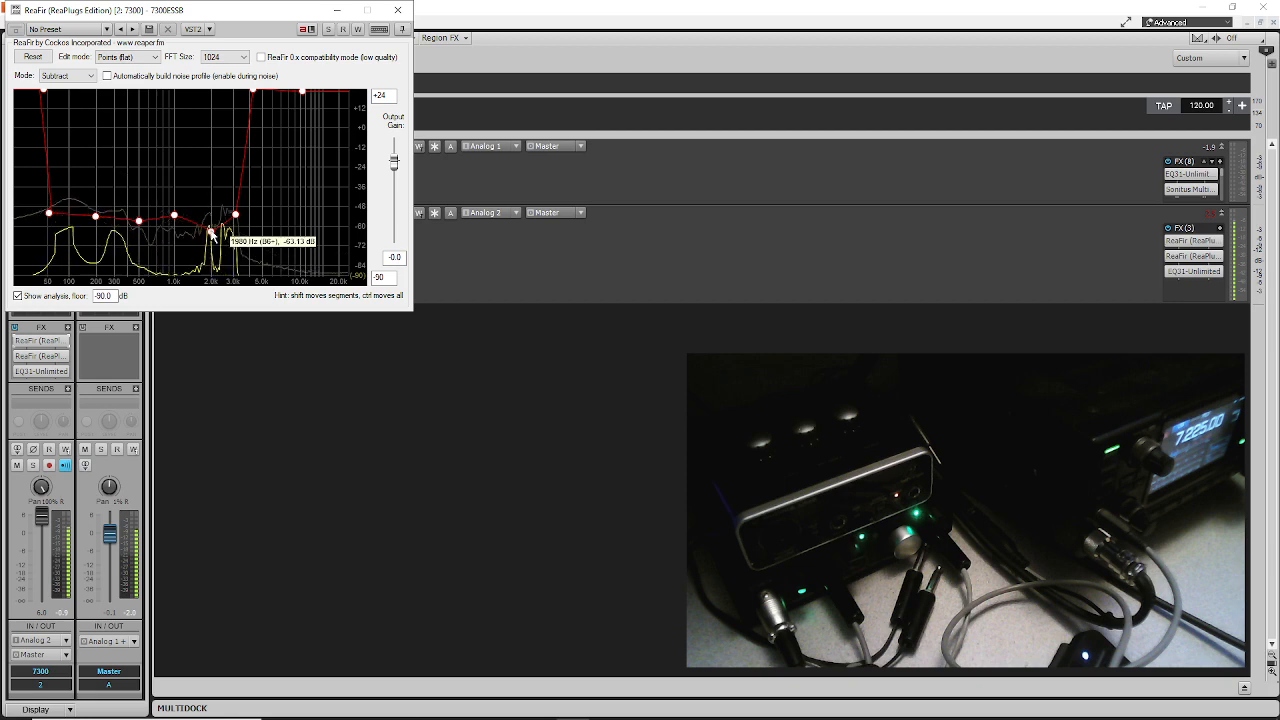
left_click_drag(213, 233, 213, 218)
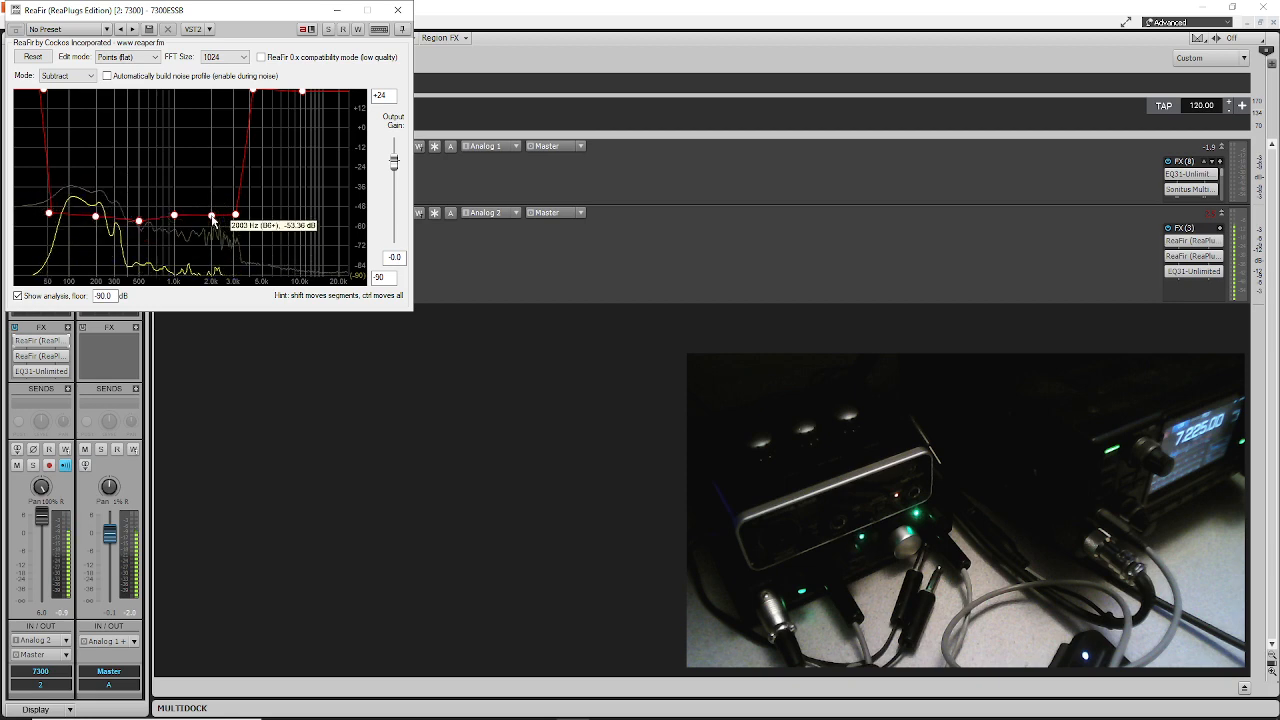
left_click_drag(213, 218, 211, 223)
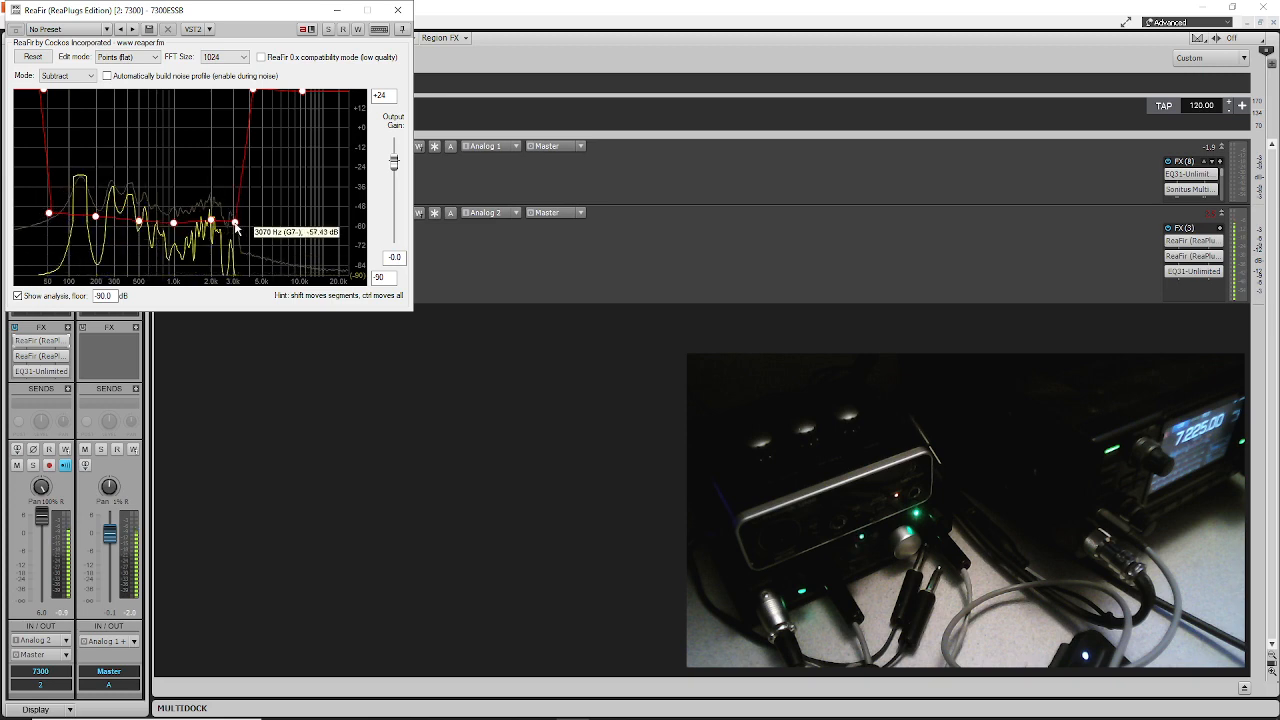
Lower the subtract curve points near 1.6, 3.0 and 3.2 kHz to about -58 dB.
left_click_drag(210, 220, 235, 219)
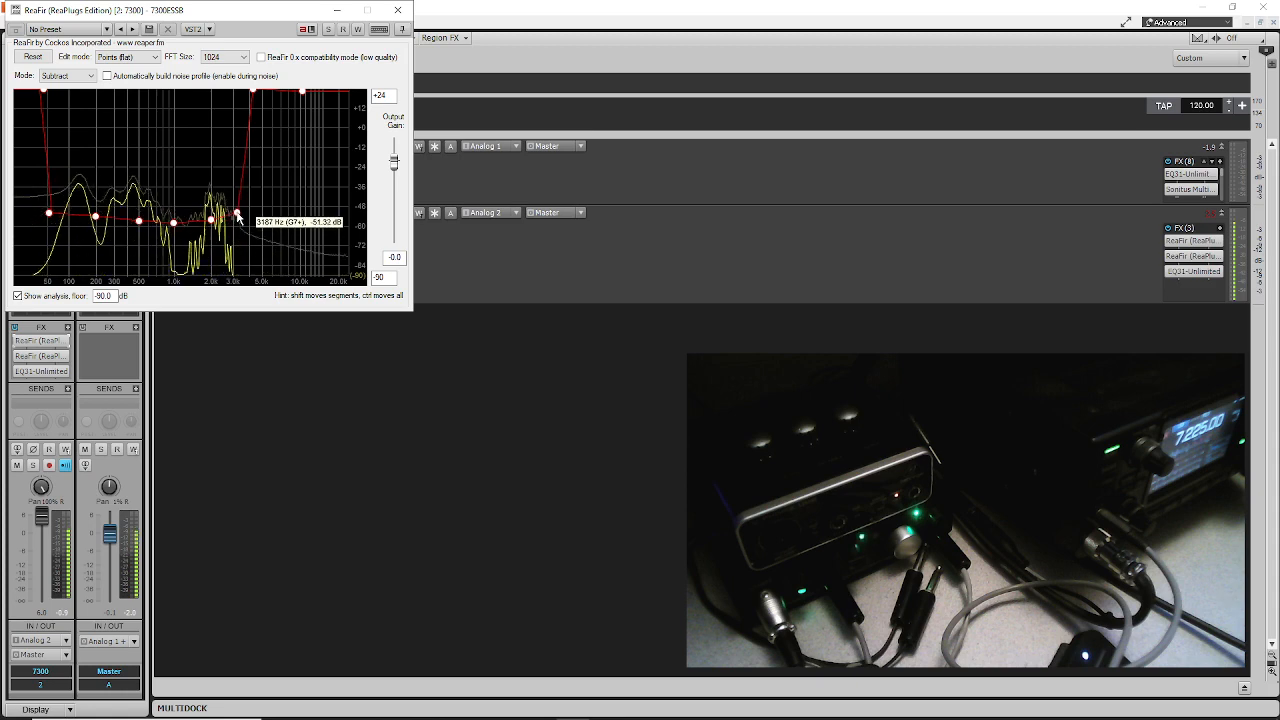
left_click_drag(238, 213, 210, 215)
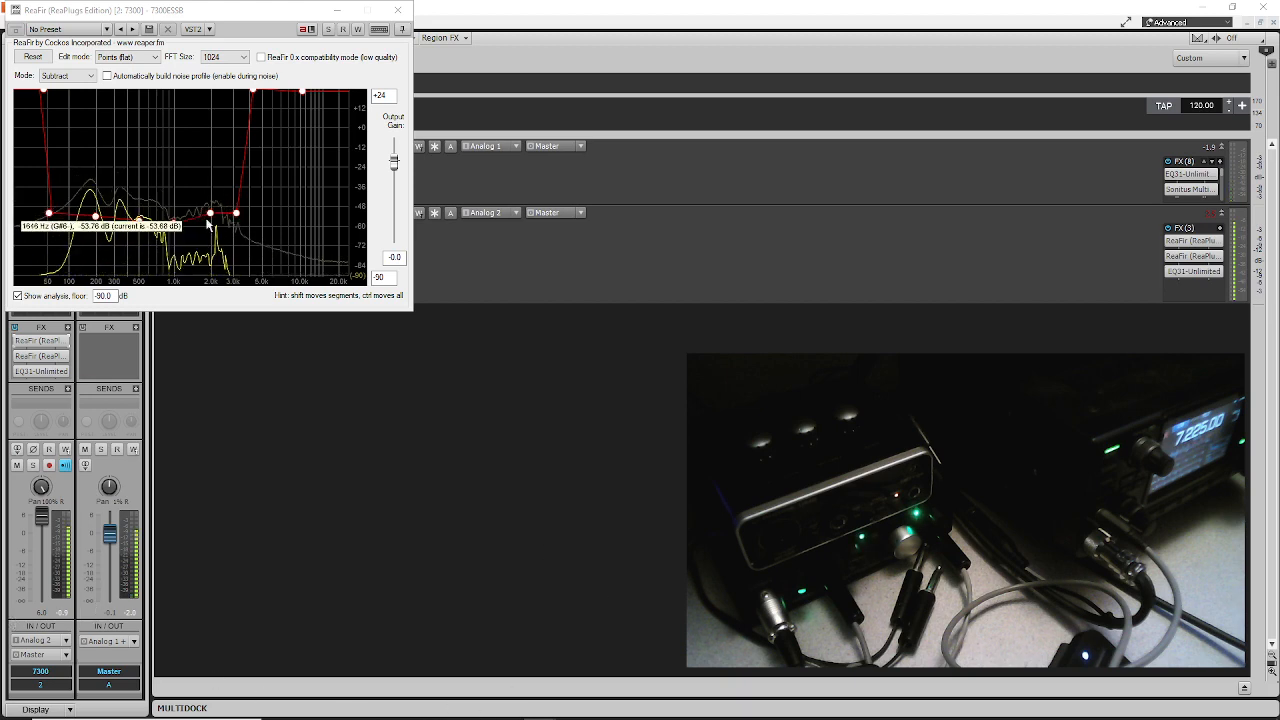
left_click_drag(205, 205, 210, 214)
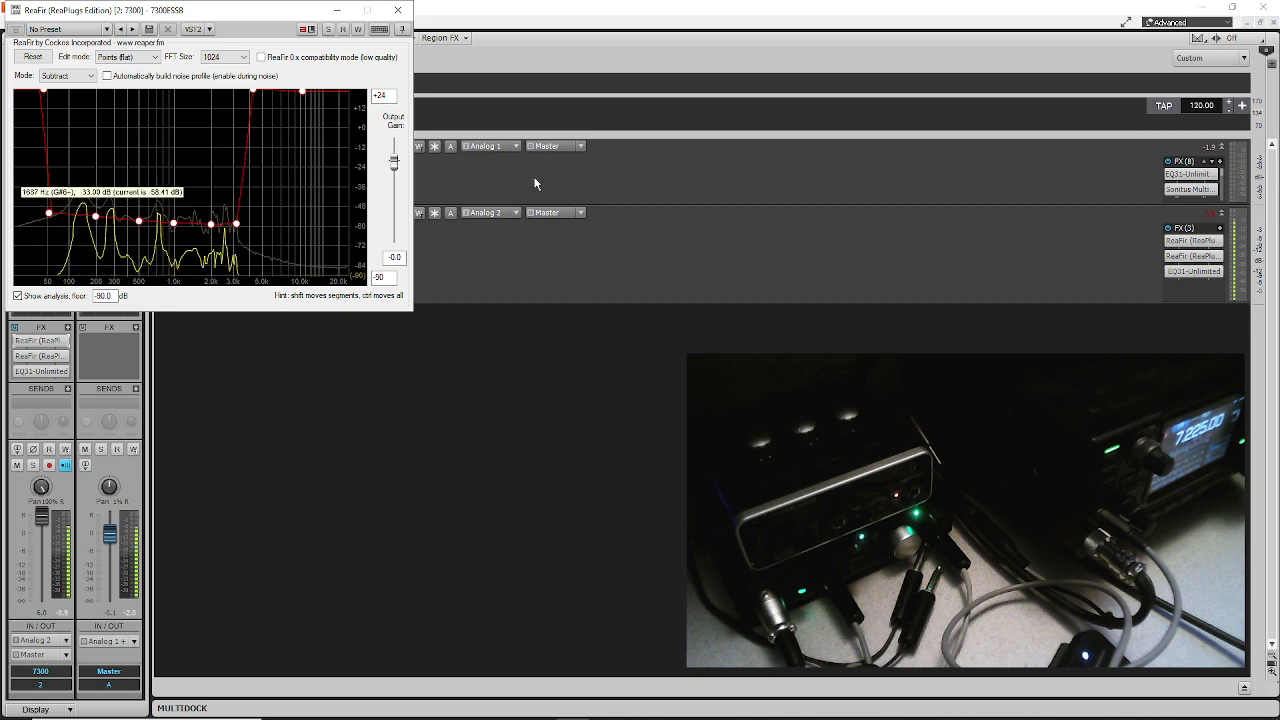
Set the ReaFir FFT size to 4096.
left_click(240, 56)
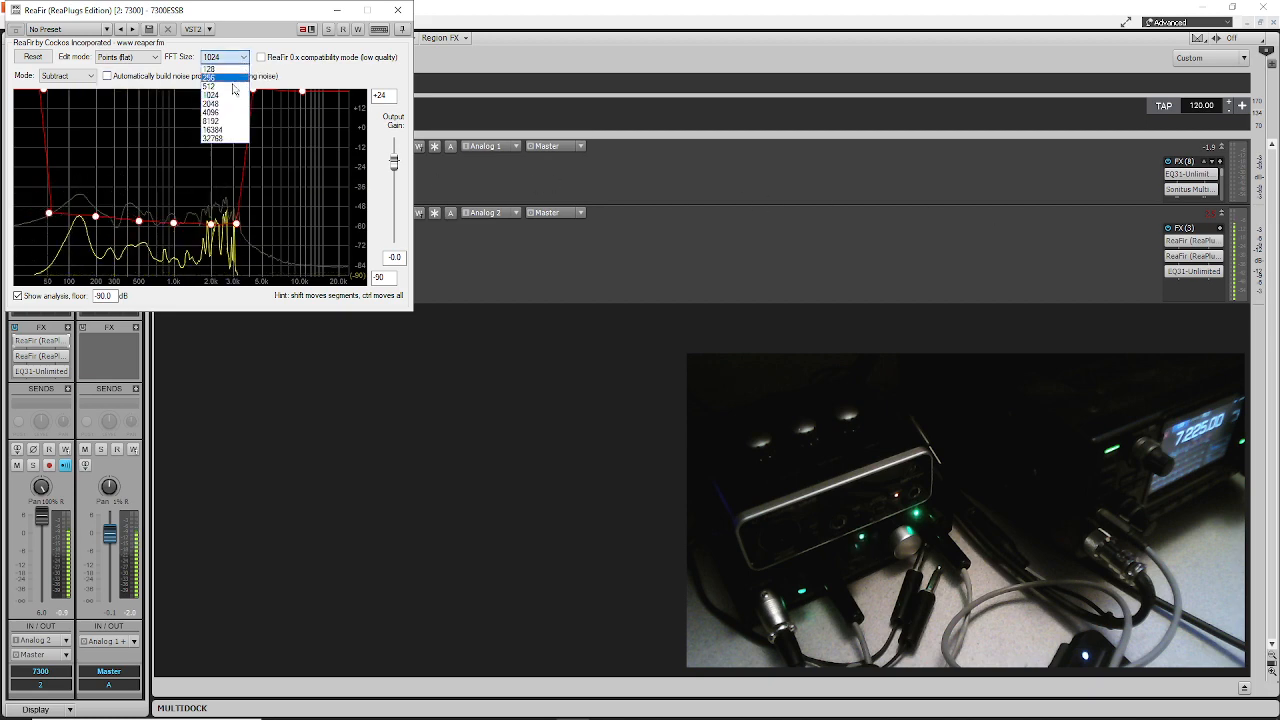
left_click(211, 104)
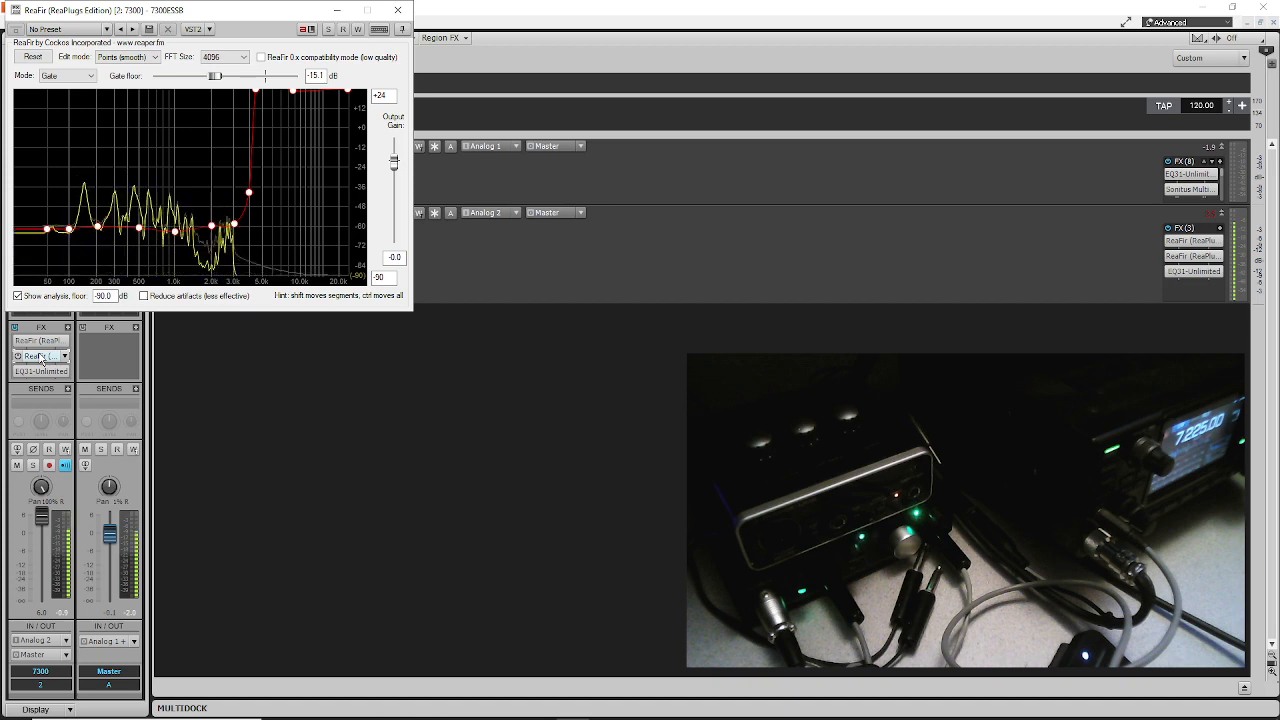
mouse_move(238, 227)
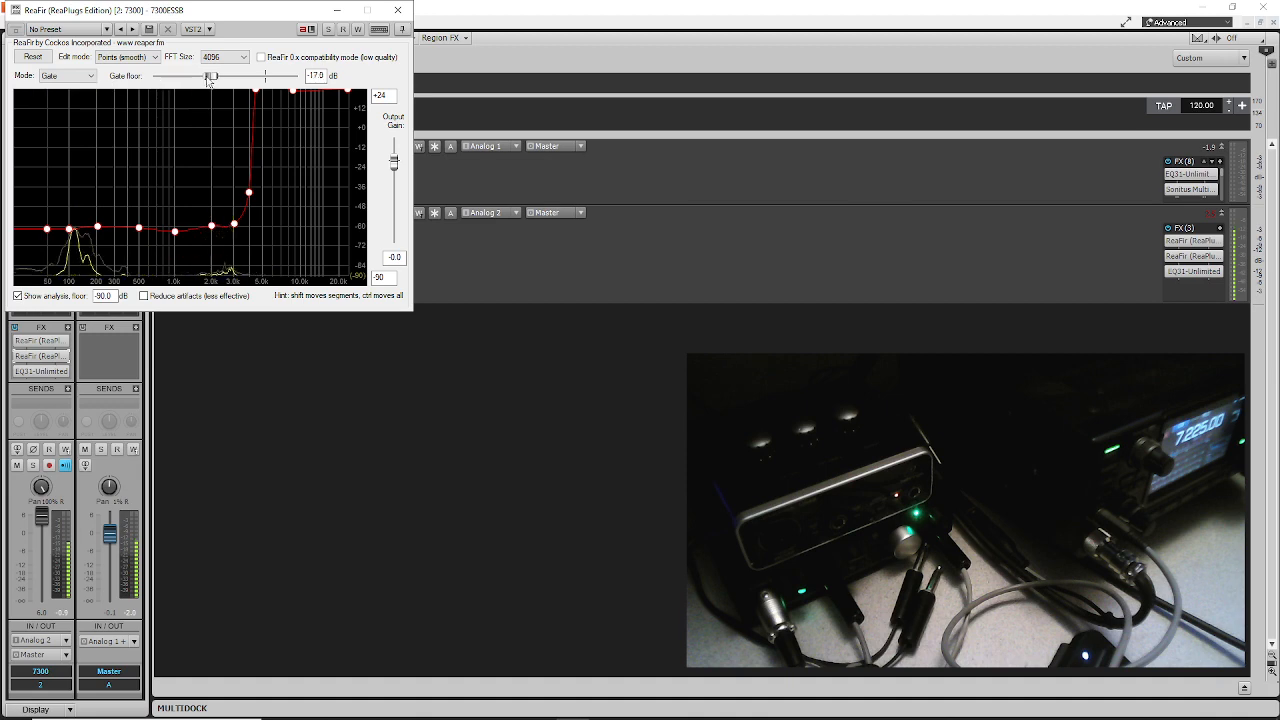
Slide the gate ReaFir floor down to about -32.3 dB.
left_click_drag(210, 75, 195, 75)
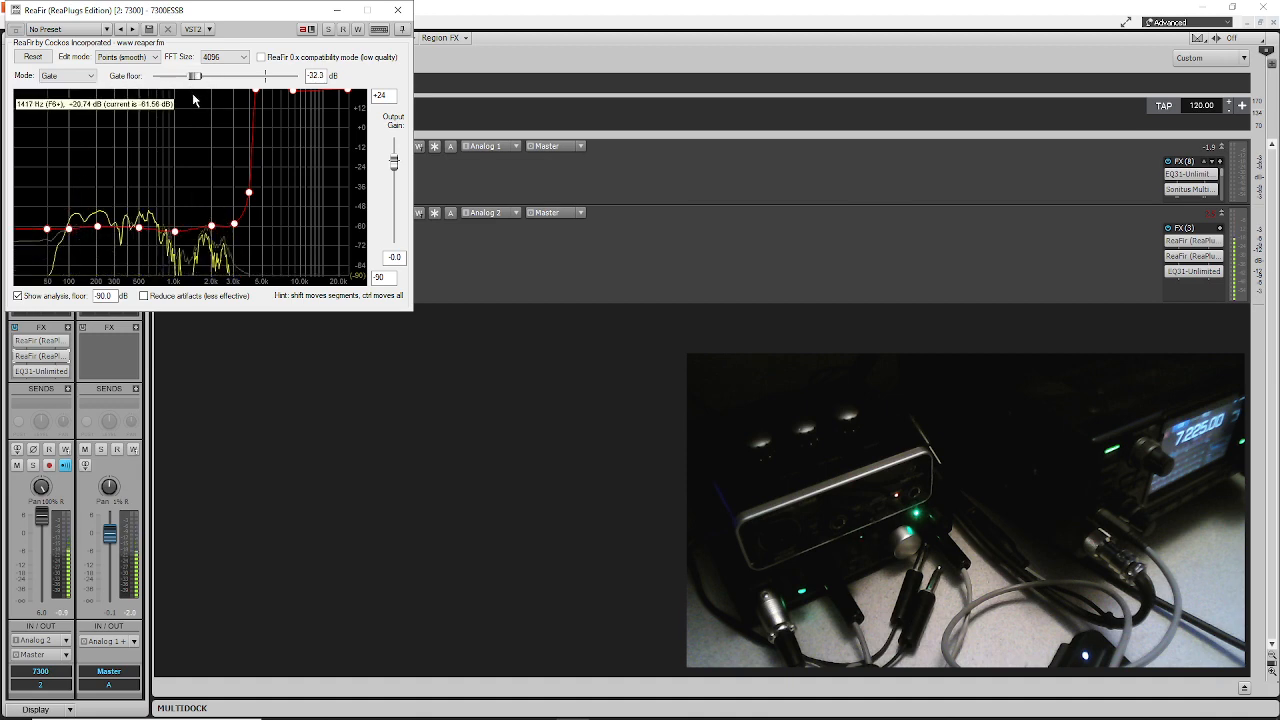